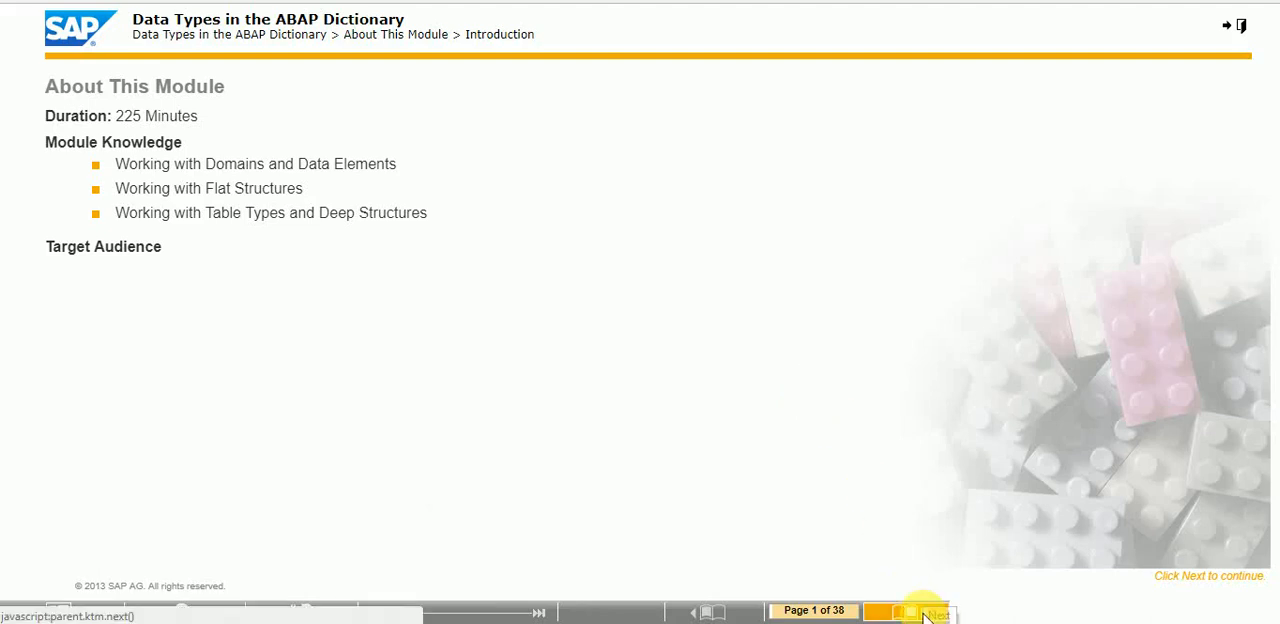
Page through the module and topic introductions and data types overview to page 4 of 38
{"action": "left_click", "coordinate": [920, 611]}
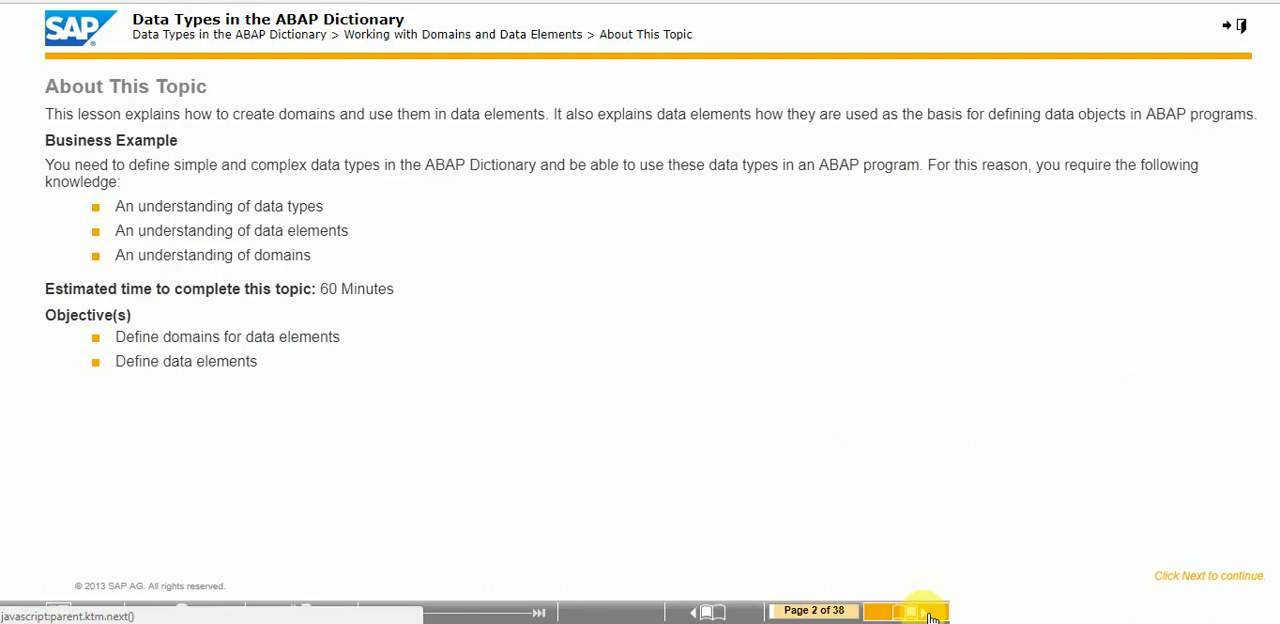
{"action": "left_click", "coordinate": [918, 611]}
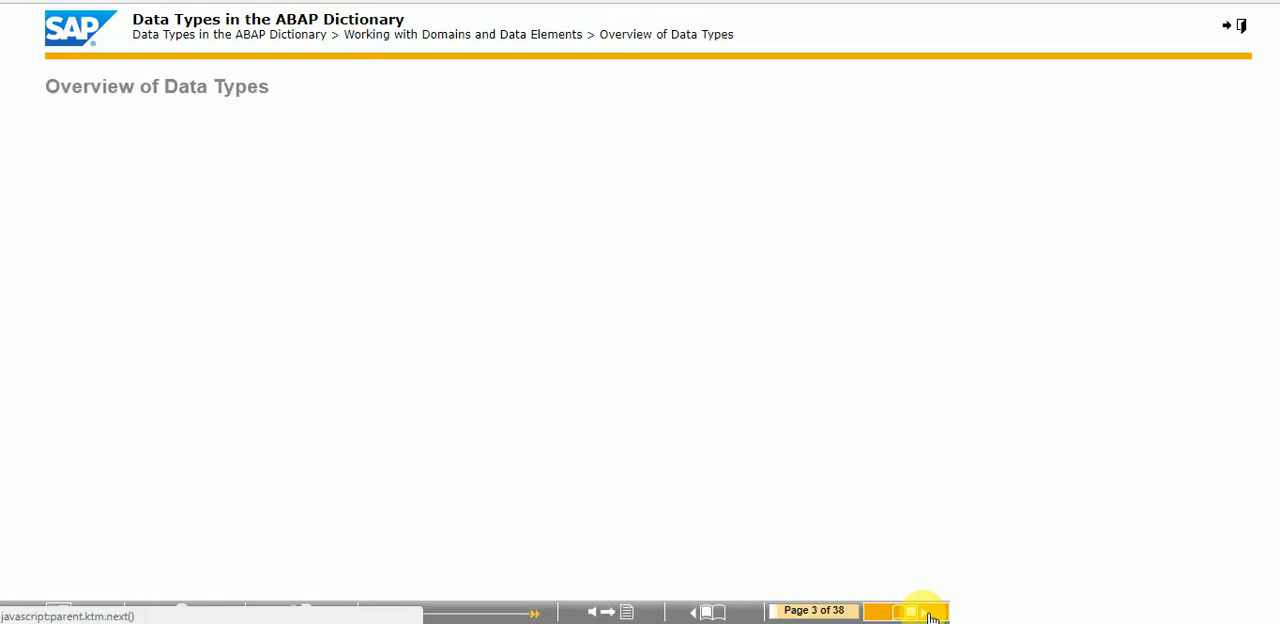
{"action": "left_click", "coordinate": [910, 611]}
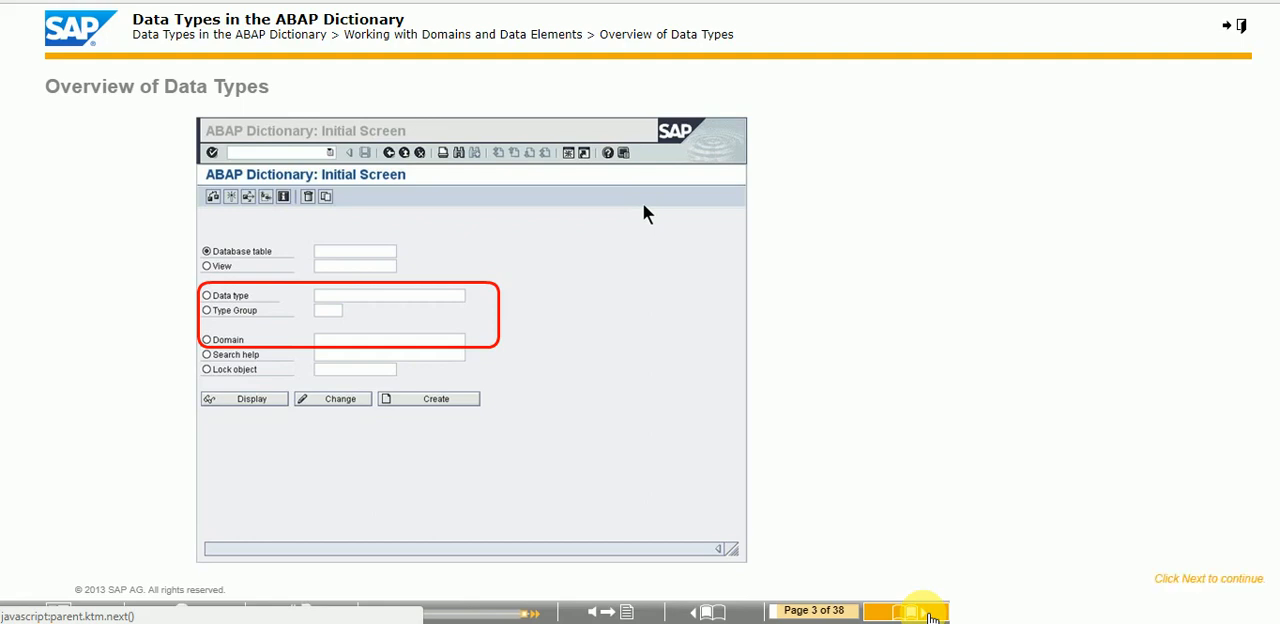
{"action": "left_click", "coordinate": [918, 611]}
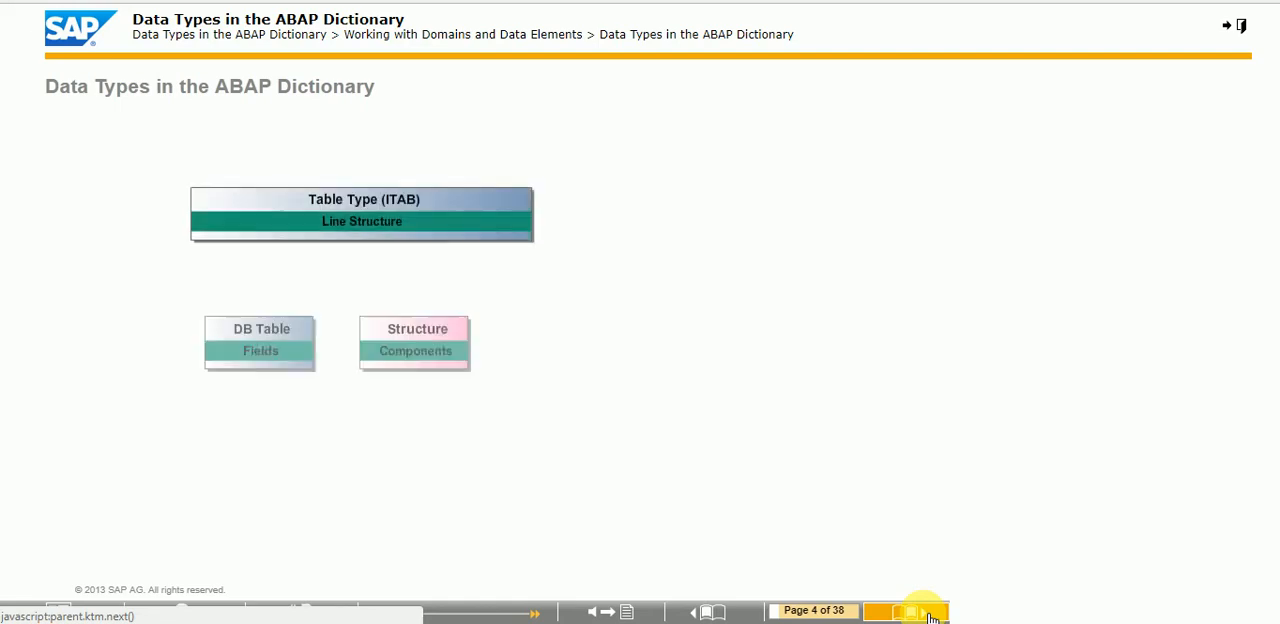
Move from the data types diagram on page 4 to the Domains page 5
{"action": "left_click", "coordinate": [533, 611]}
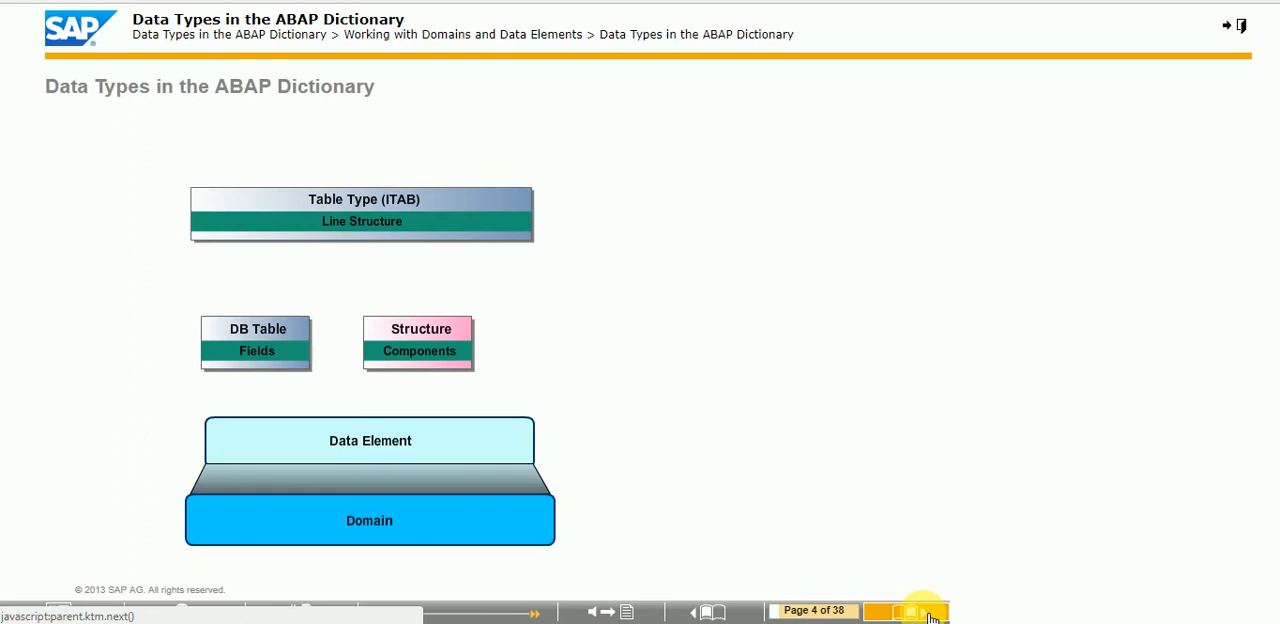
{"action": "left_click", "coordinate": [533, 611]}
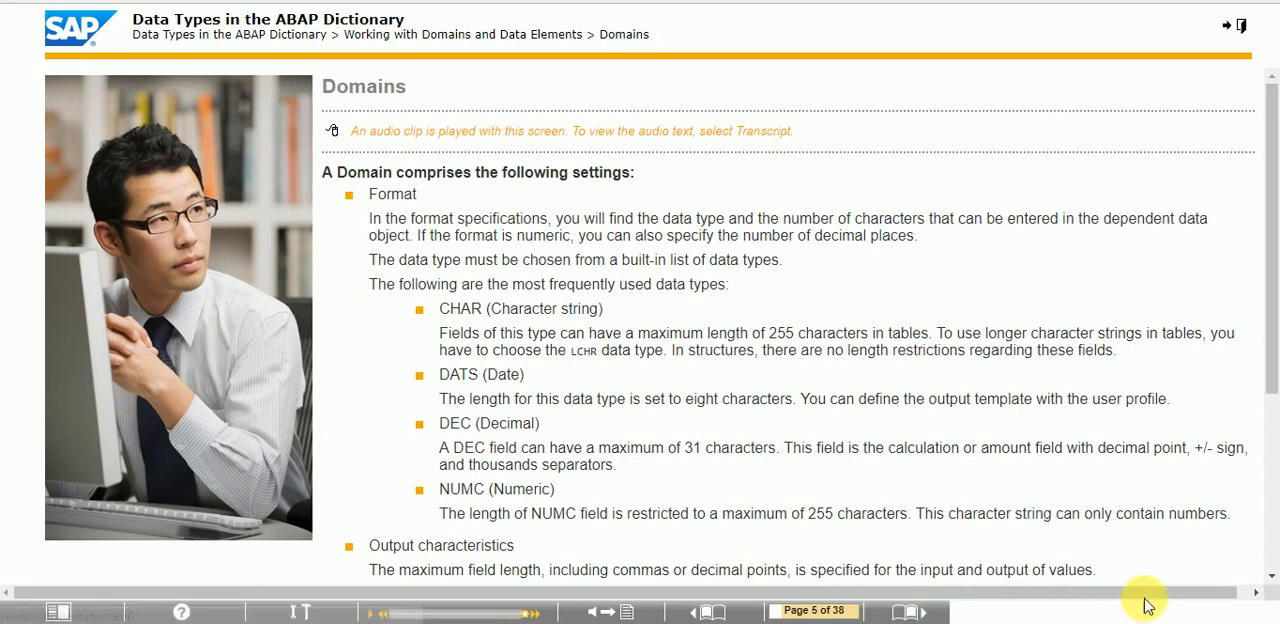
Scroll through the Domains text and continue to the Test Your Knowledge page 6
{"action": "scroll", "scroll_direction": "down", "scroll_amount": 3}
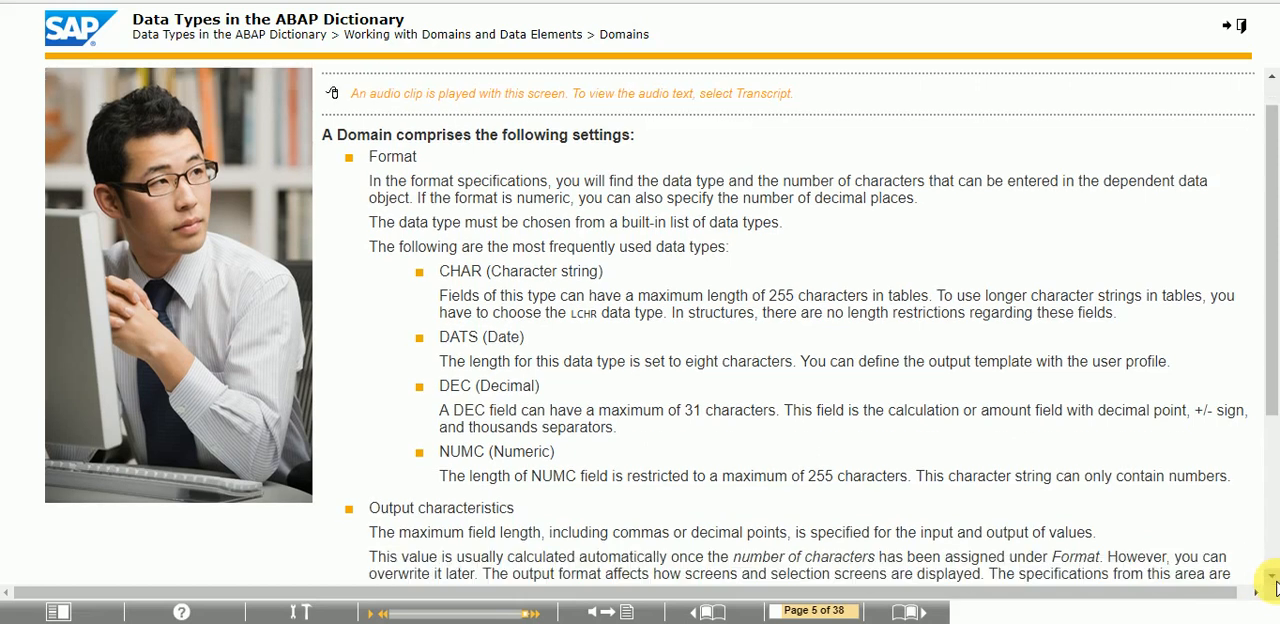
{"action": "scroll", "scroll_direction": "down", "scroll_amount": 3}
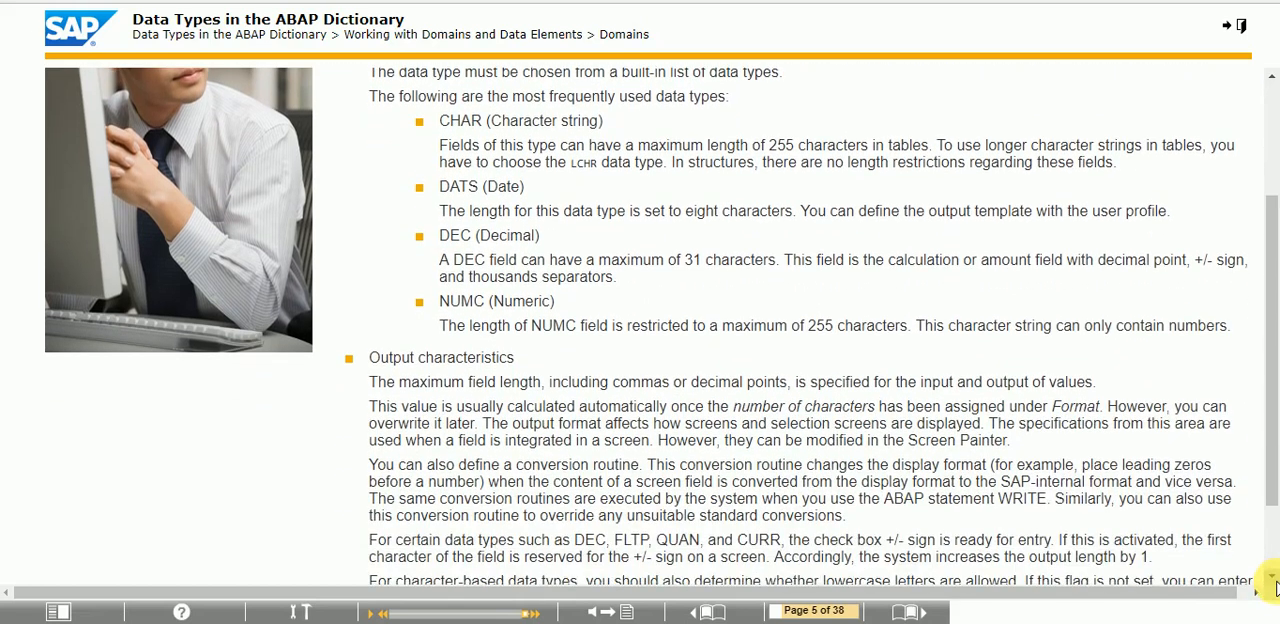
{"action": "scroll", "scroll_direction": "down", "scroll_amount": 3}
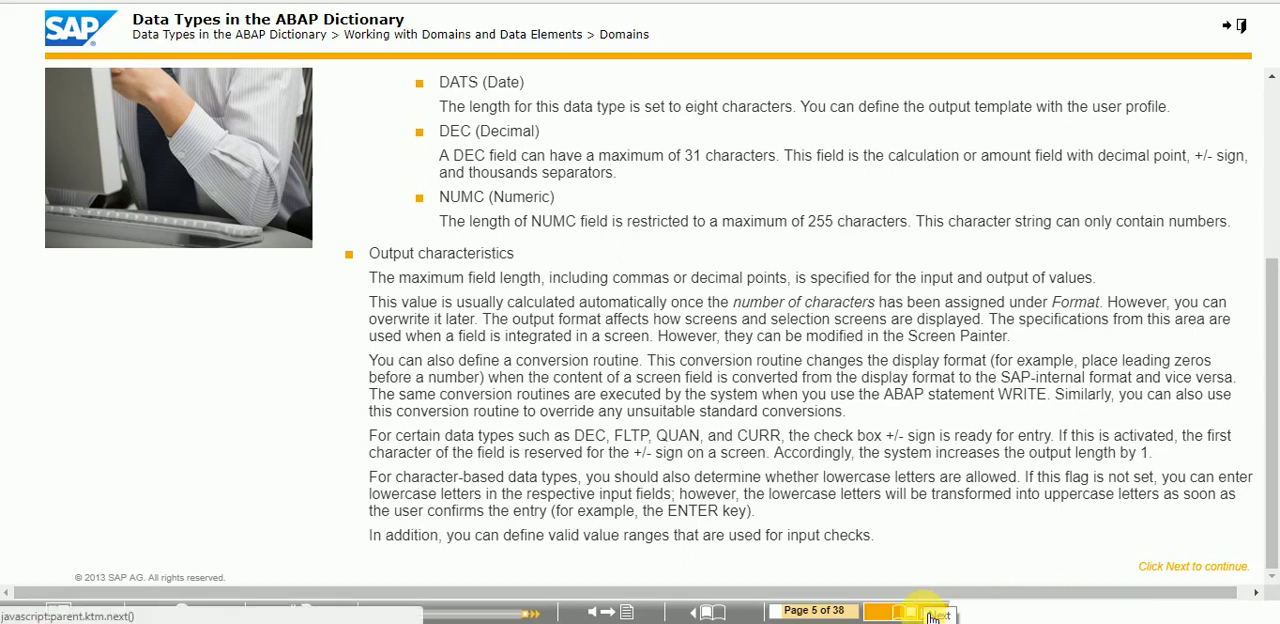
{"action": "left_click", "coordinate": [930, 611]}
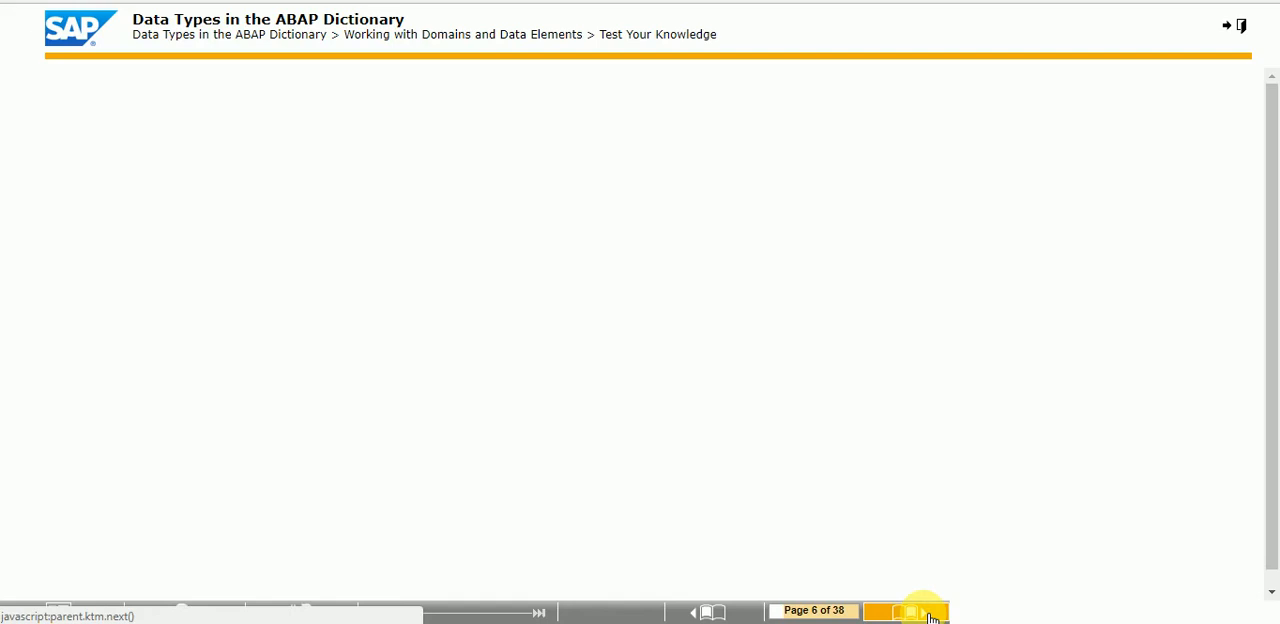
Answer True to the global constants statement and dismiss the correct-answer feedback
{"action": "left_click", "coordinate": [920, 611]}
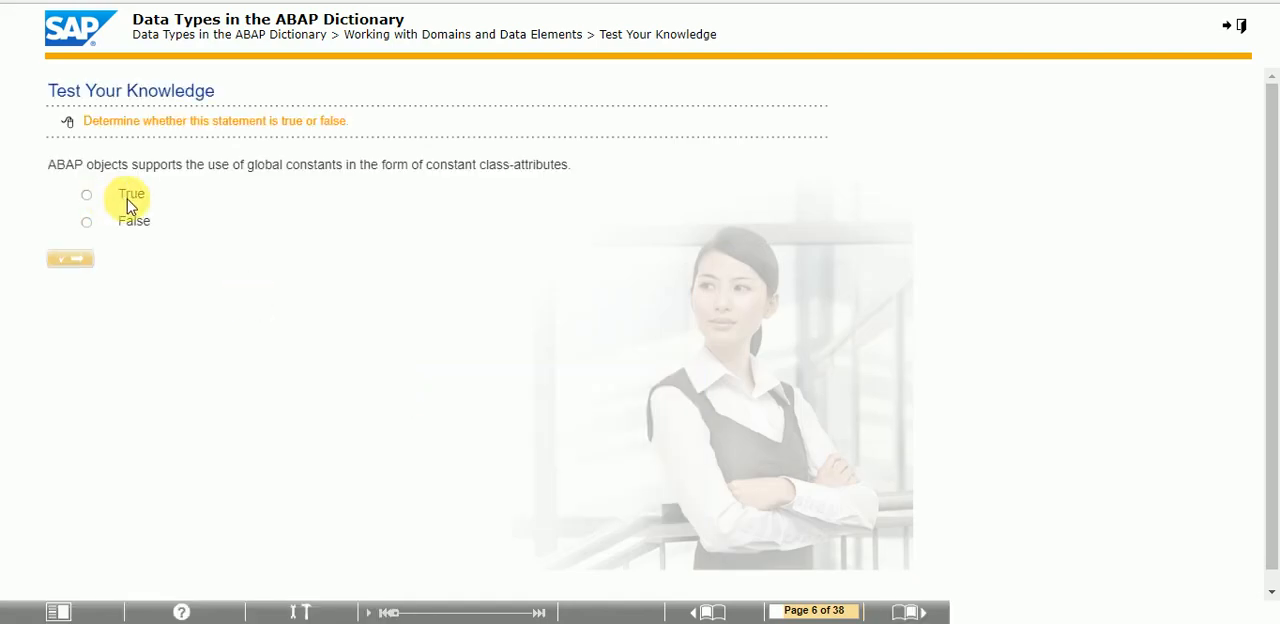
{"action": "left_click", "coordinate": [86, 194]}
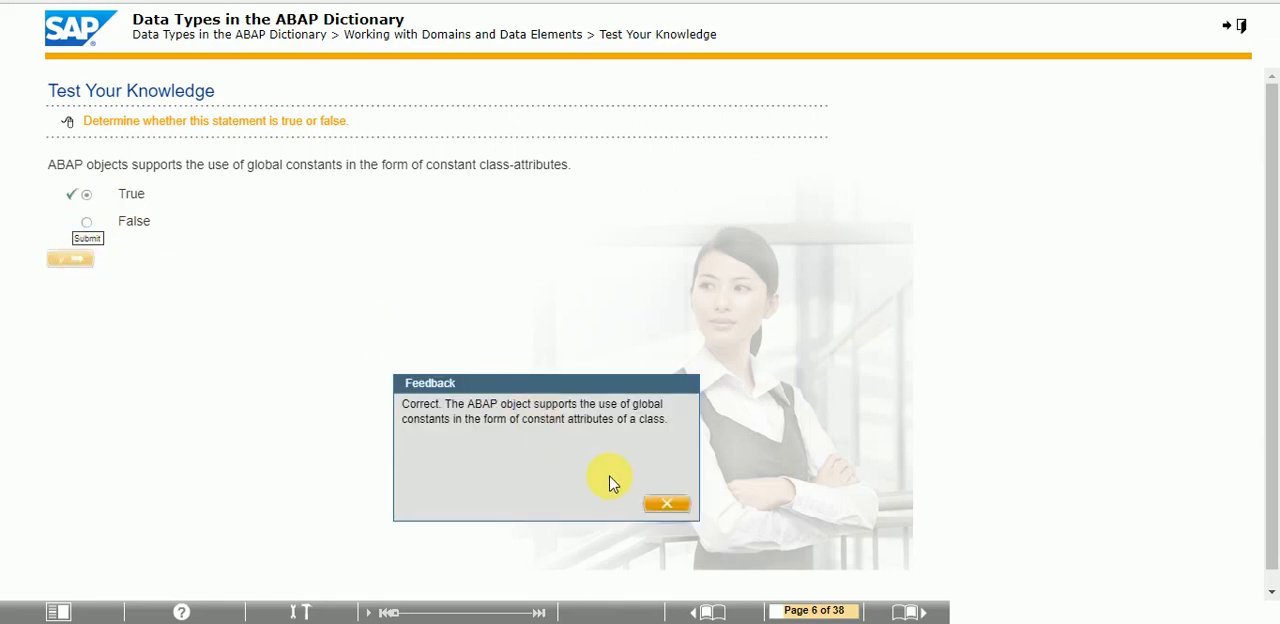
{"action": "left_click", "coordinate": [667, 503]}
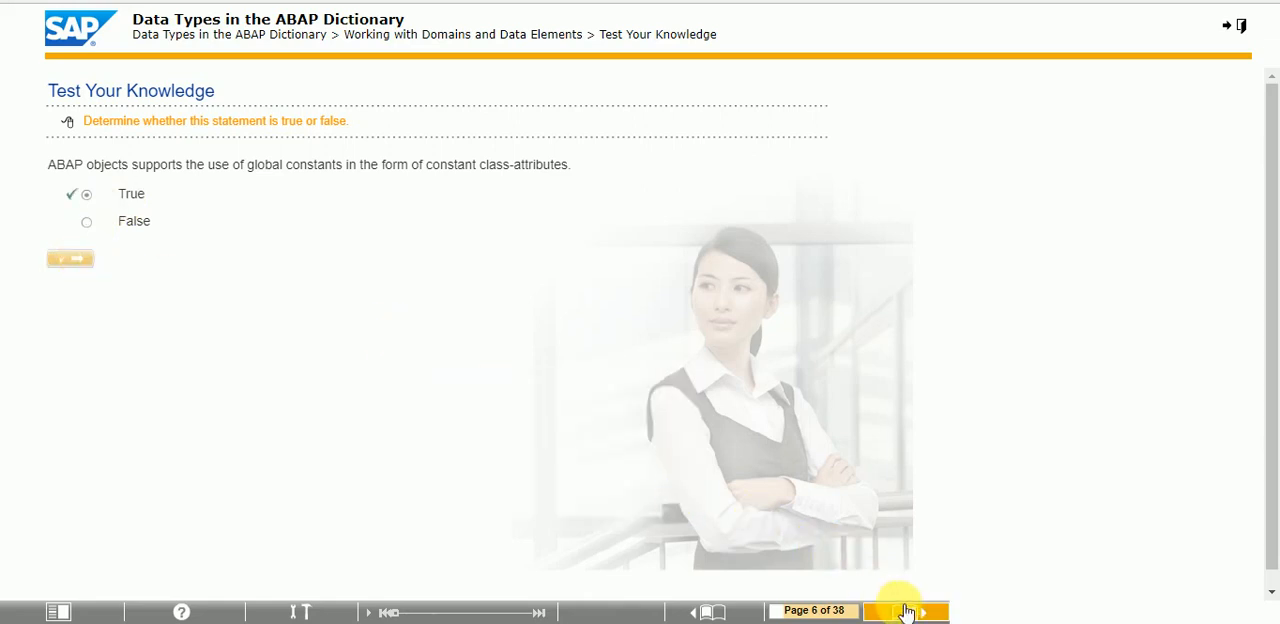
Tick Domains on the structure-components quiz, submit twice, and reach the Create Domains demo
{"action": "left_click", "coordinate": [910, 611]}
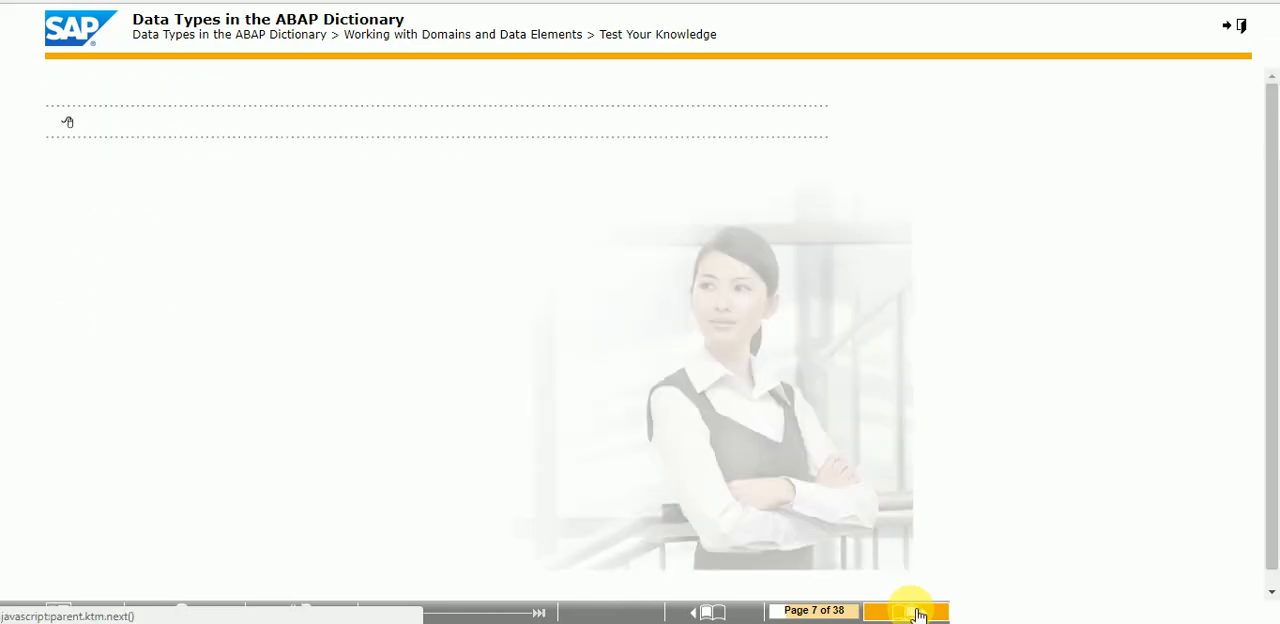
{"action": "left_click", "coordinate": [911, 611]}
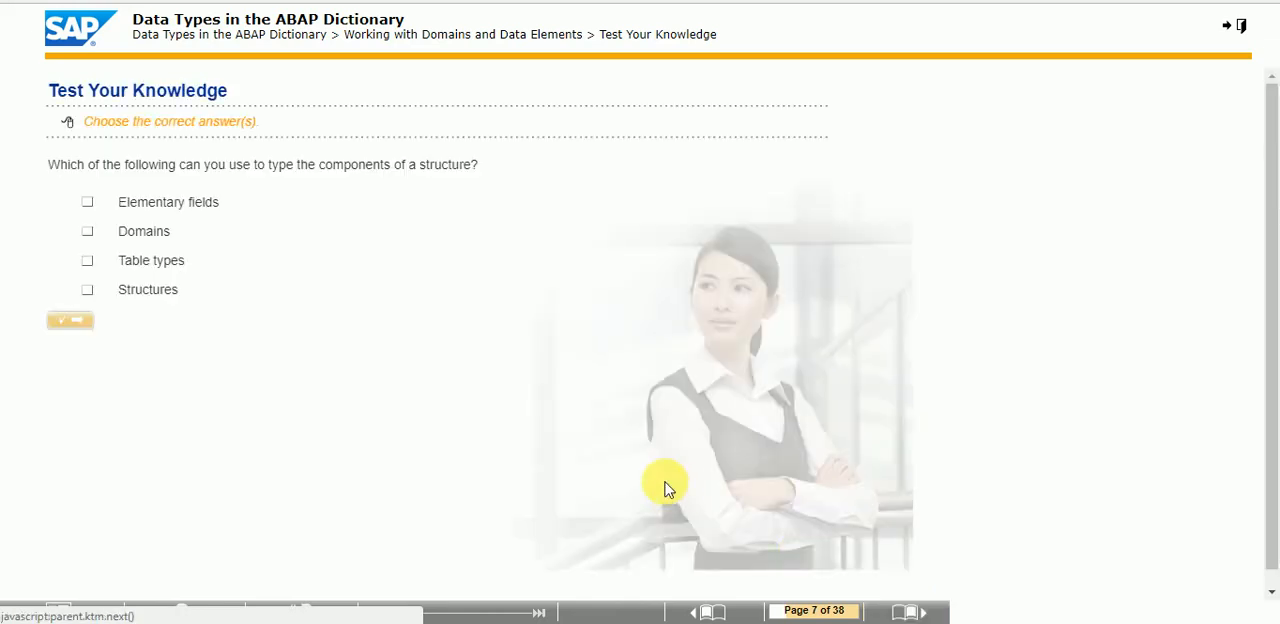
{"action": "mouse_move", "coordinate": [155, 235]}
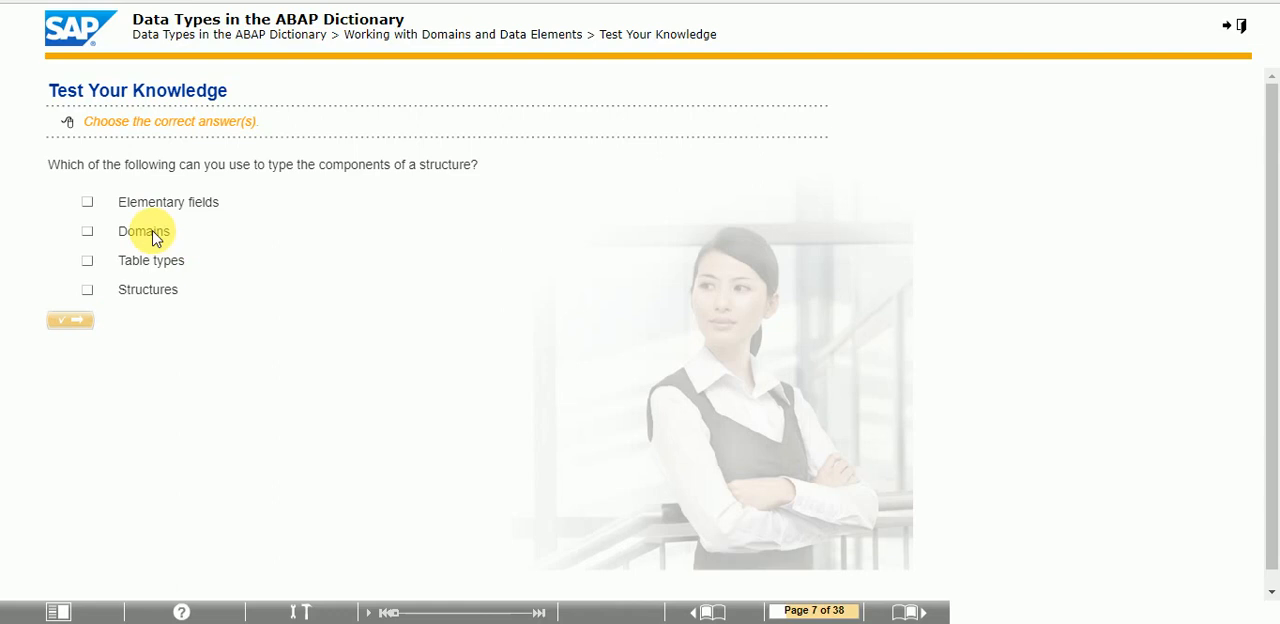
{"action": "left_click", "coordinate": [87, 231]}
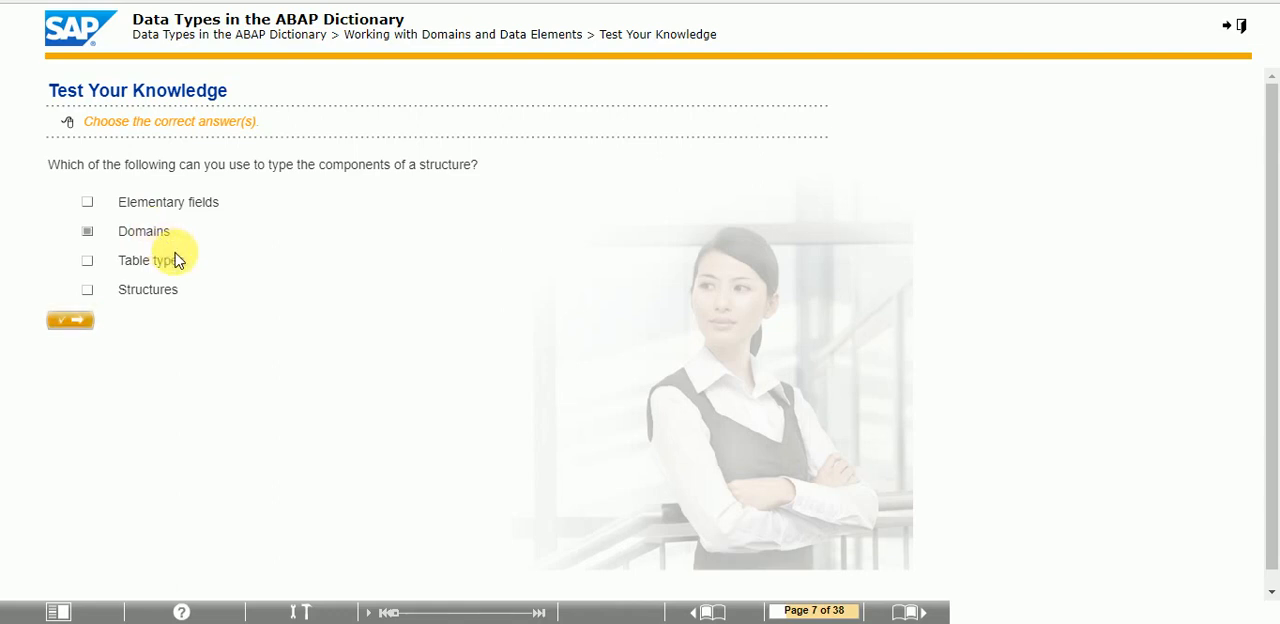
{"action": "mouse_move", "coordinate": [156, 265]}
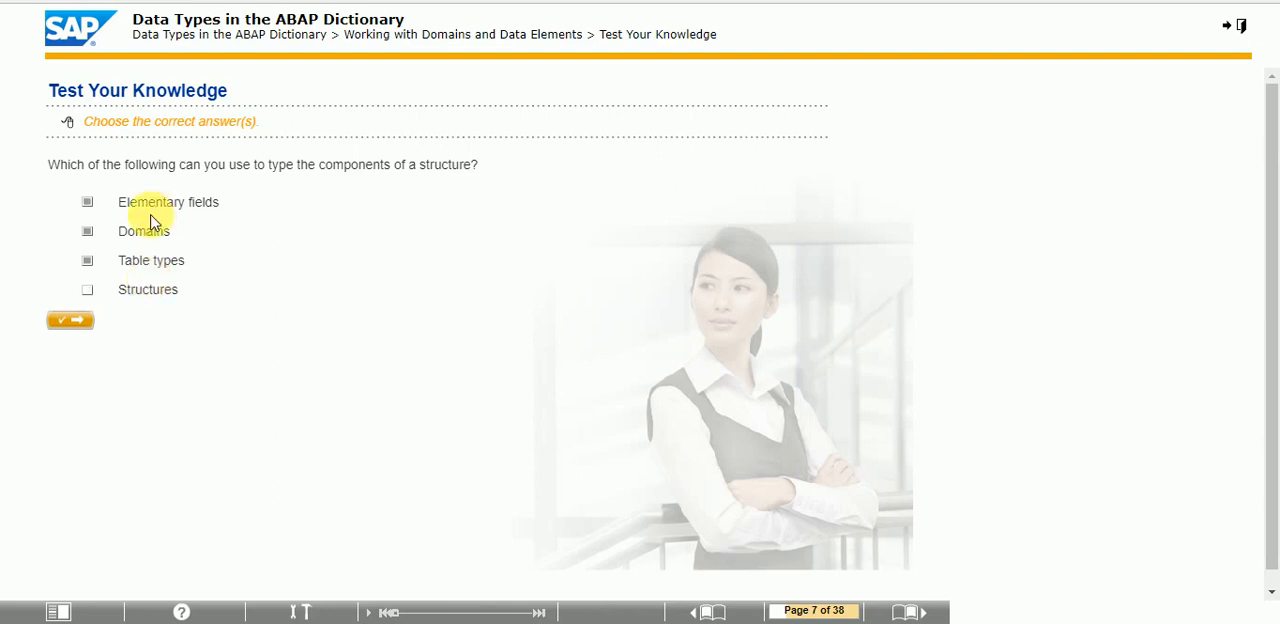
{"action": "left_click", "coordinate": [69, 319]}
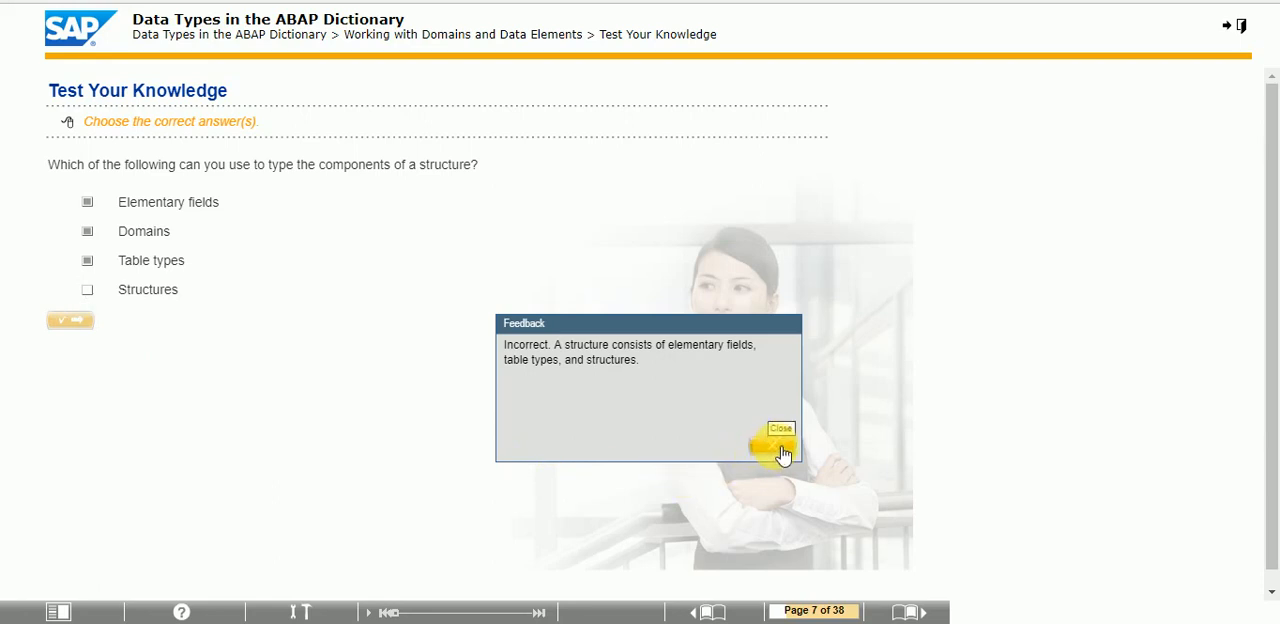
{"action": "left_click", "coordinate": [781, 428]}
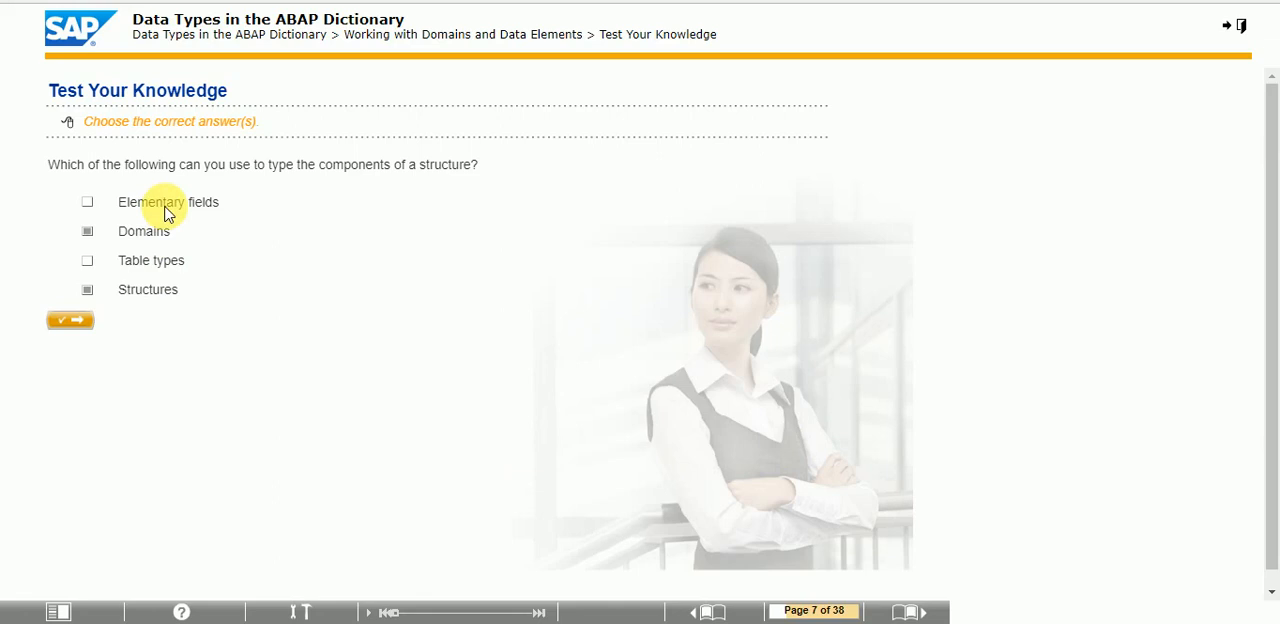
{"action": "left_click", "coordinate": [69, 320]}
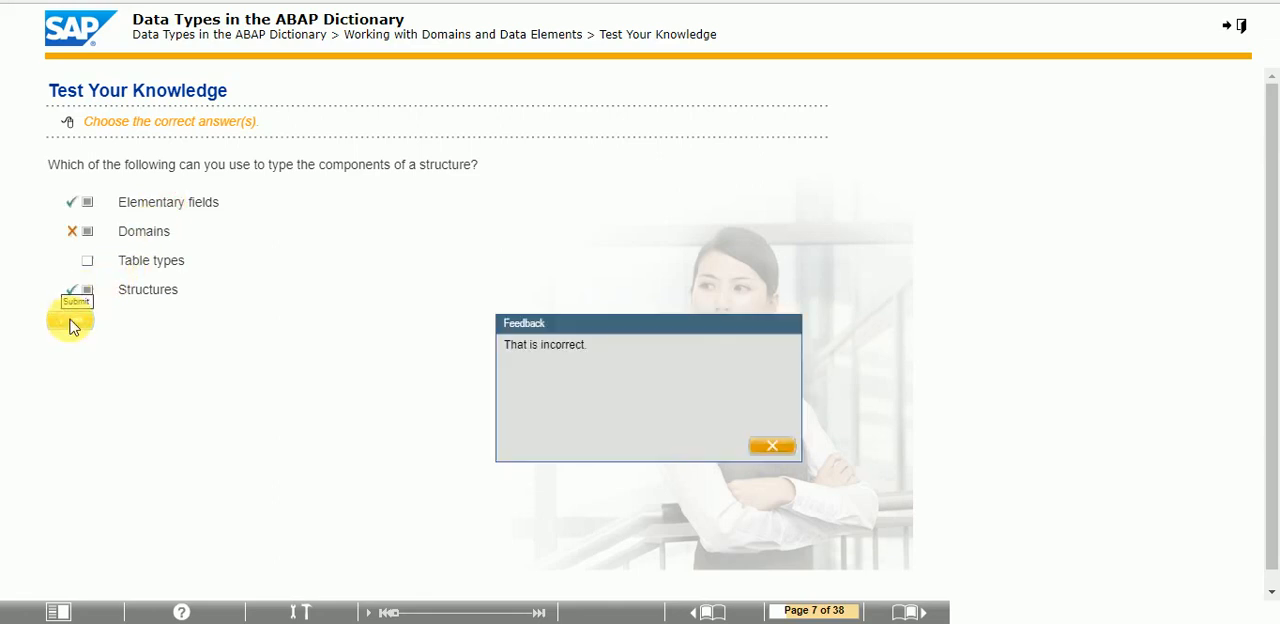
{"action": "left_click", "coordinate": [771, 445]}
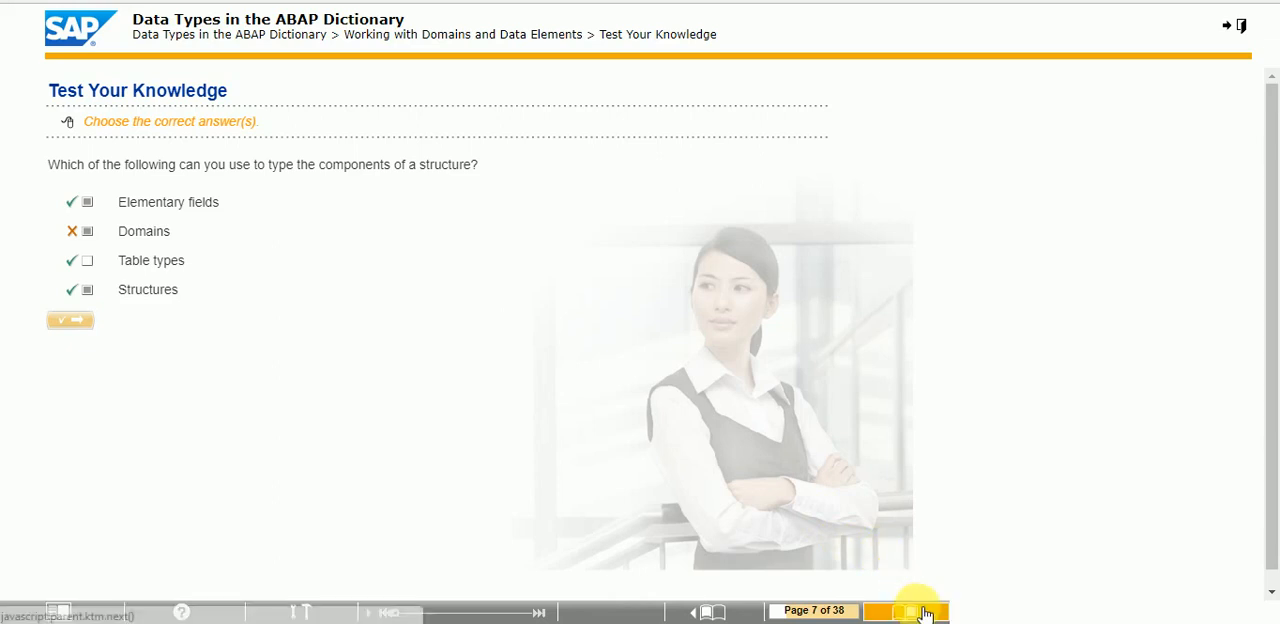
{"action": "left_click", "coordinate": [918, 611]}
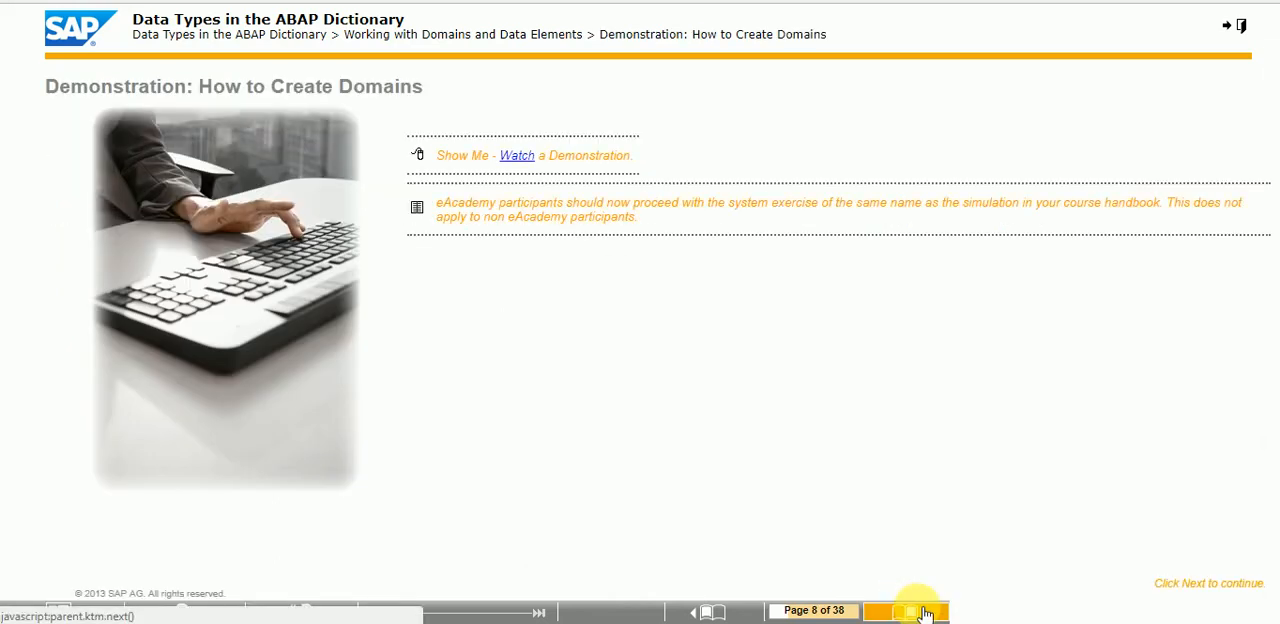
Advance from page 8 past the Data Elements animation to the page 11 knowledge test
{"action": "left_click", "coordinate": [918, 611]}
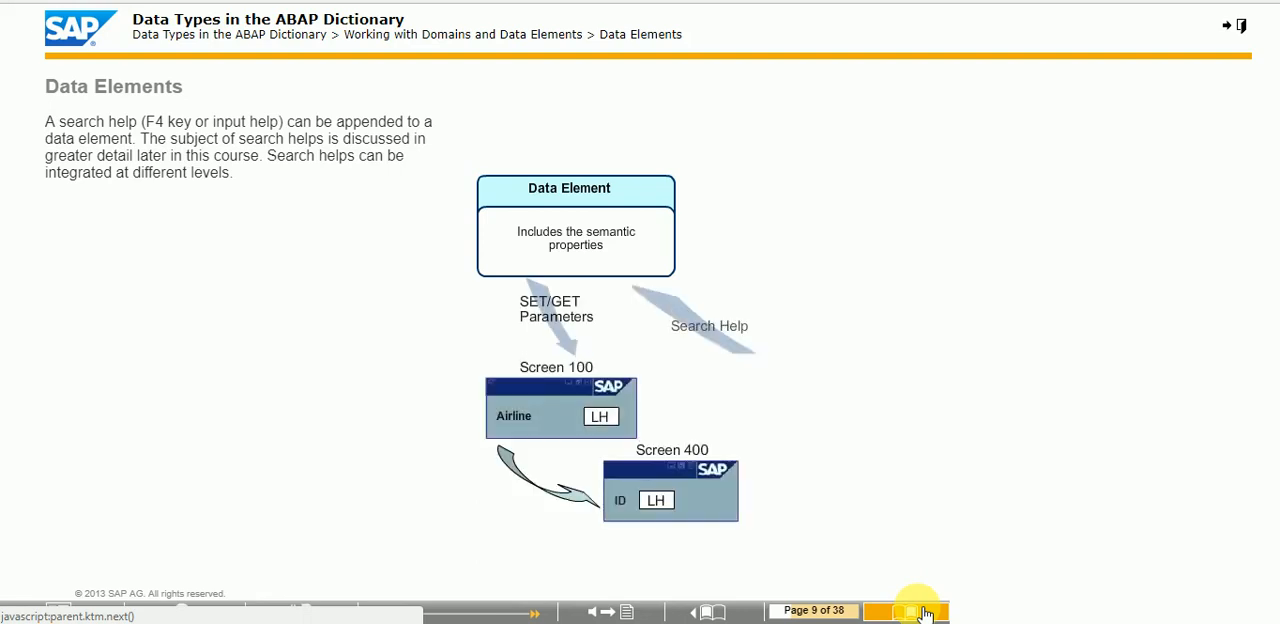
{"action": "left_click", "coordinate": [905, 611]}
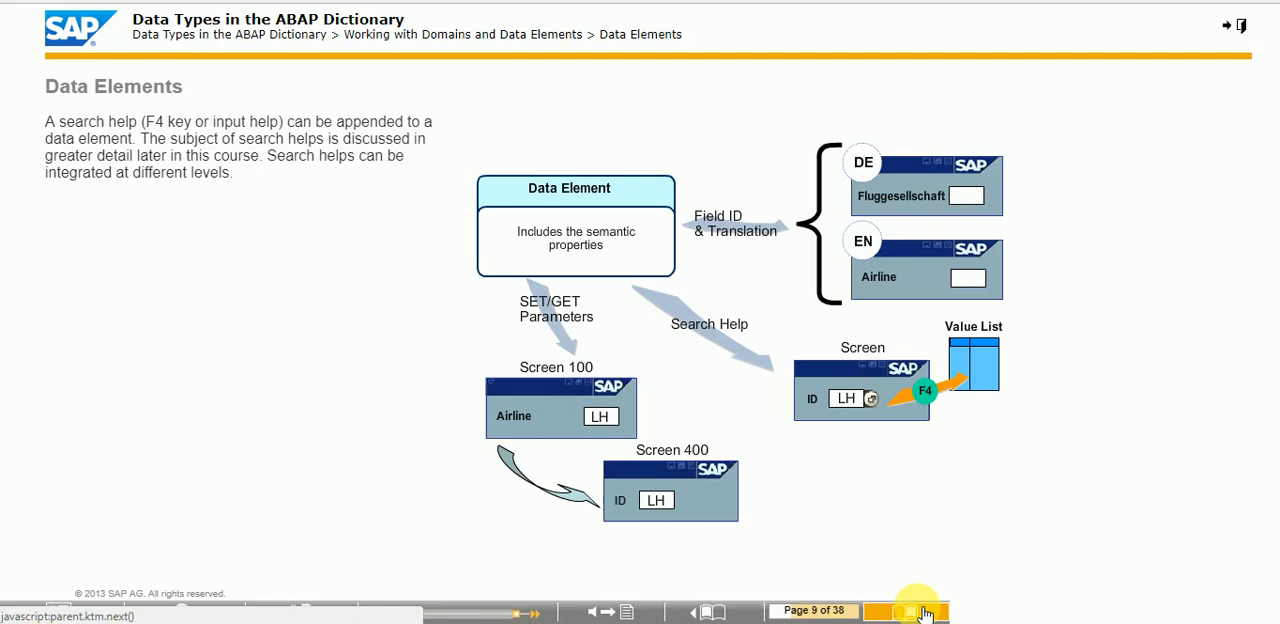
{"action": "left_click", "coordinate": [906, 611]}
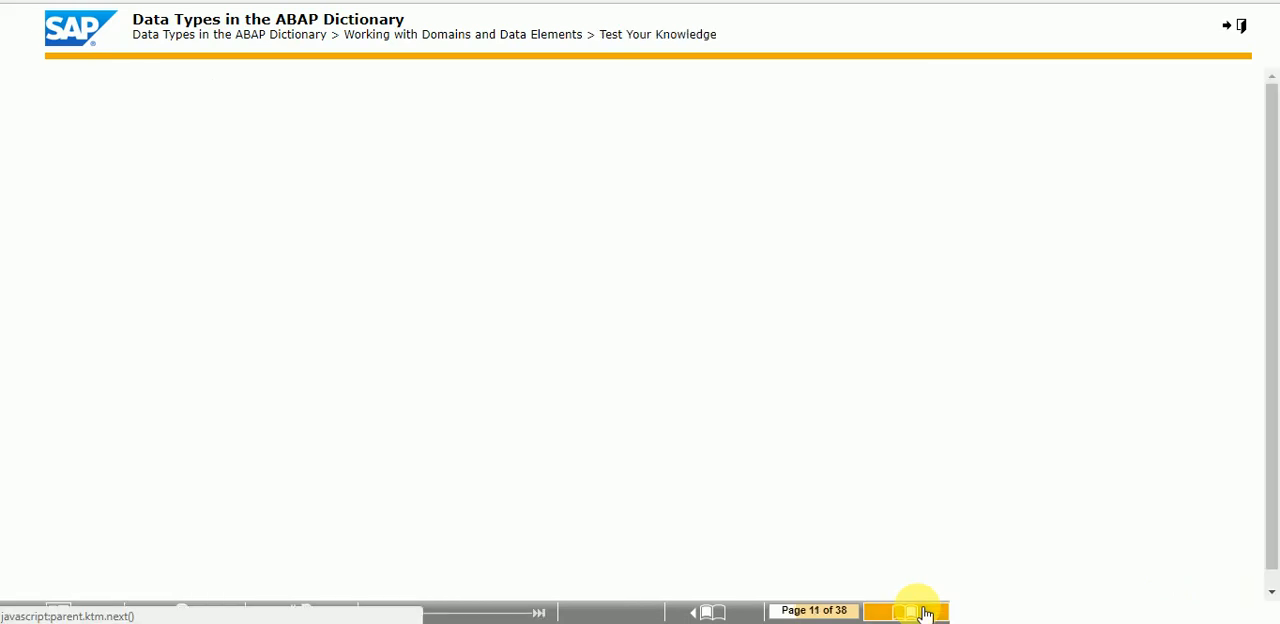
Answer True to the data elements statement and close the correct-answer feedback
{"action": "left_click", "coordinate": [917, 611]}
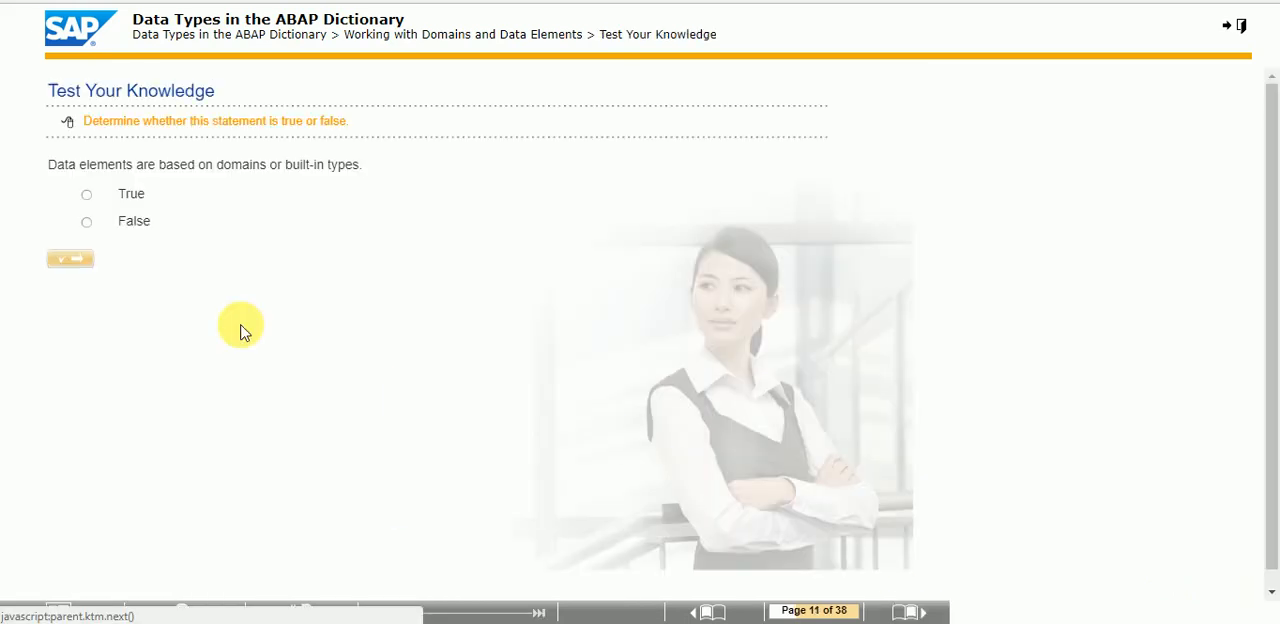
{"action": "left_click", "coordinate": [86, 194]}
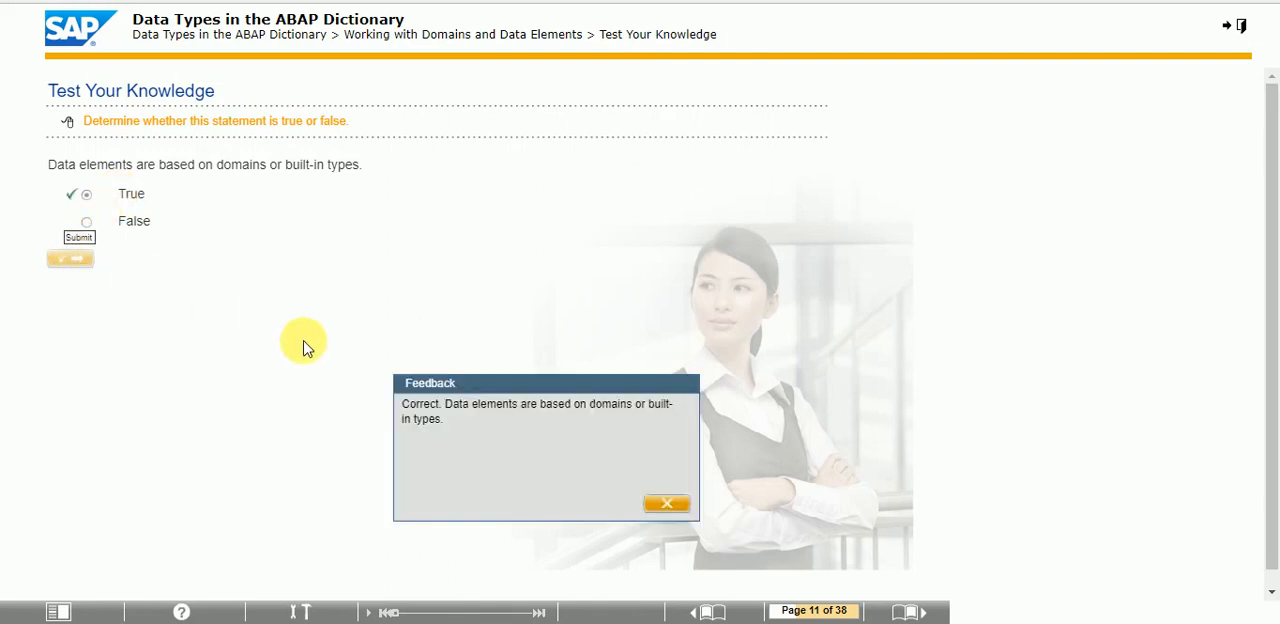
{"action": "left_click", "coordinate": [667, 503]}
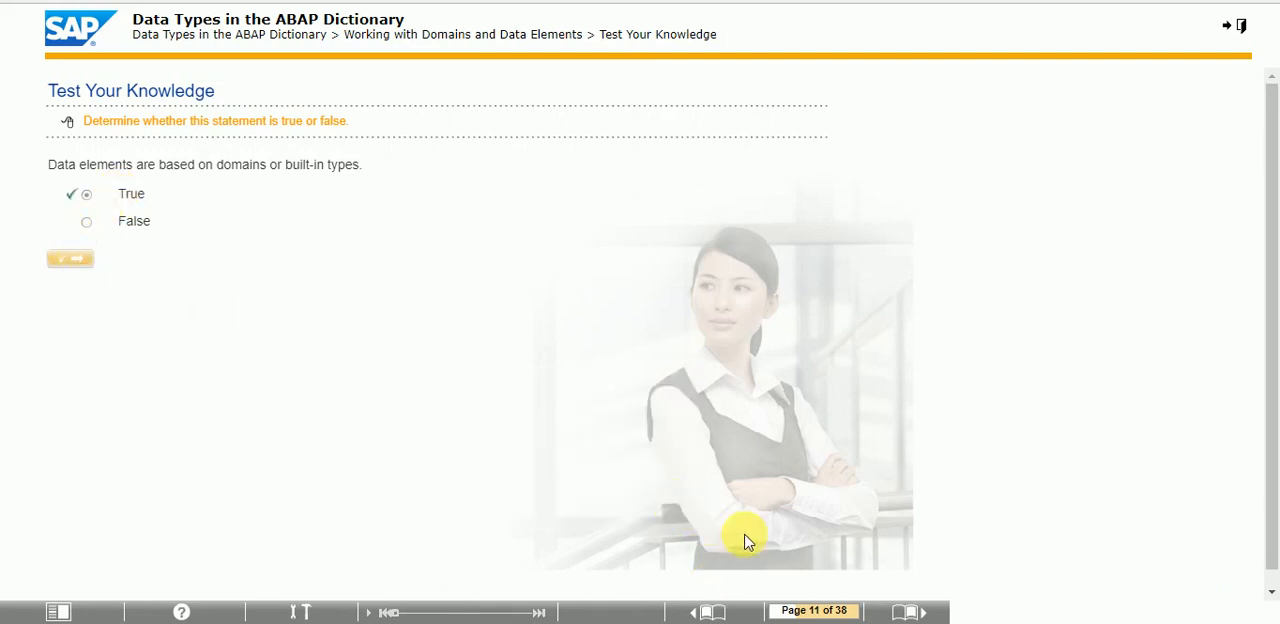
Answer the field-label quiz: Domain is incorrect, Data element correct; continue to page 13
{"action": "left_click", "coordinate": [921, 611]}
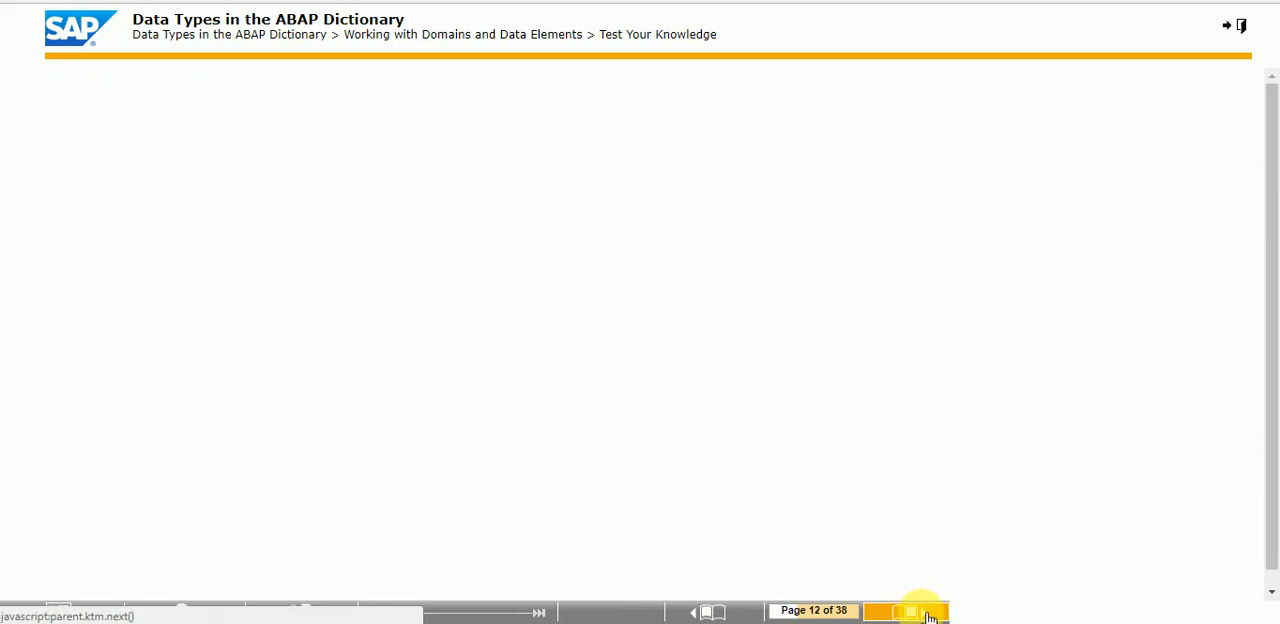
{"action": "left_click", "coordinate": [918, 611]}
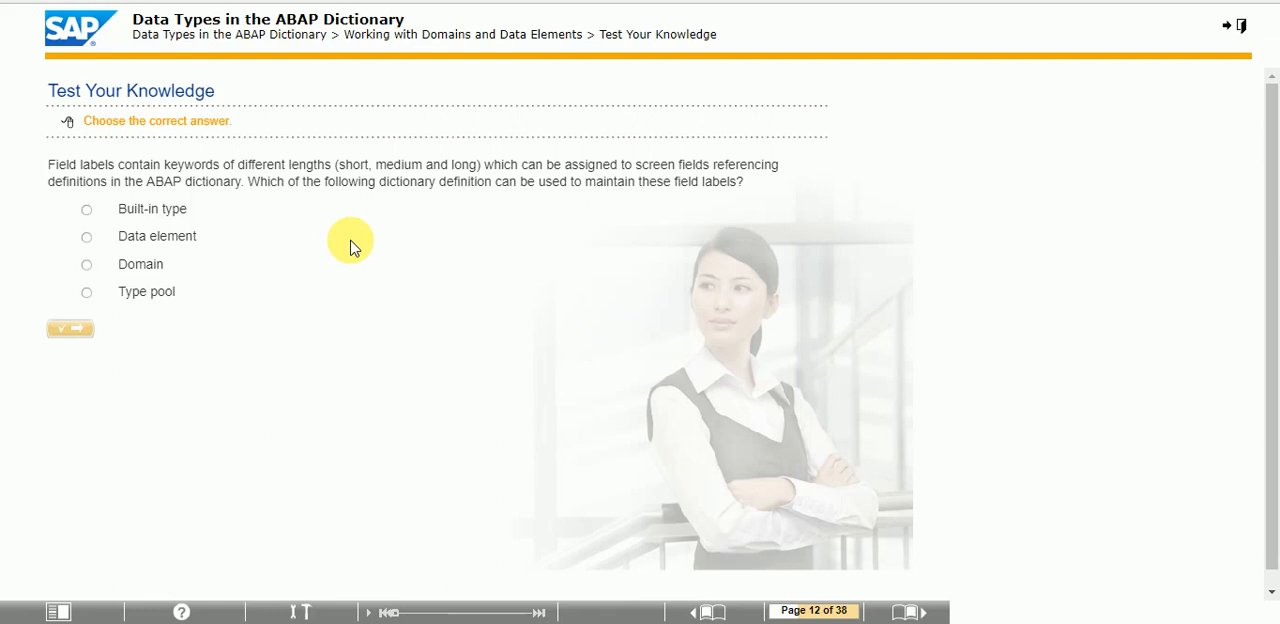
{"action": "left_click", "coordinate": [86, 264]}
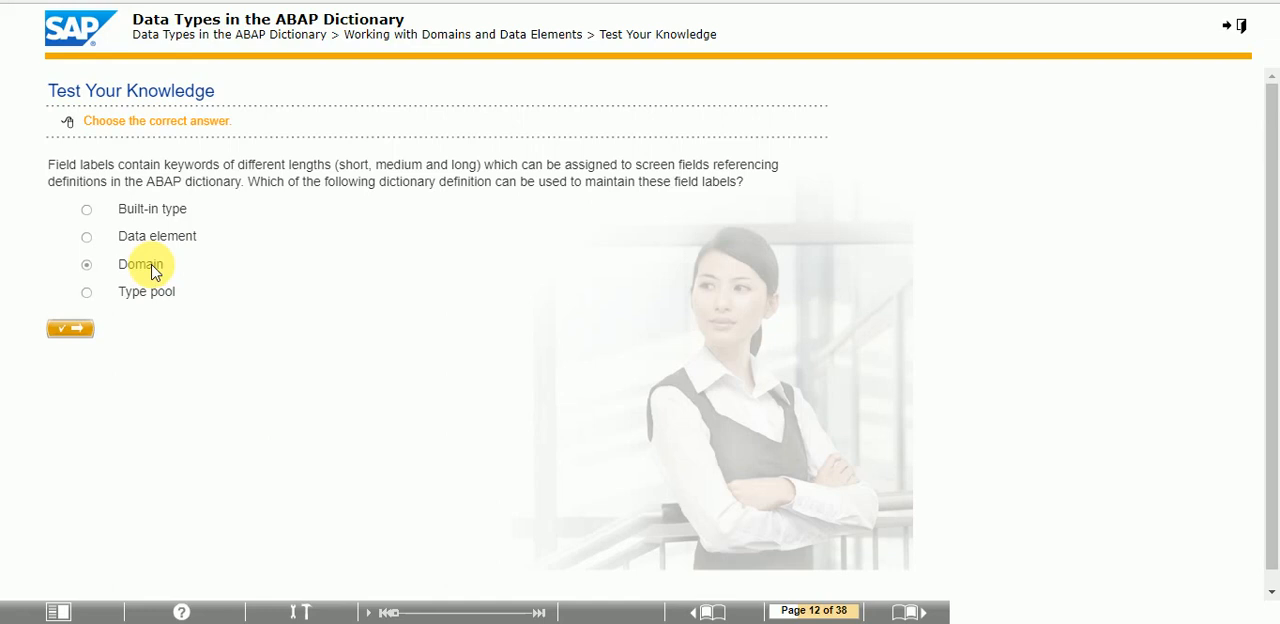
{"action": "left_click", "coordinate": [86, 237]}
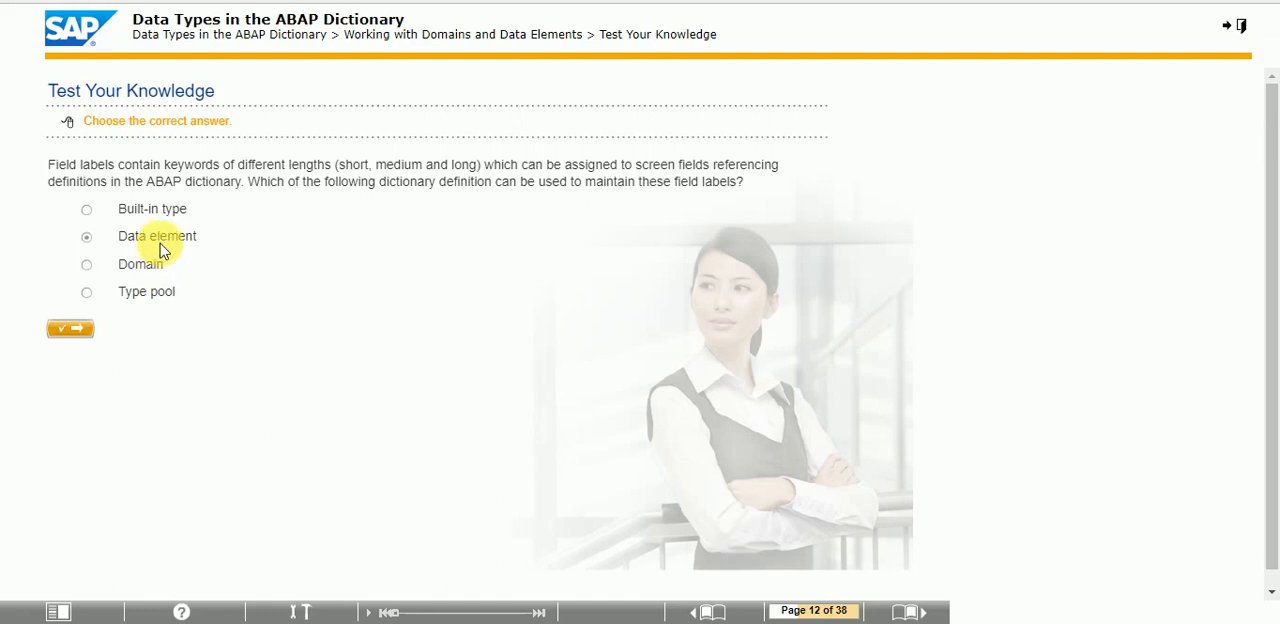
{"action": "left_click", "coordinate": [86, 209]}
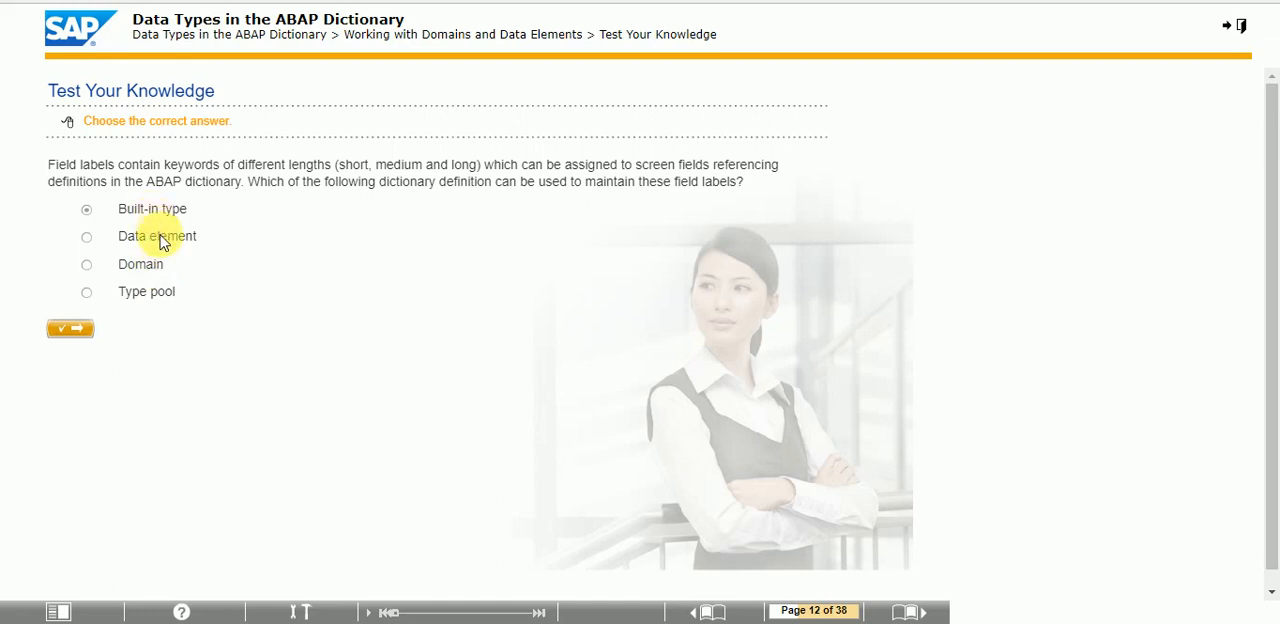
{"action": "left_click", "coordinate": [86, 264]}
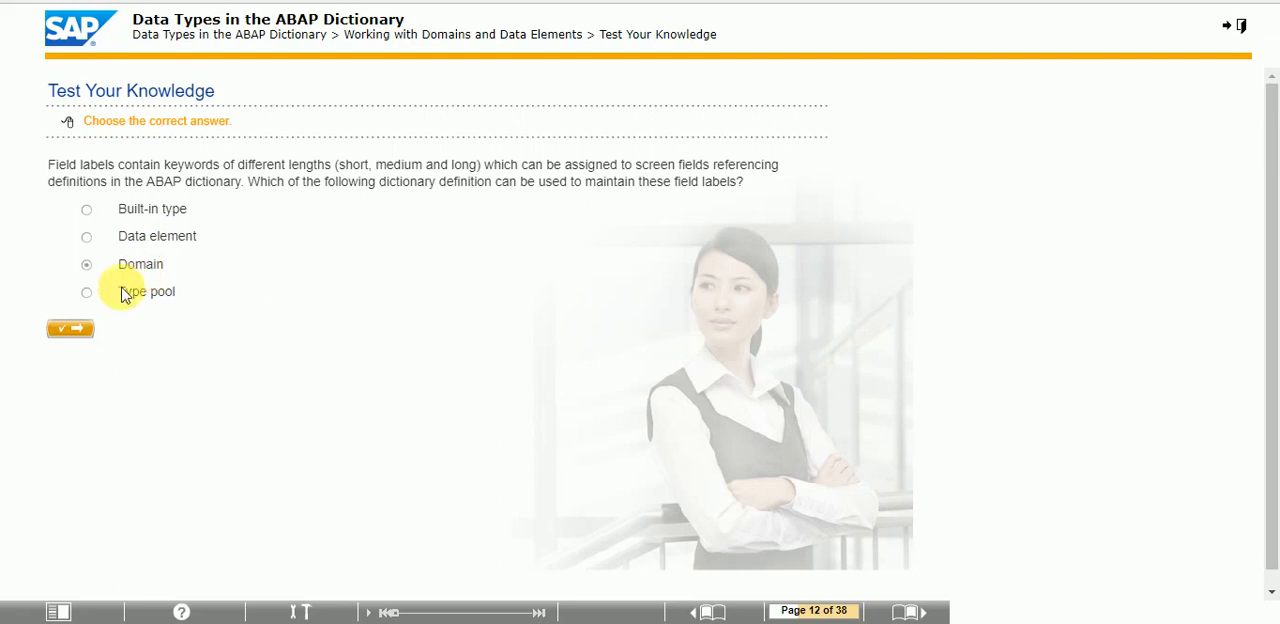
{"action": "left_click", "coordinate": [70, 328]}
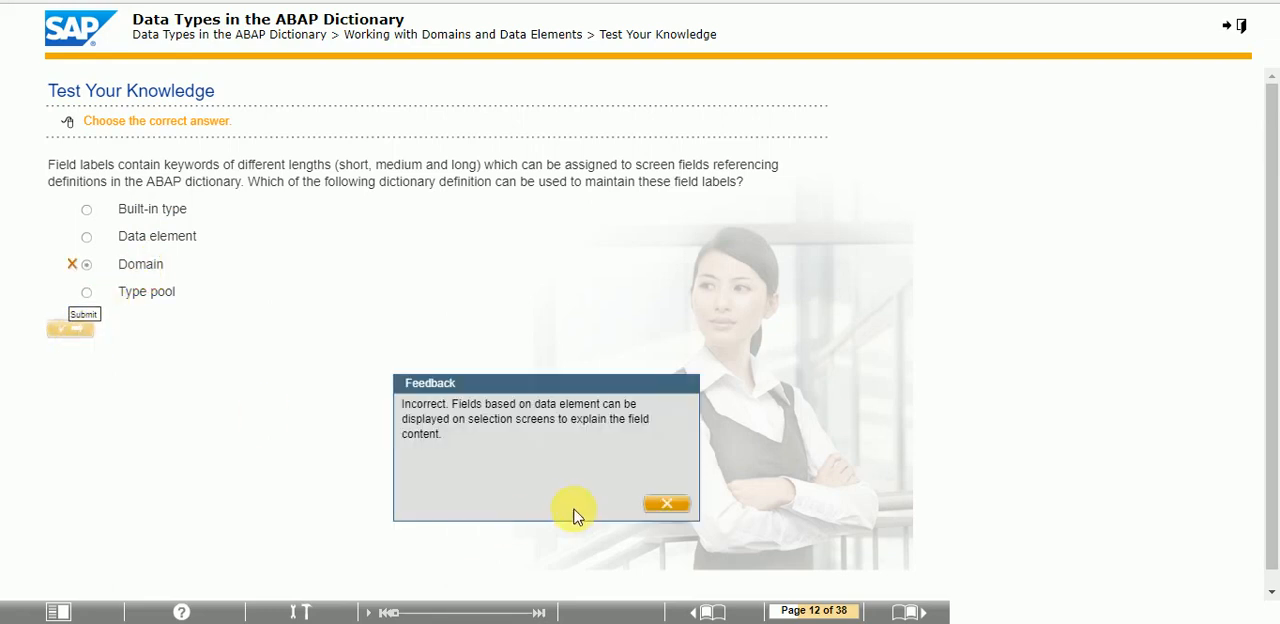
{"action": "mouse_move", "coordinate": [667, 504]}
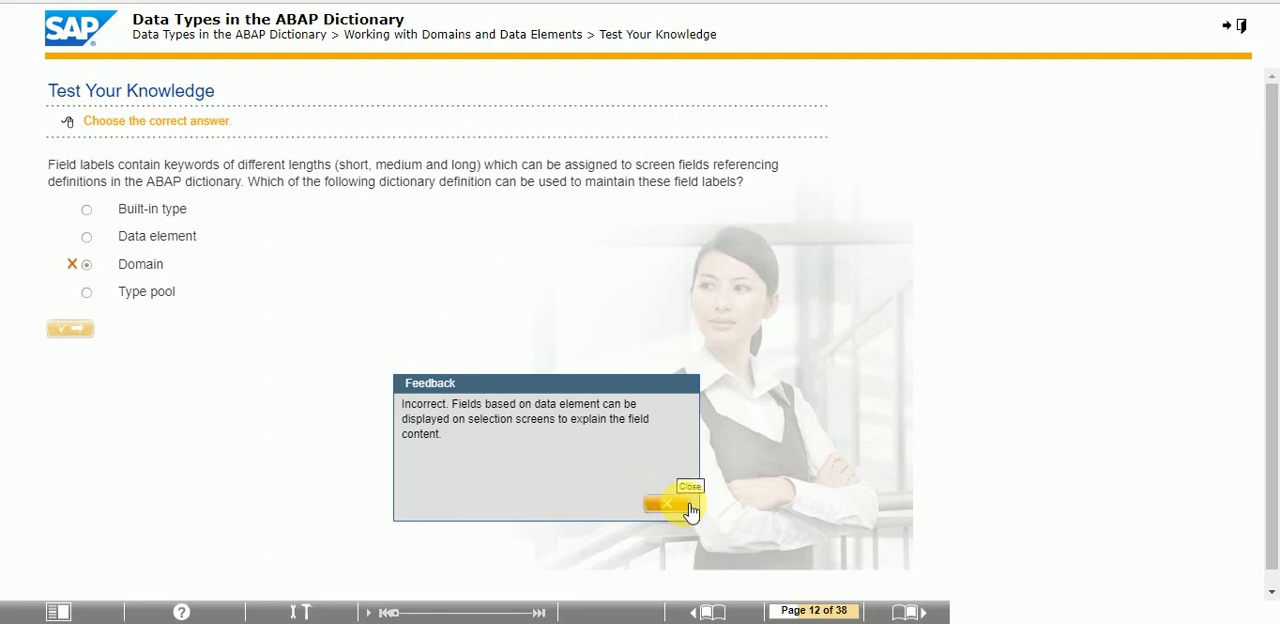
{"action": "left_click", "coordinate": [664, 505]}
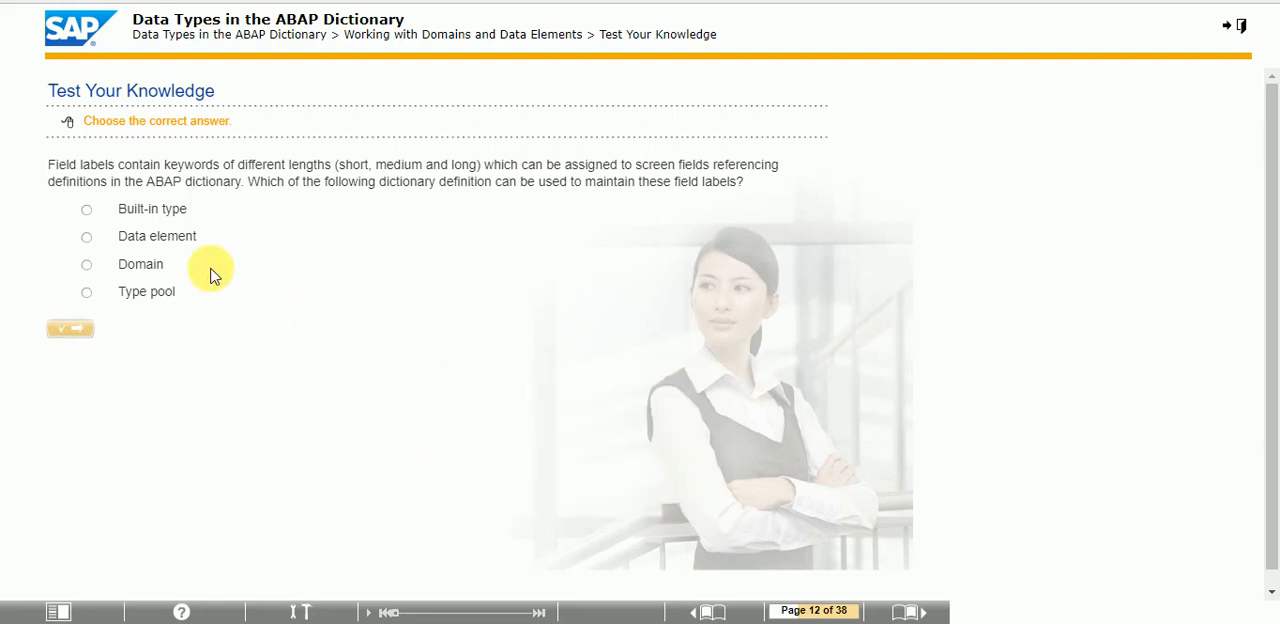
{"action": "left_click", "coordinate": [86, 236]}
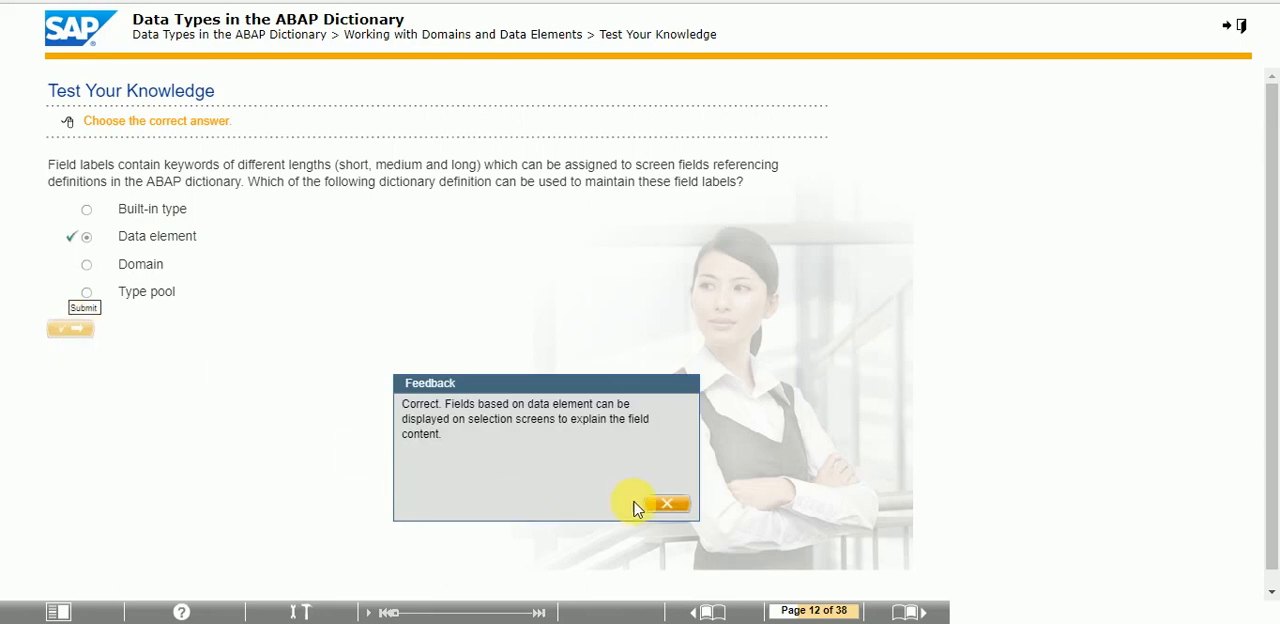
{"action": "left_click", "coordinate": [668, 504]}
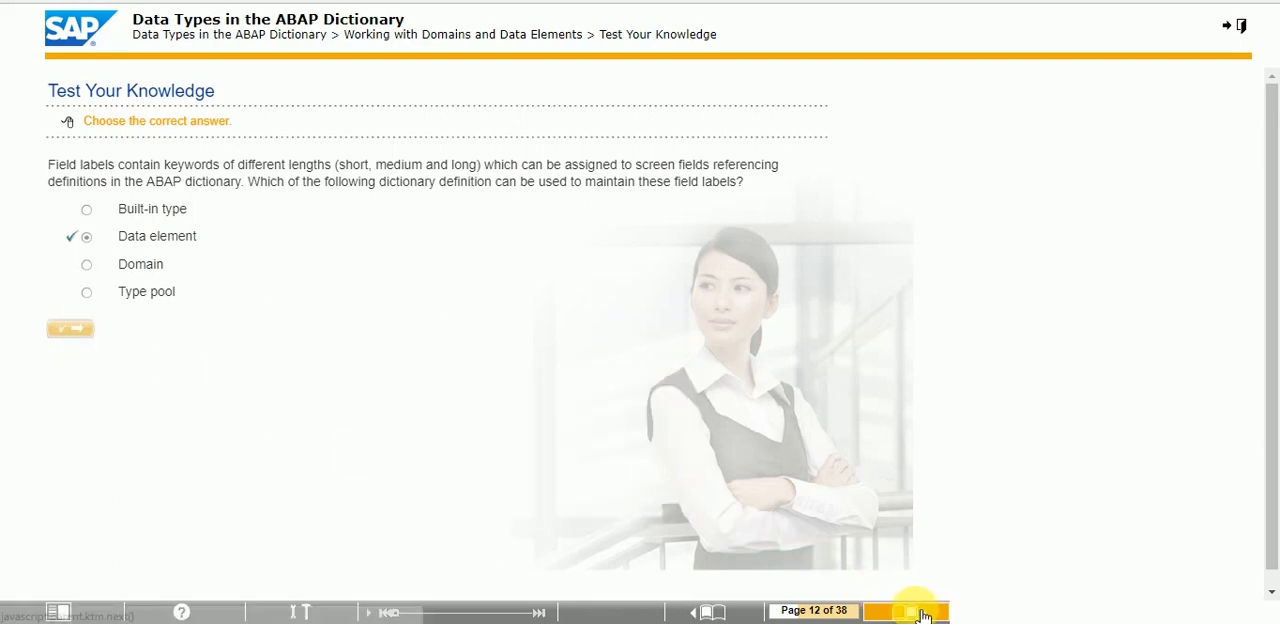
{"action": "left_click", "coordinate": [920, 611]}
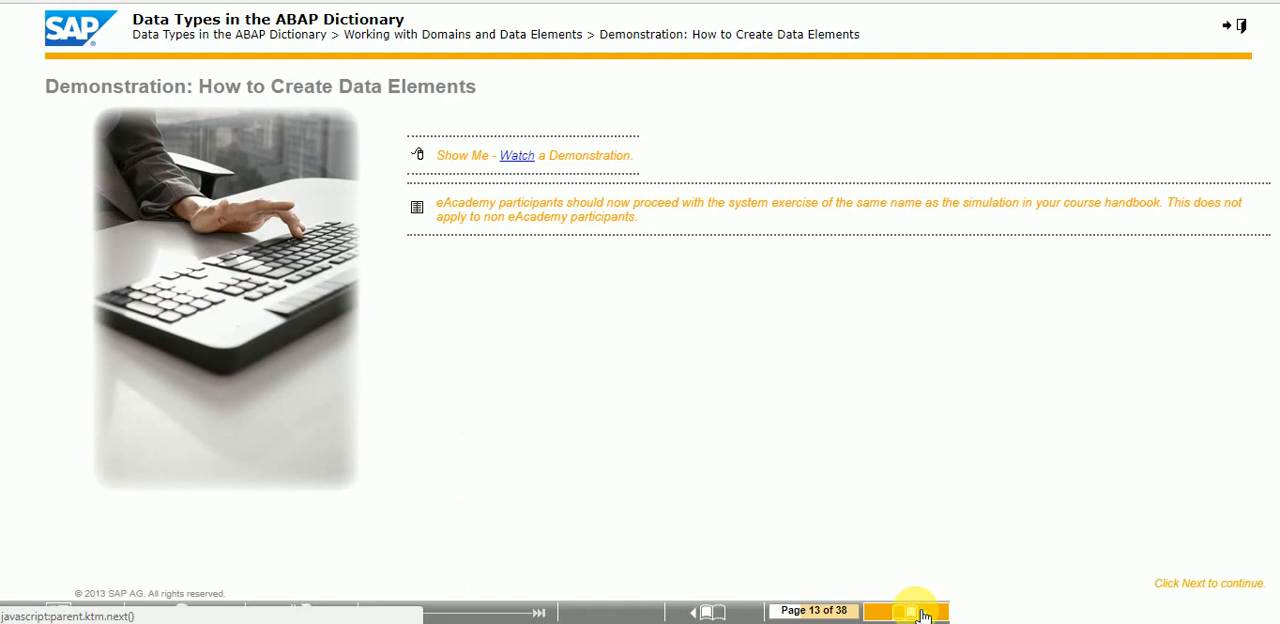
Pass the test program demo, basic data types exercise and summary to page 17
{"action": "left_click", "coordinate": [905, 611]}
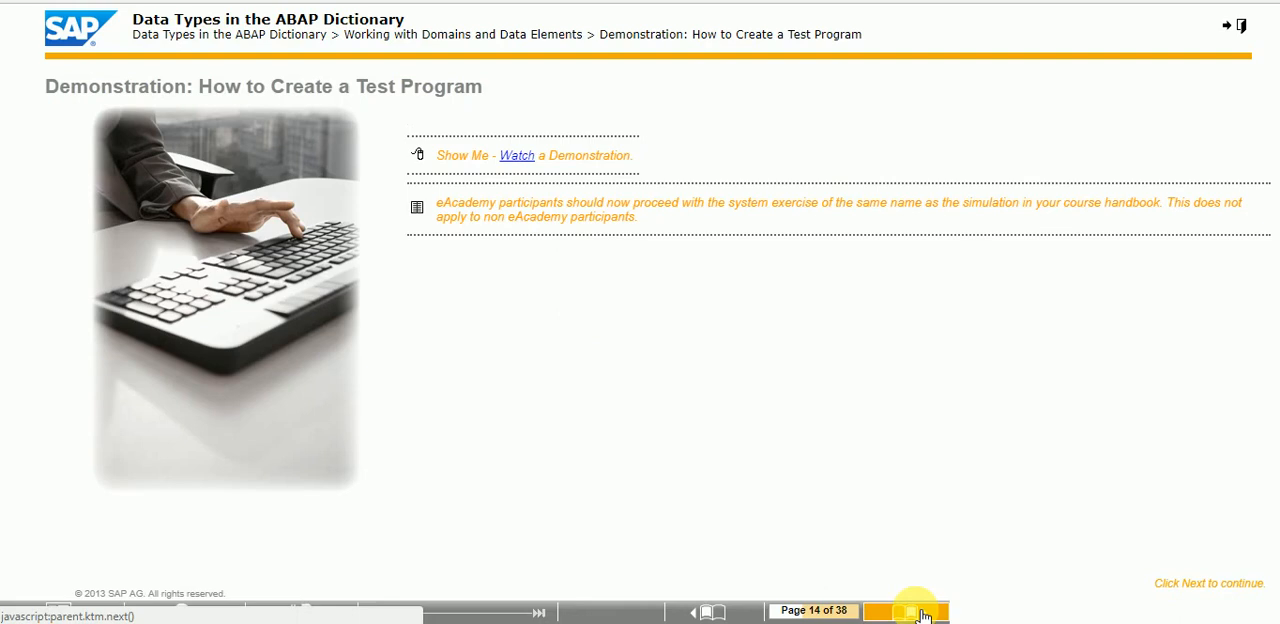
{"action": "left_click", "coordinate": [920, 611]}
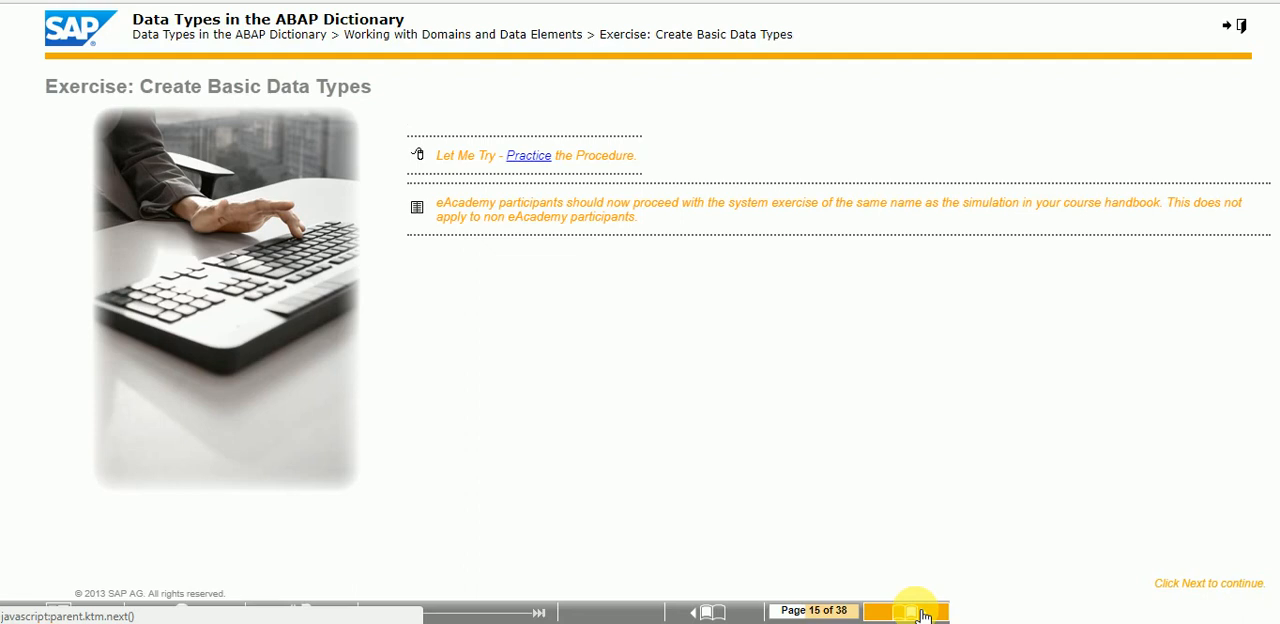
{"action": "left_click", "coordinate": [915, 611]}
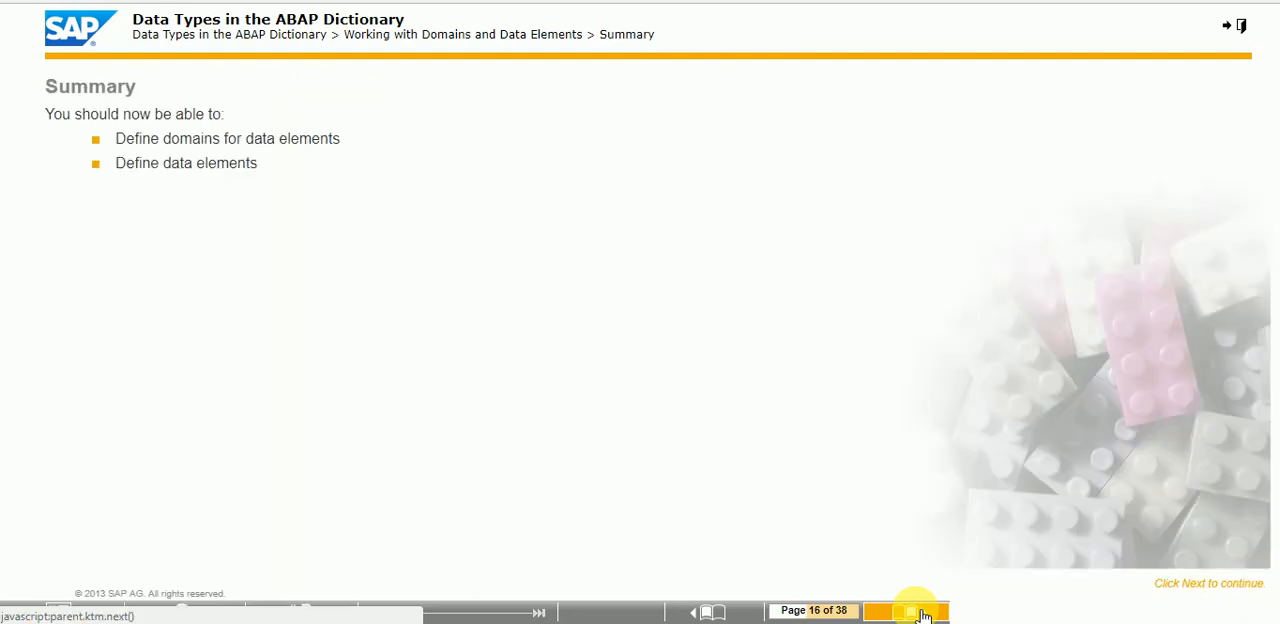
{"action": "left_click", "coordinate": [917, 611]}
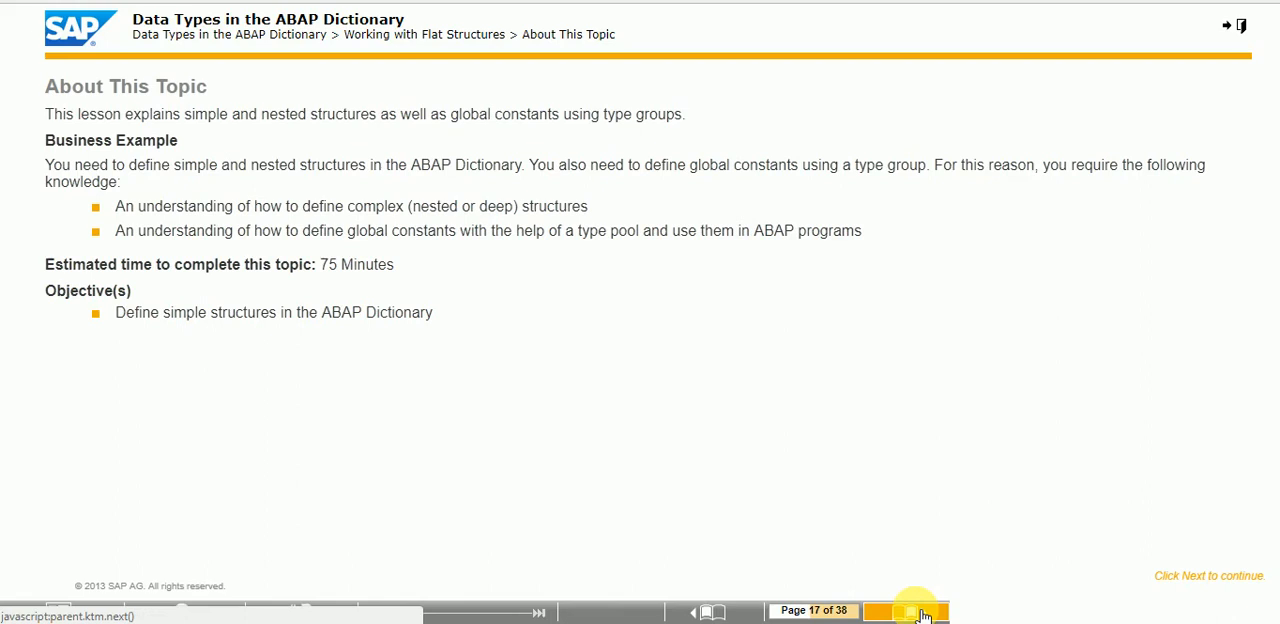
Page through the Flat Structures lesson to the true/false quiz on page 21
{"action": "left_click", "coordinate": [920, 611]}
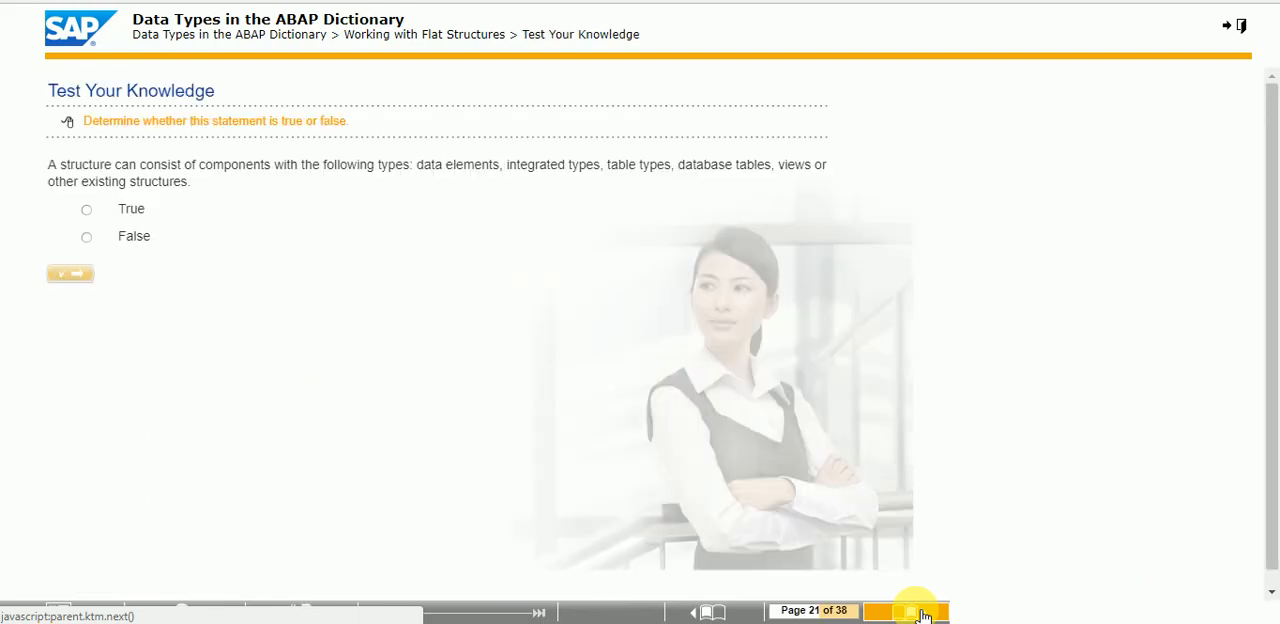
{"action": "mouse_move", "coordinate": [430, 293]}
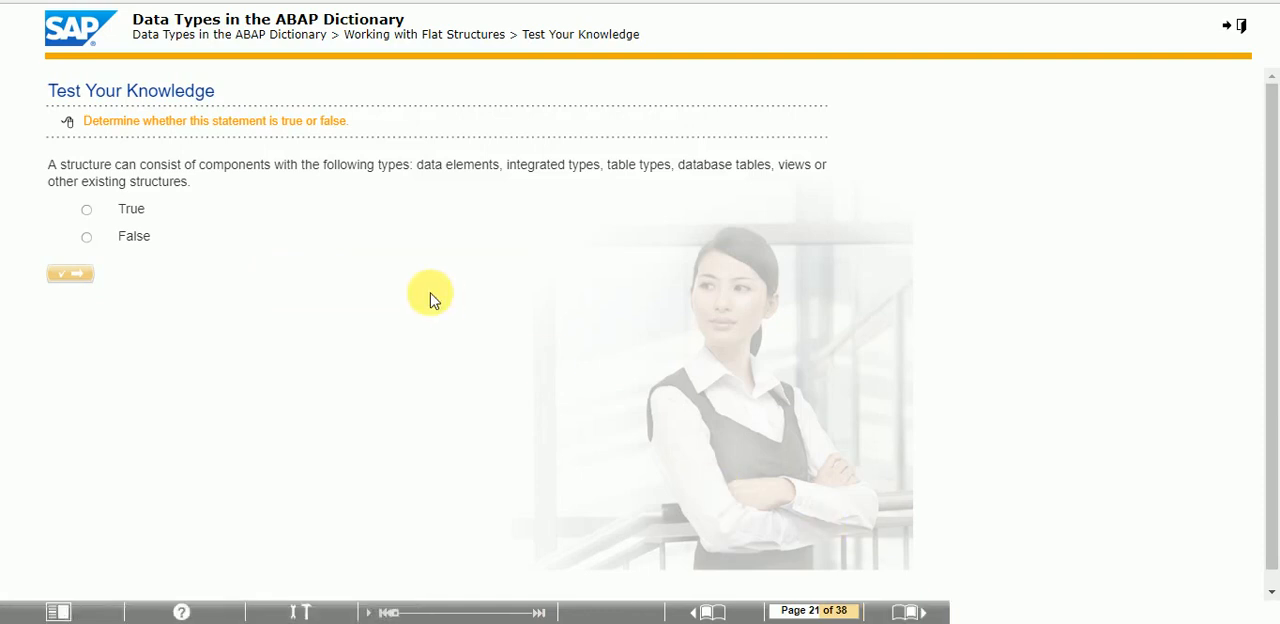
{"action": "mouse_move", "coordinate": [158, 215]}
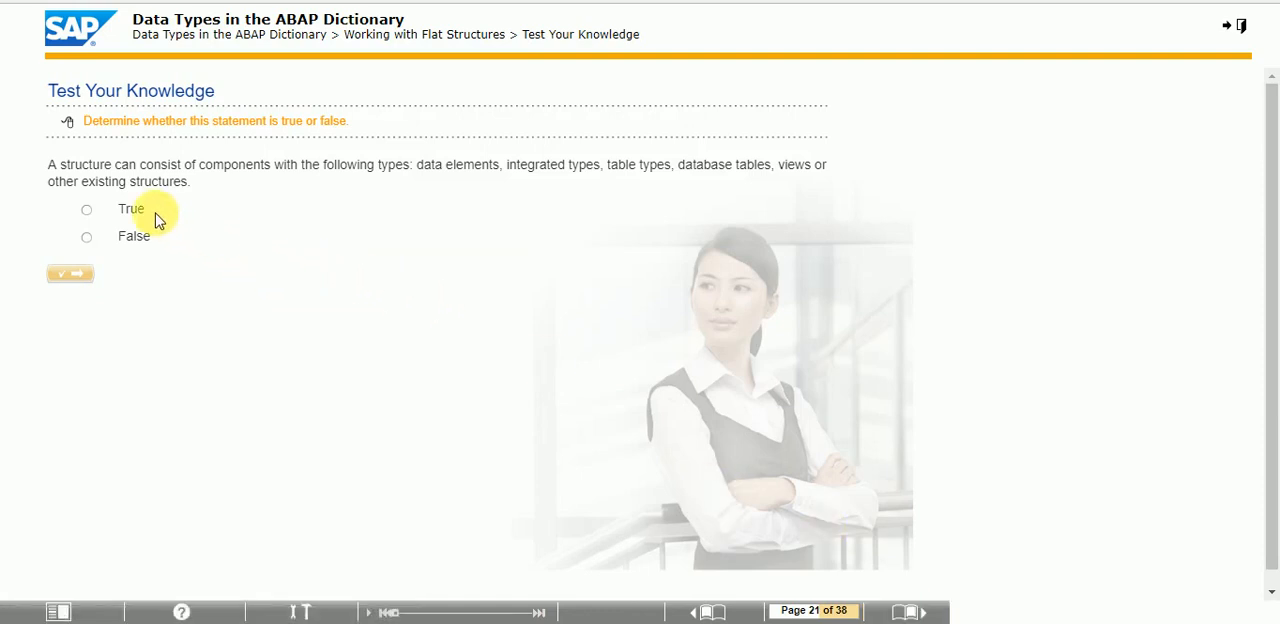
Answer True on the structure components question, then flat on the next quiz
{"action": "left_click", "coordinate": [69, 274]}
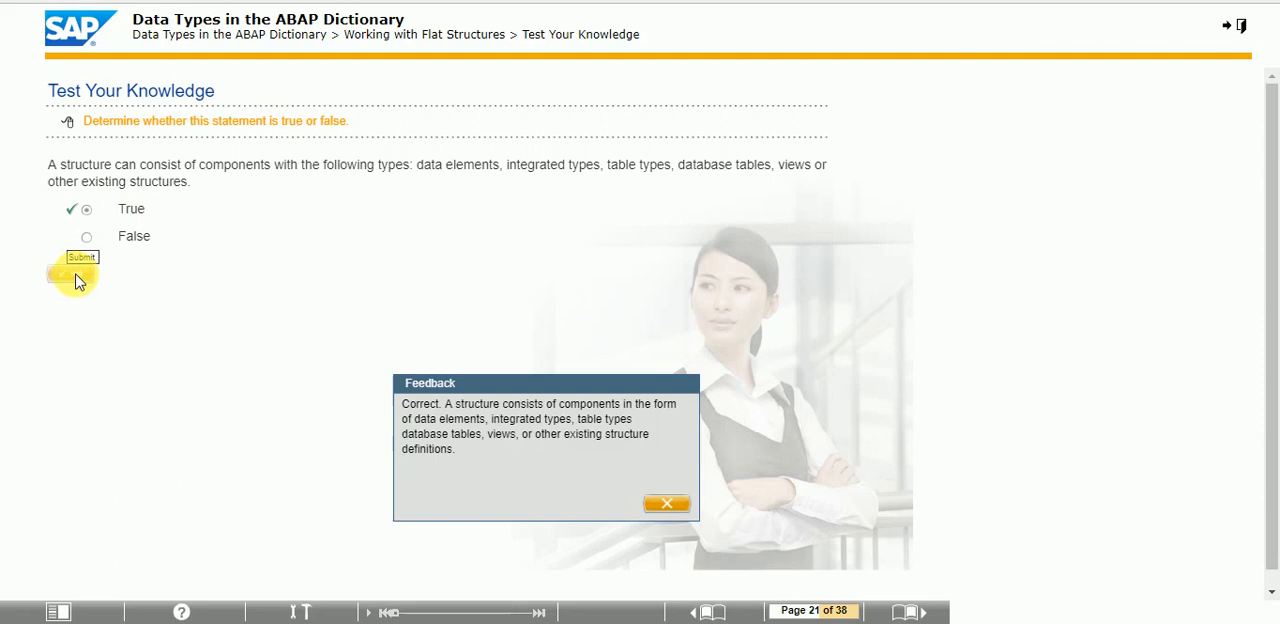
{"action": "mouse_move", "coordinate": [667, 505]}
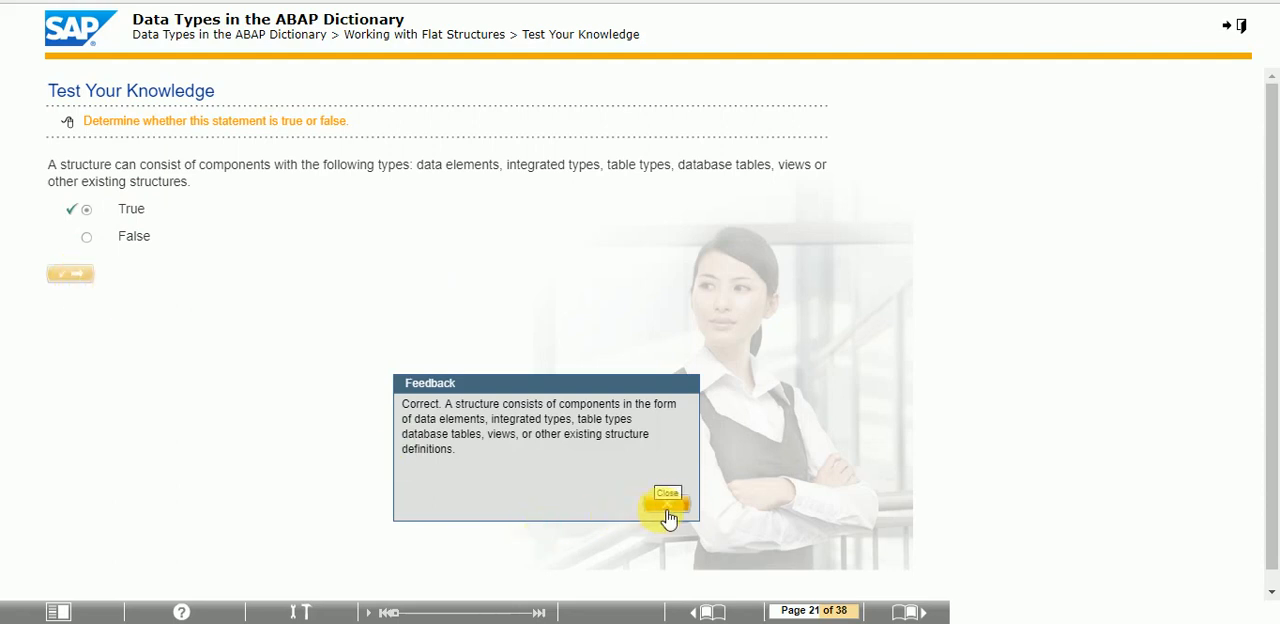
{"action": "left_click", "coordinate": [666, 493]}
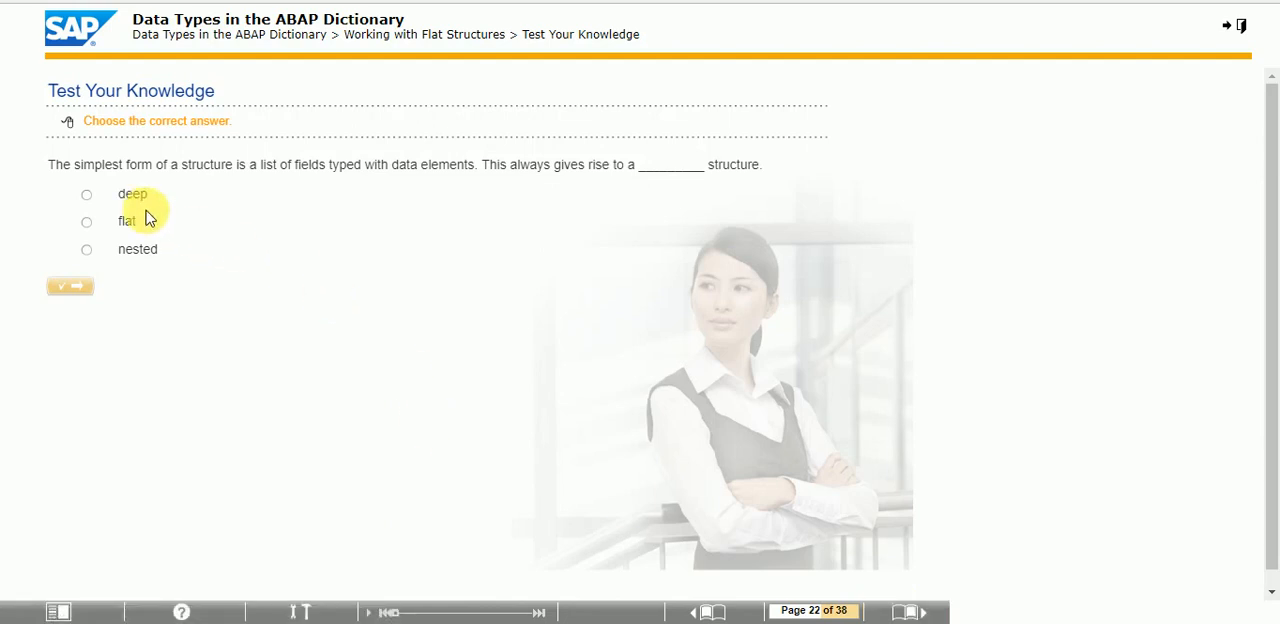
{"action": "left_click", "coordinate": [86, 221]}
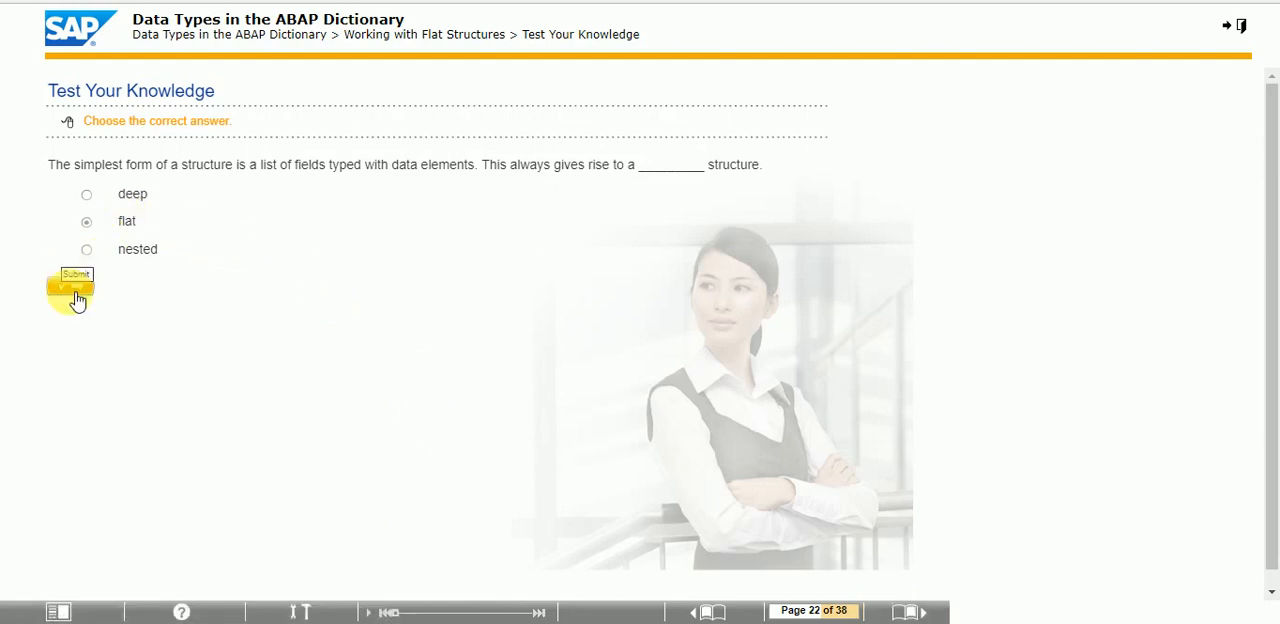
{"action": "left_click", "coordinate": [70, 286]}
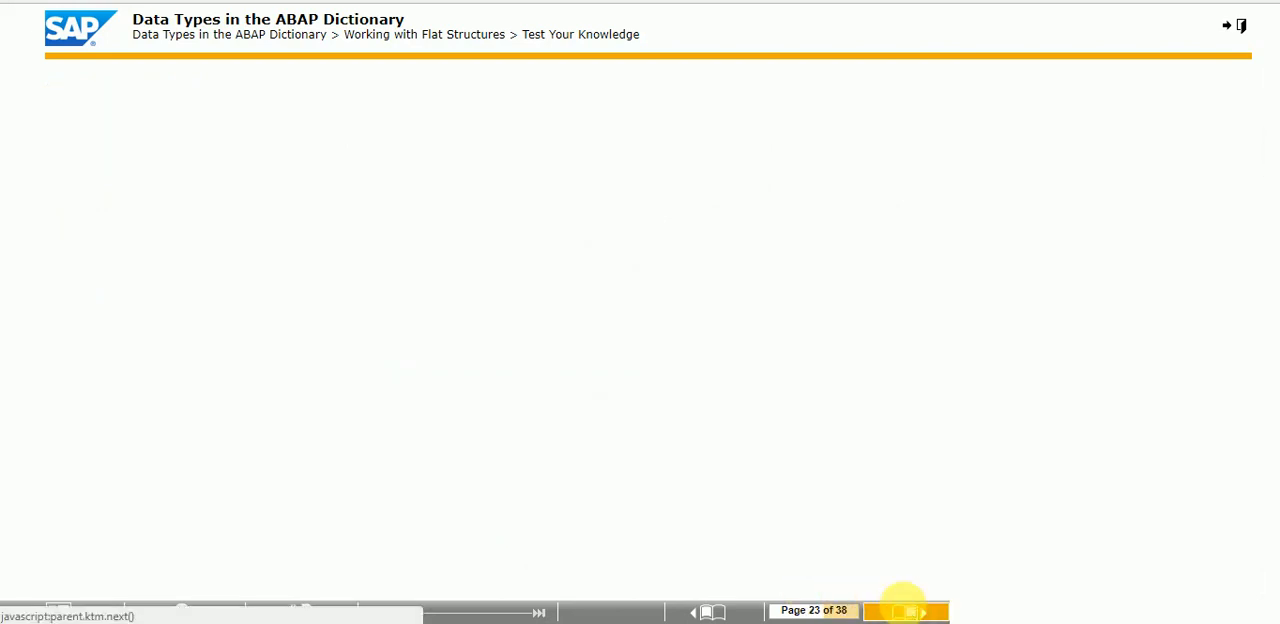
{"action": "left_click", "coordinate": [905, 611]}
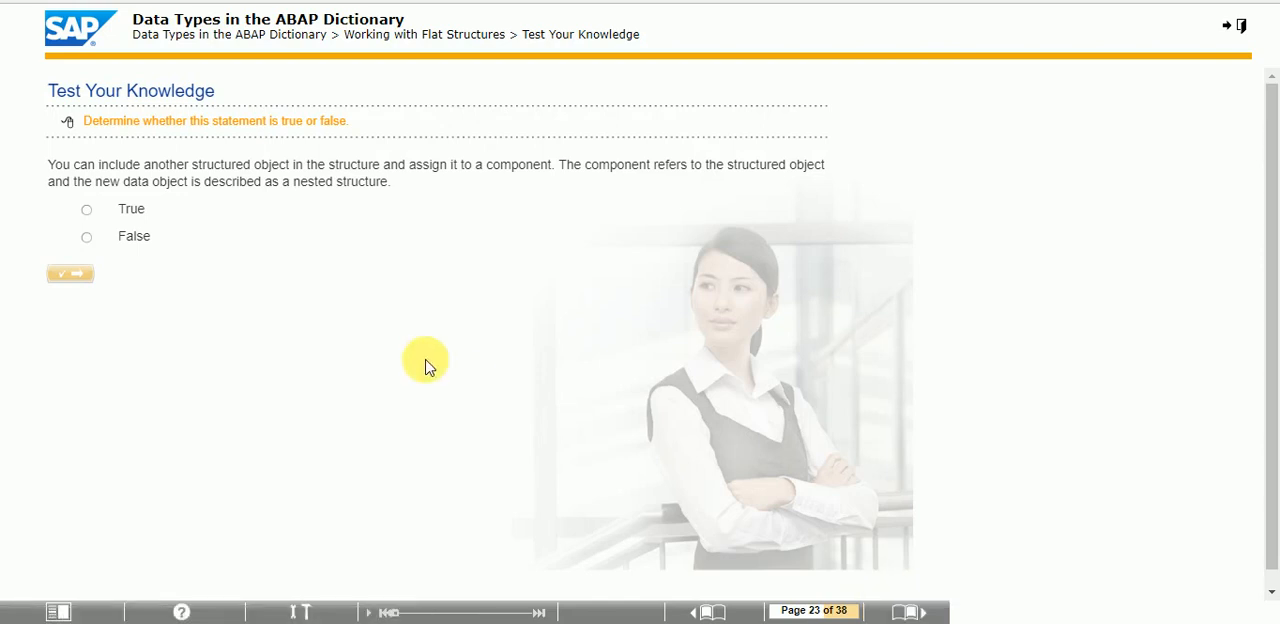
{"action": "mouse_move", "coordinate": [283, 233]}
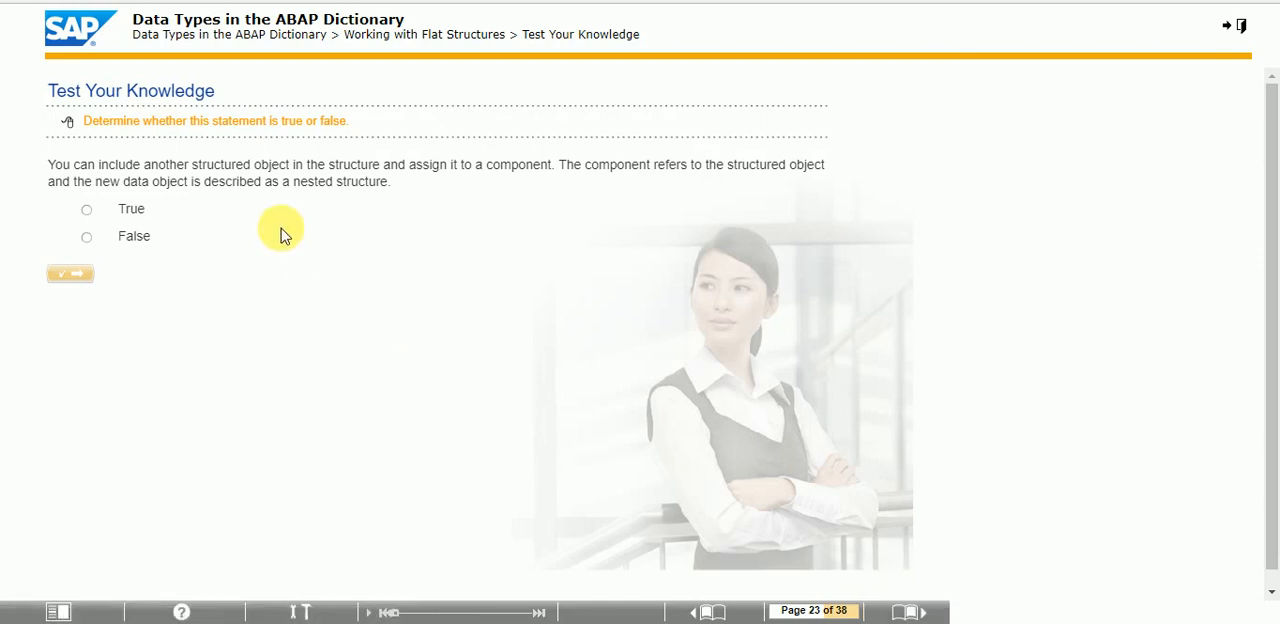
Answer True to the nested structure statement and continue to the page 24 demo
{"action": "left_click", "coordinate": [86, 209]}
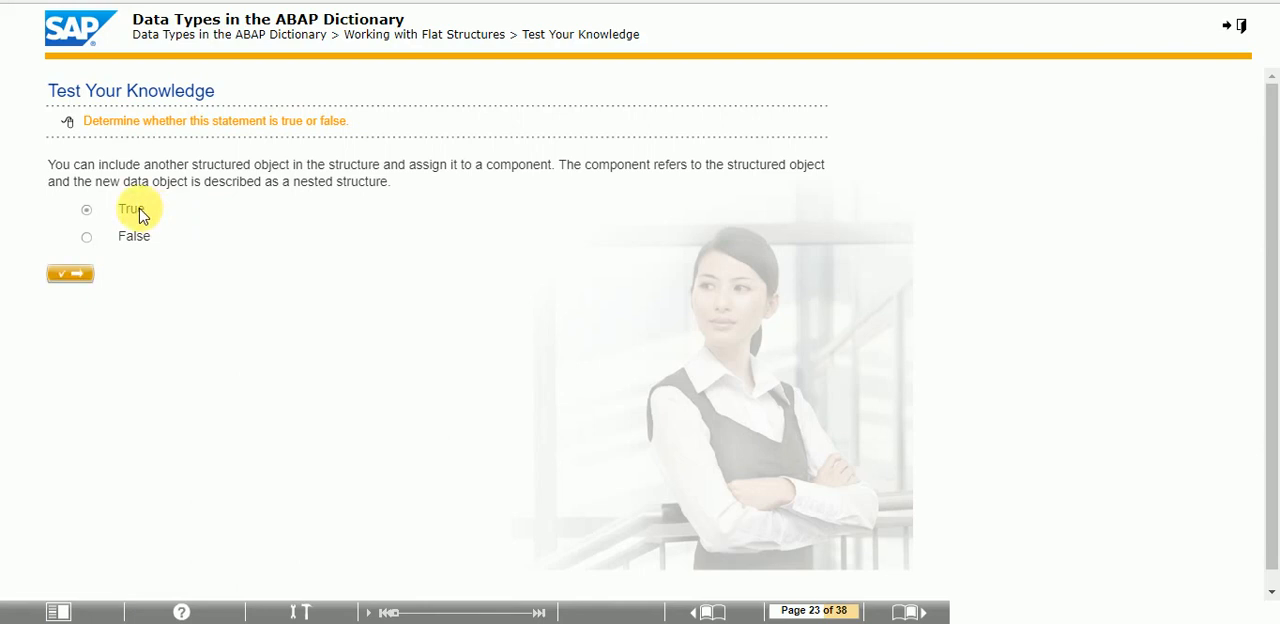
{"action": "left_click", "coordinate": [70, 274]}
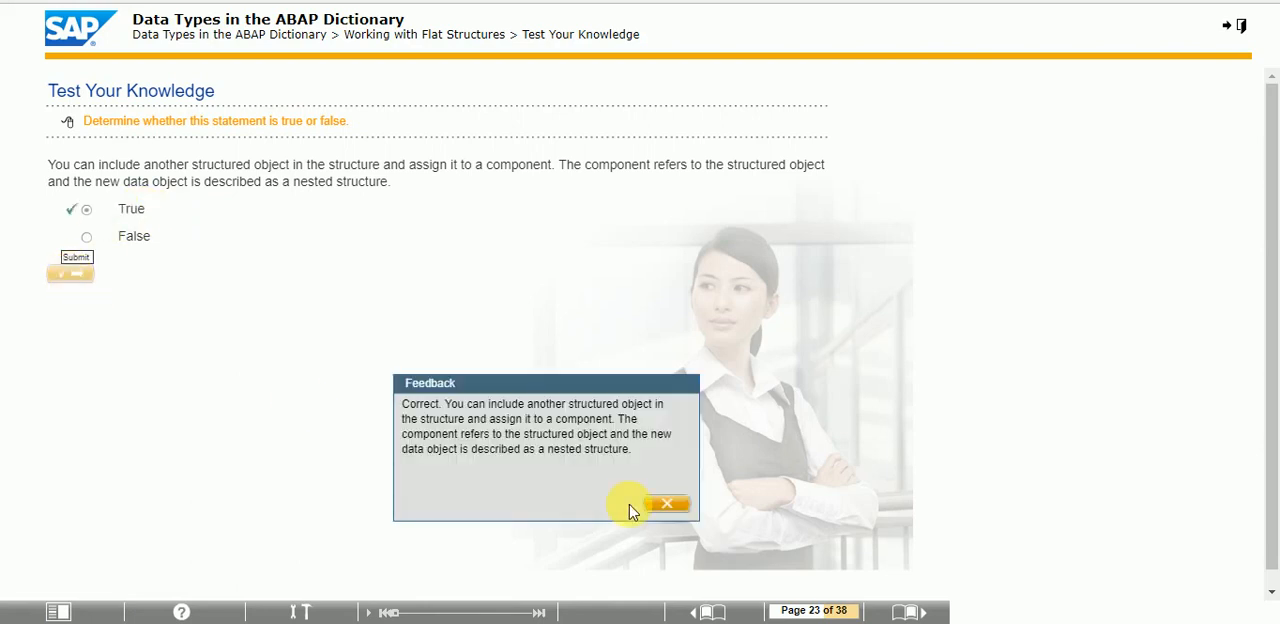
{"action": "left_click", "coordinate": [668, 503]}
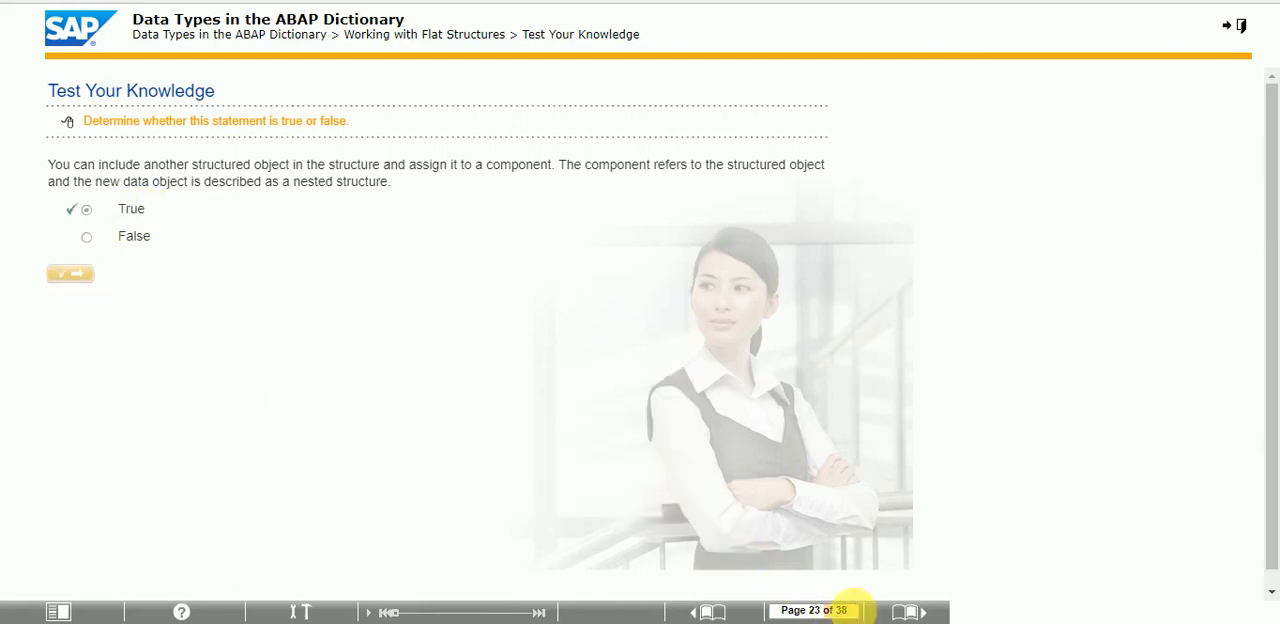
{"action": "left_click", "coordinate": [922, 611]}
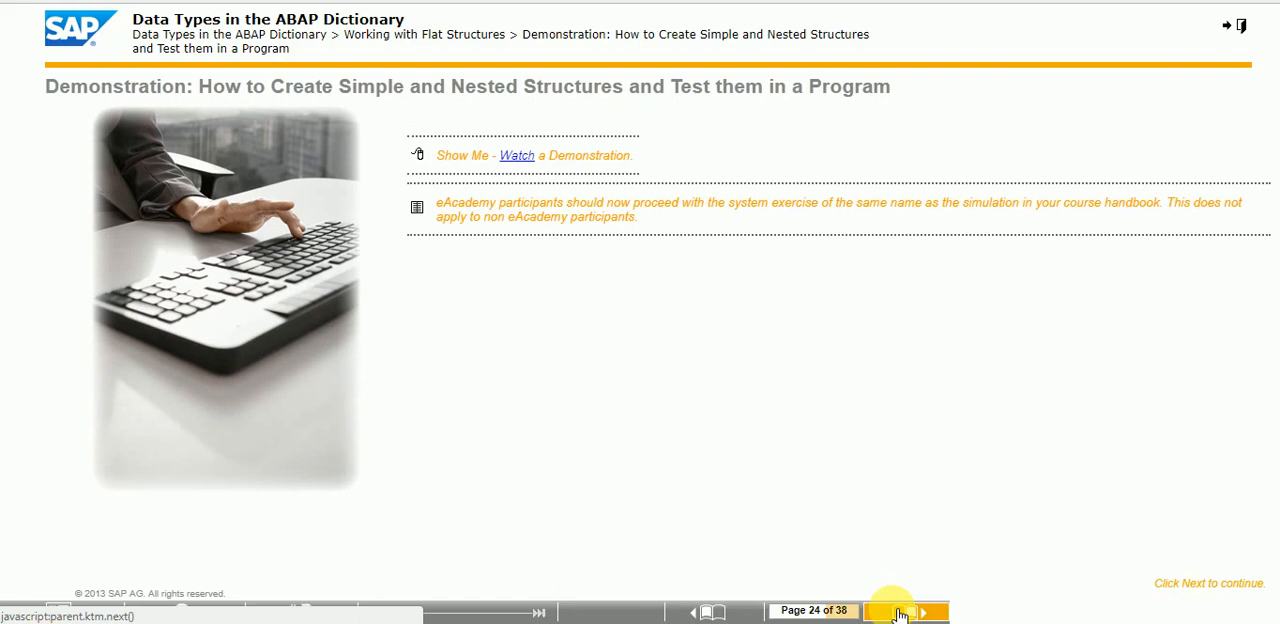
Advance through the flat-structures Summary and Table Types pages to Deep Structures, page 30
{"action": "left_click", "coordinate": [919, 611]}
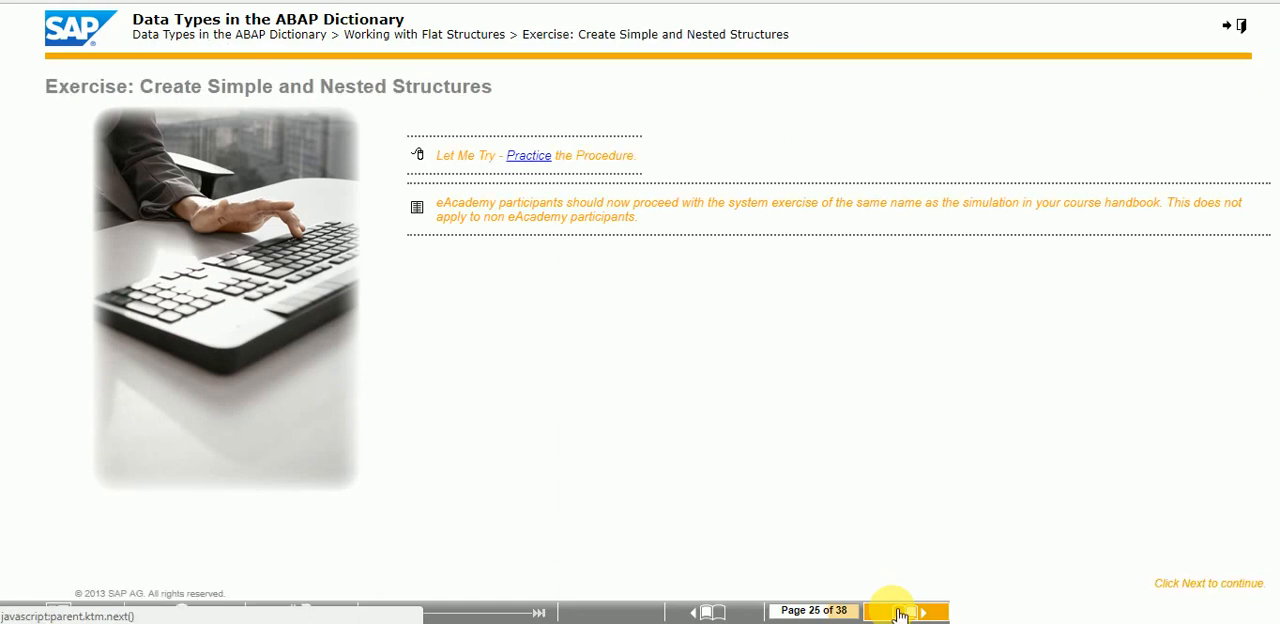
{"action": "left_click", "coordinate": [920, 611]}
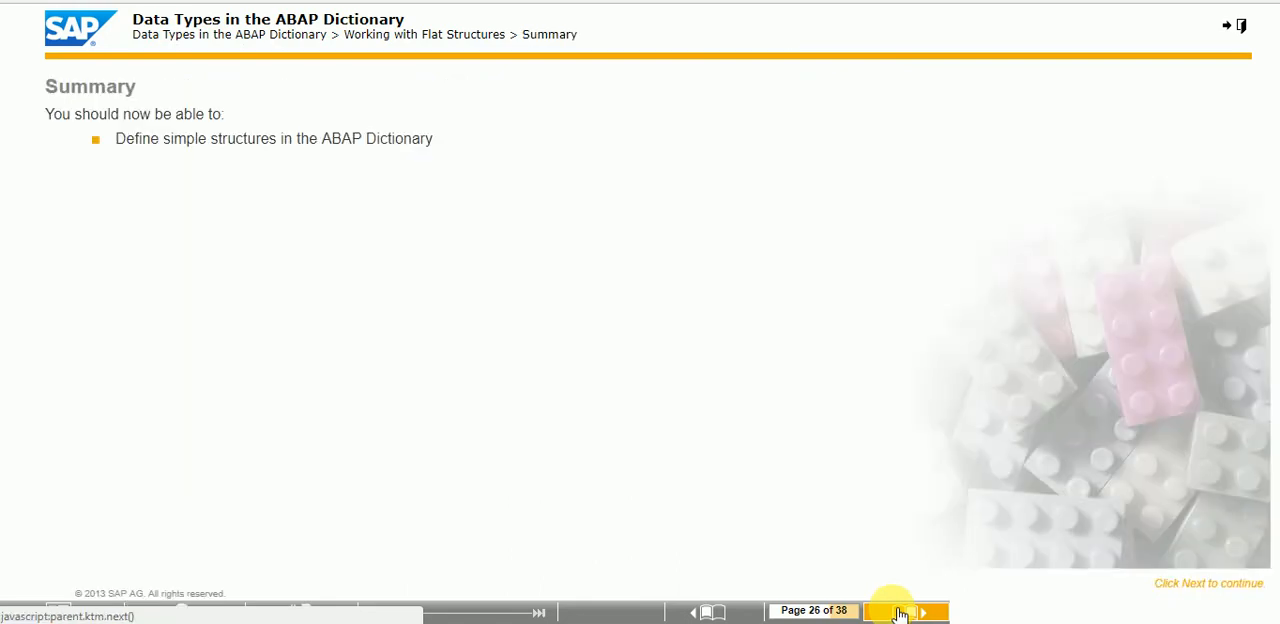
{"action": "left_click", "coordinate": [920, 611]}
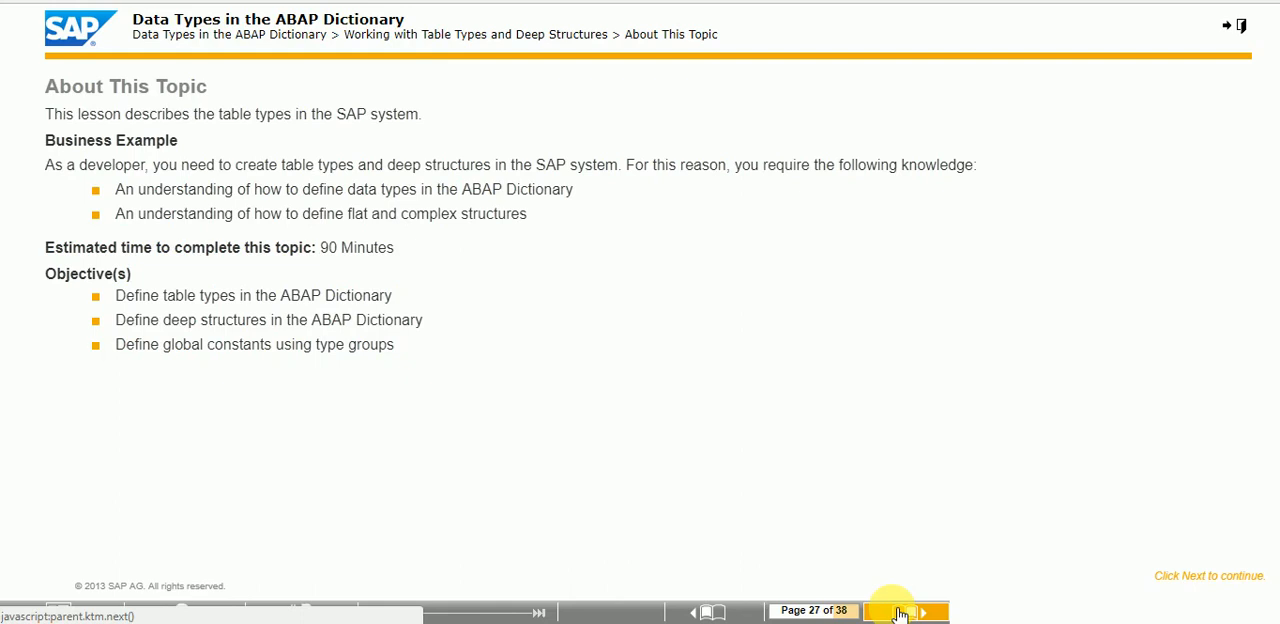
{"action": "left_click", "coordinate": [922, 611]}
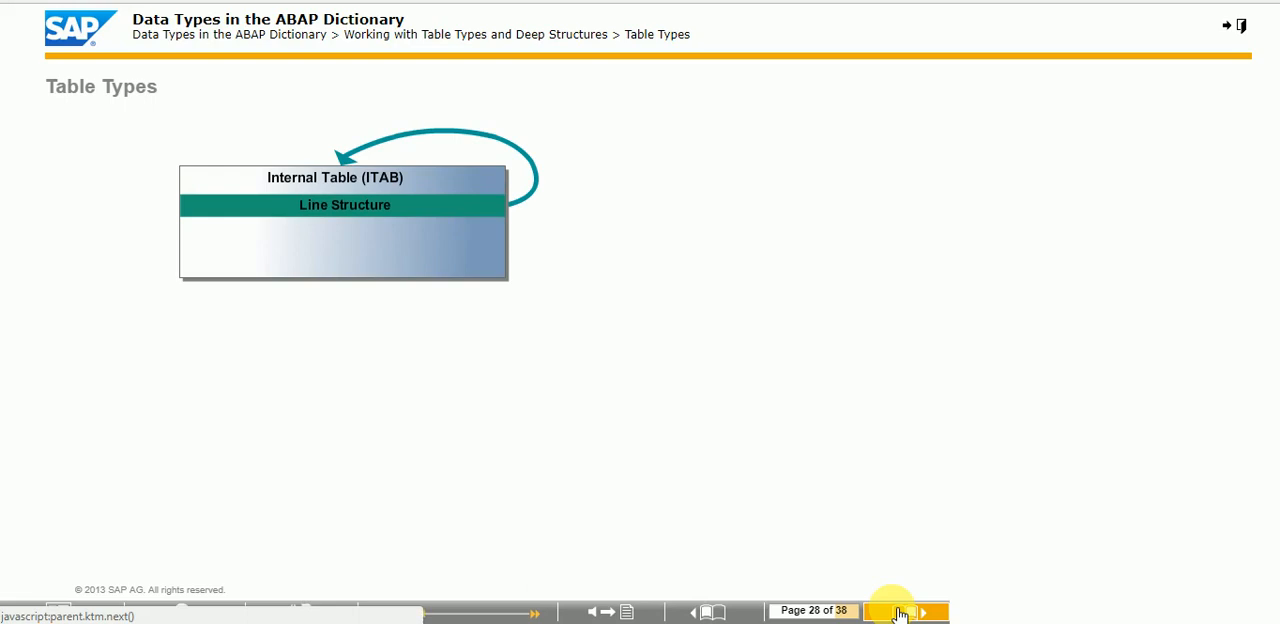
{"action": "left_click", "coordinate": [920, 611]}
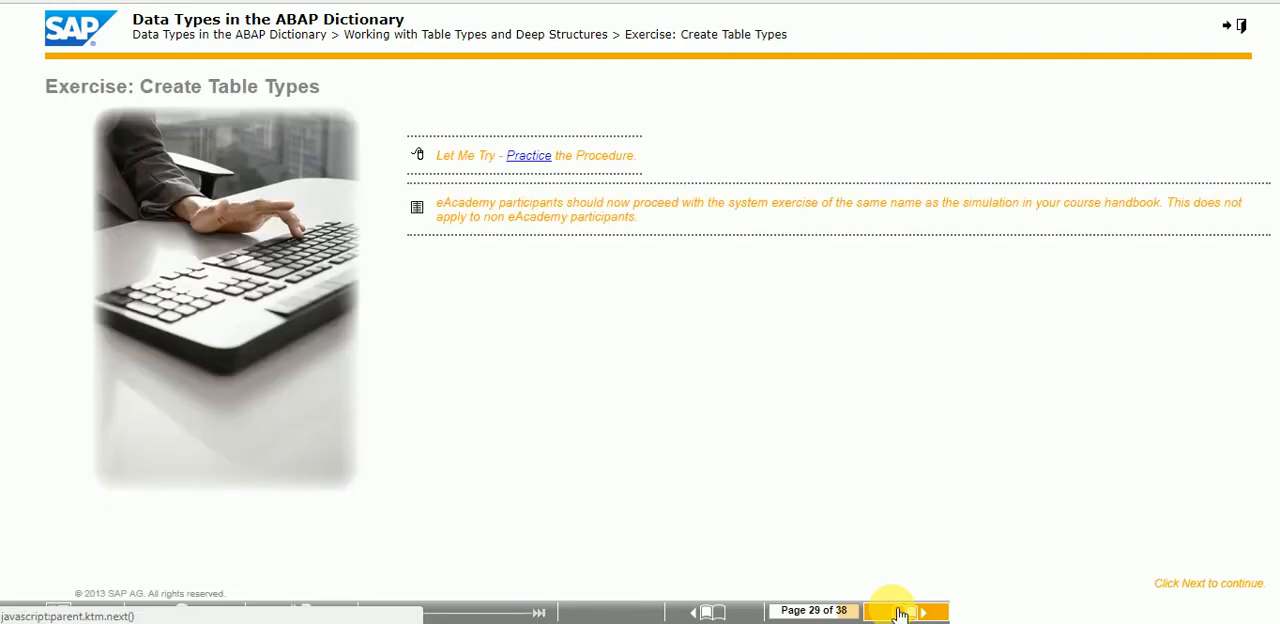
{"action": "left_click", "coordinate": [922, 611]}
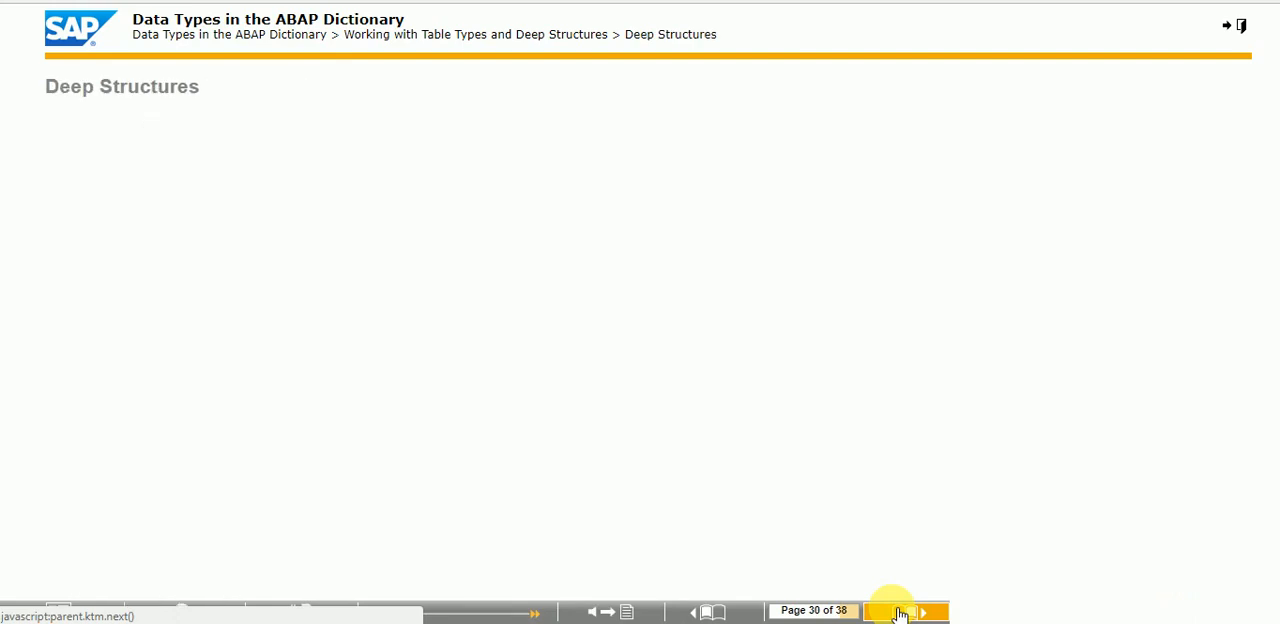
Reveal the Person structure diagram and ABAP program example, then advance to page 31's quiz
{"action": "left_click", "coordinate": [922, 611]}
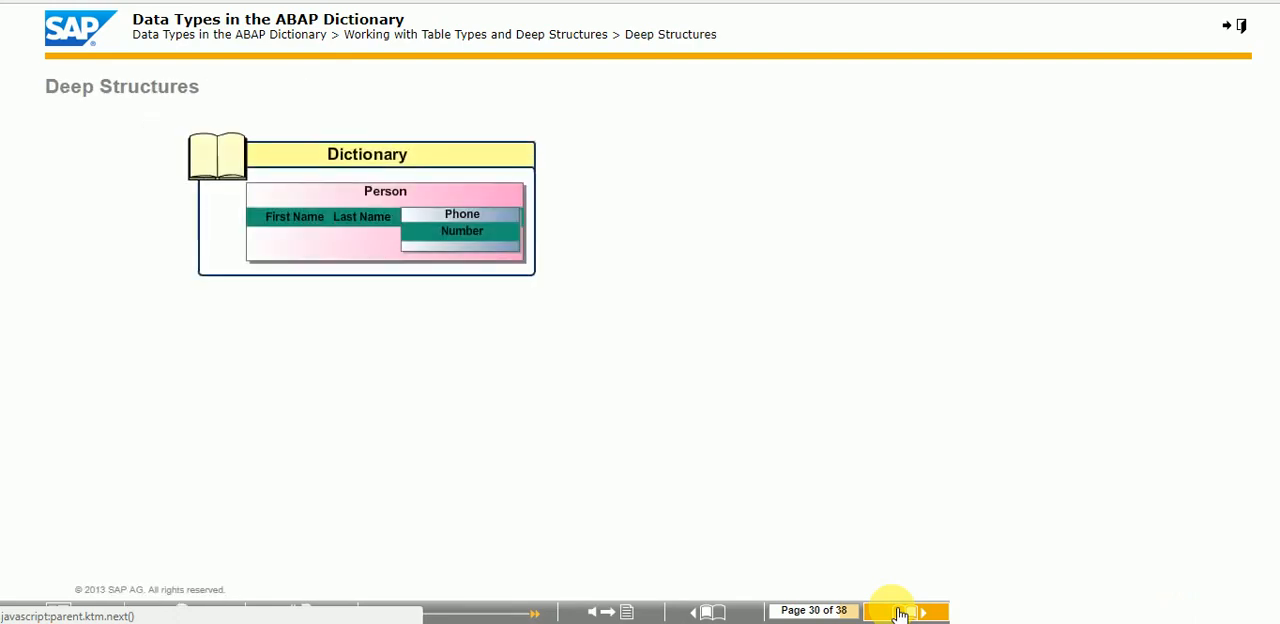
{"action": "left_click", "coordinate": [921, 611]}
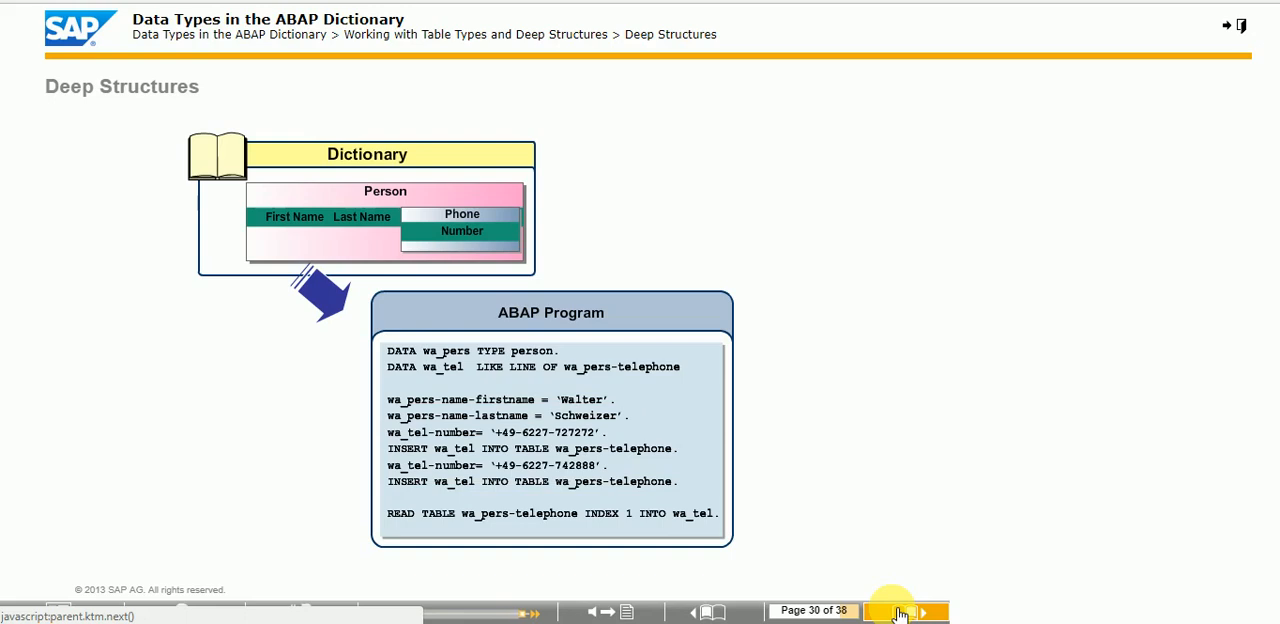
{"action": "left_click", "coordinate": [918, 611]}
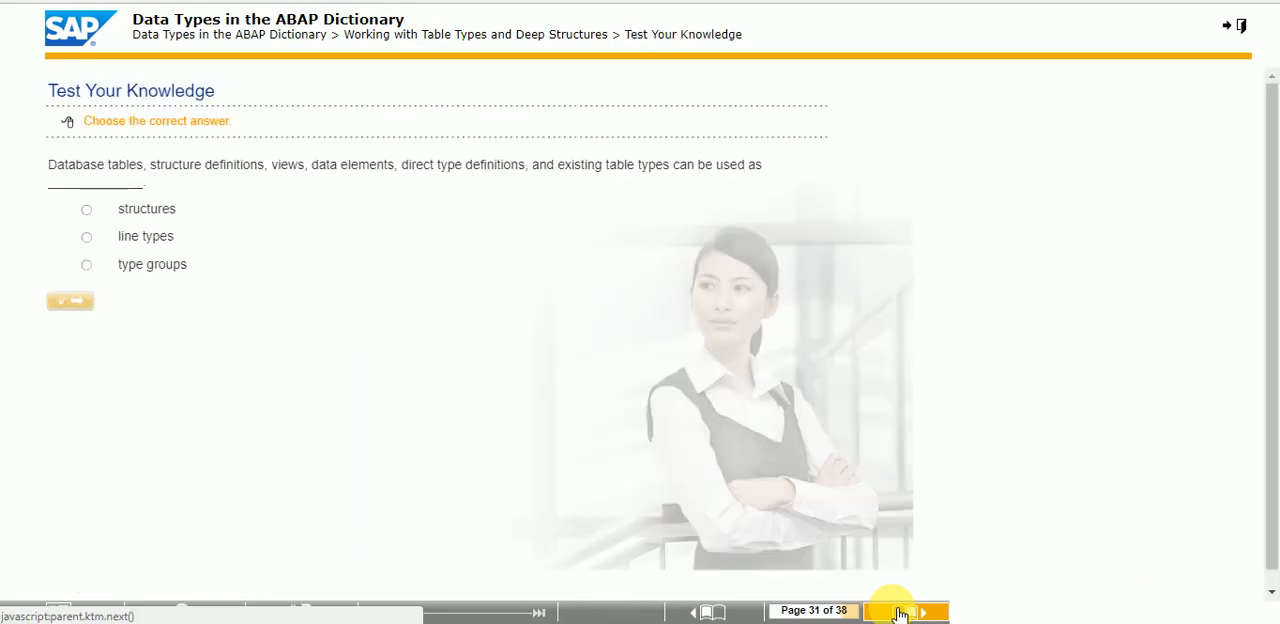
{"action": "mouse_move", "coordinate": [780, 520]}
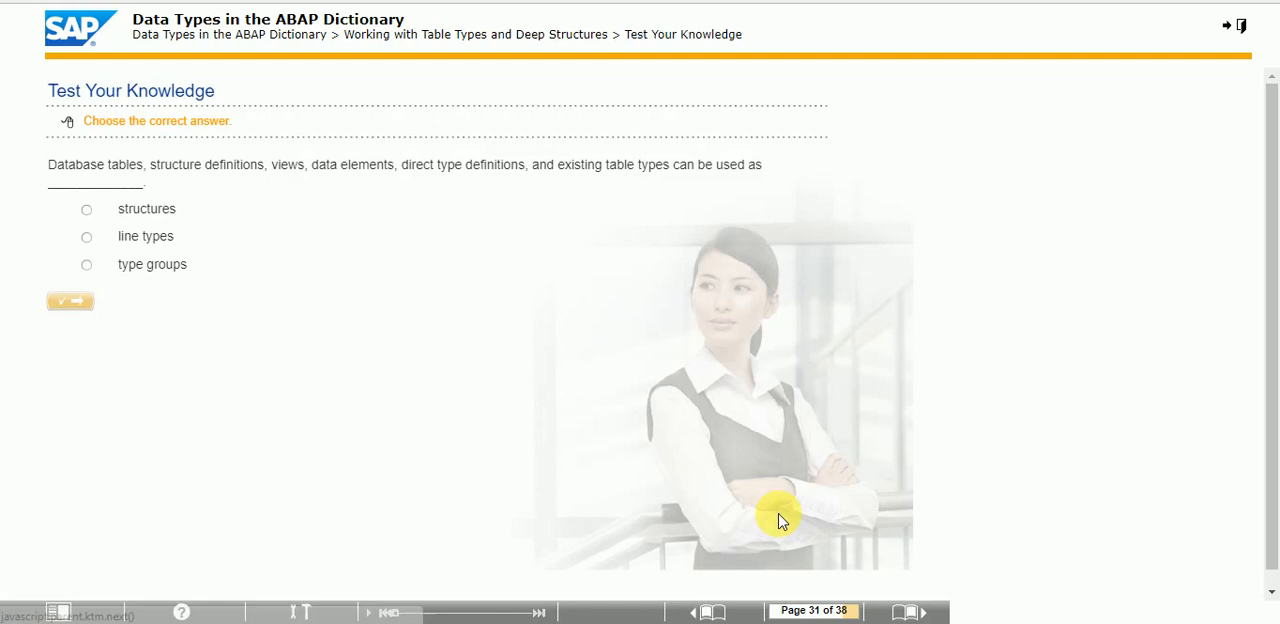
{"action": "mouse_move", "coordinate": [253, 277]}
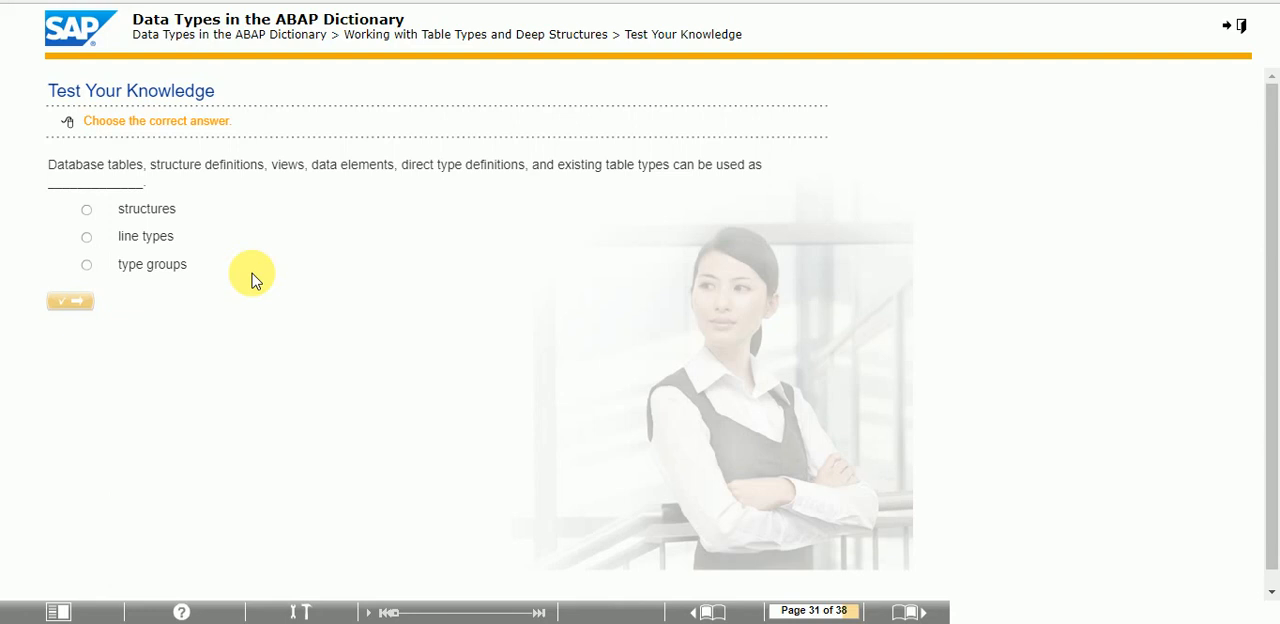
{"action": "mouse_move", "coordinate": [160, 265]}
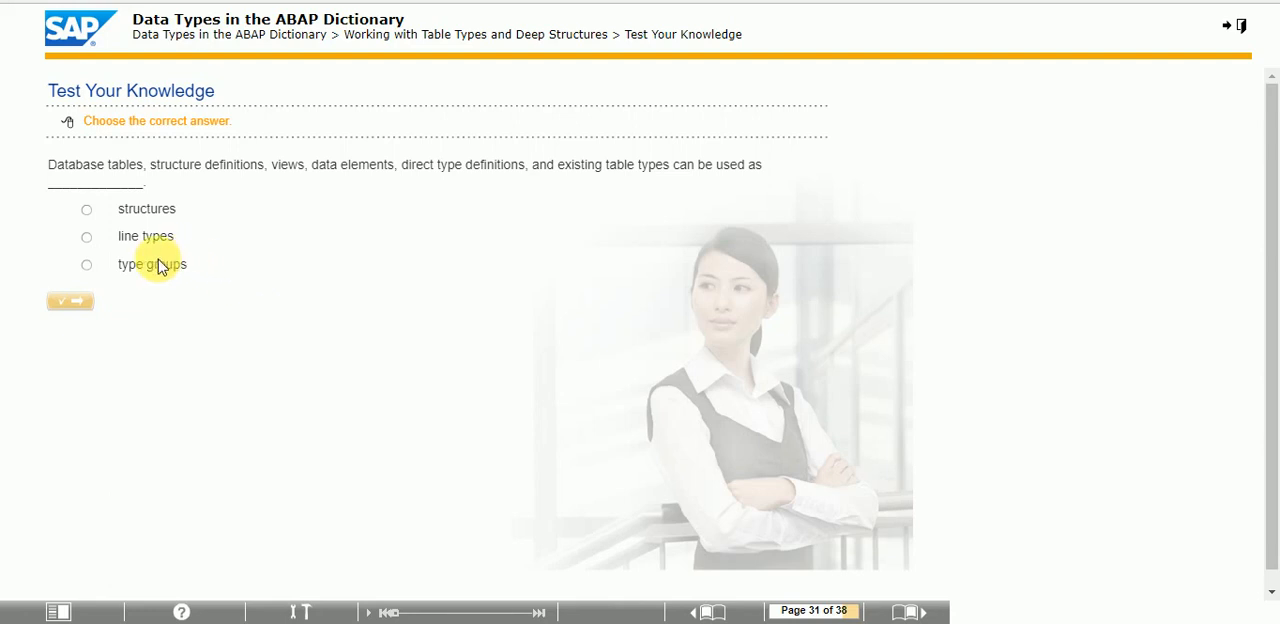
{"action": "mouse_move", "coordinate": [150, 238]}
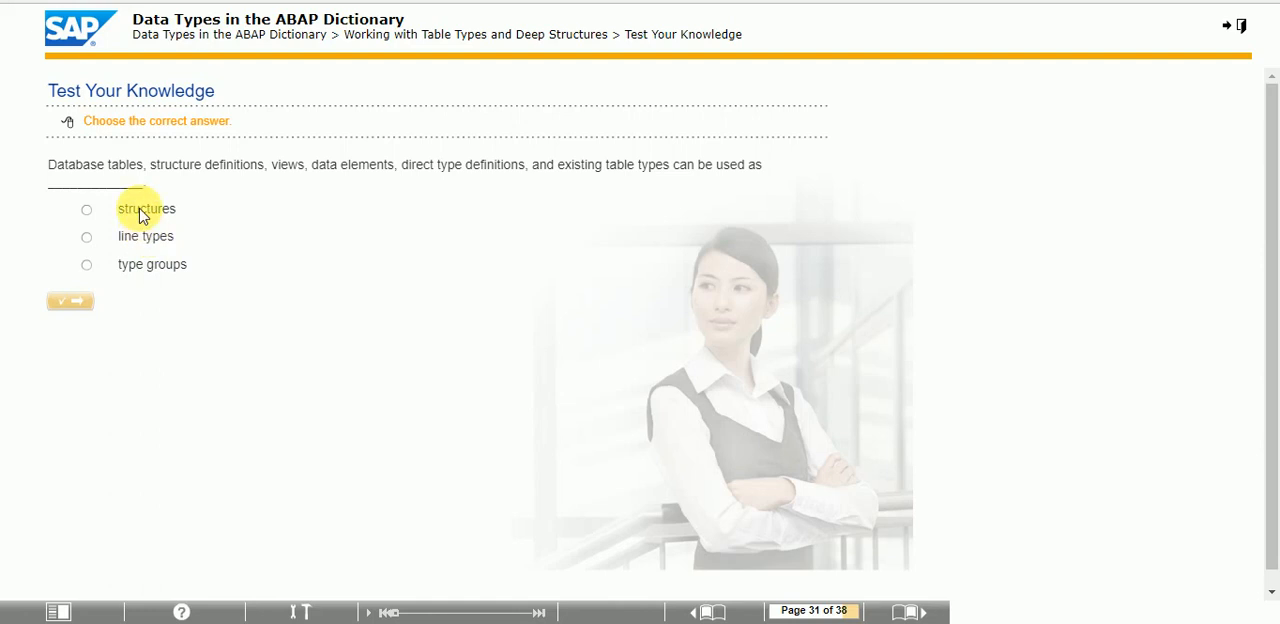
Answer page 31 with 'line types' after an incorrect 'structures' attempt
{"action": "left_click", "coordinate": [69, 301]}
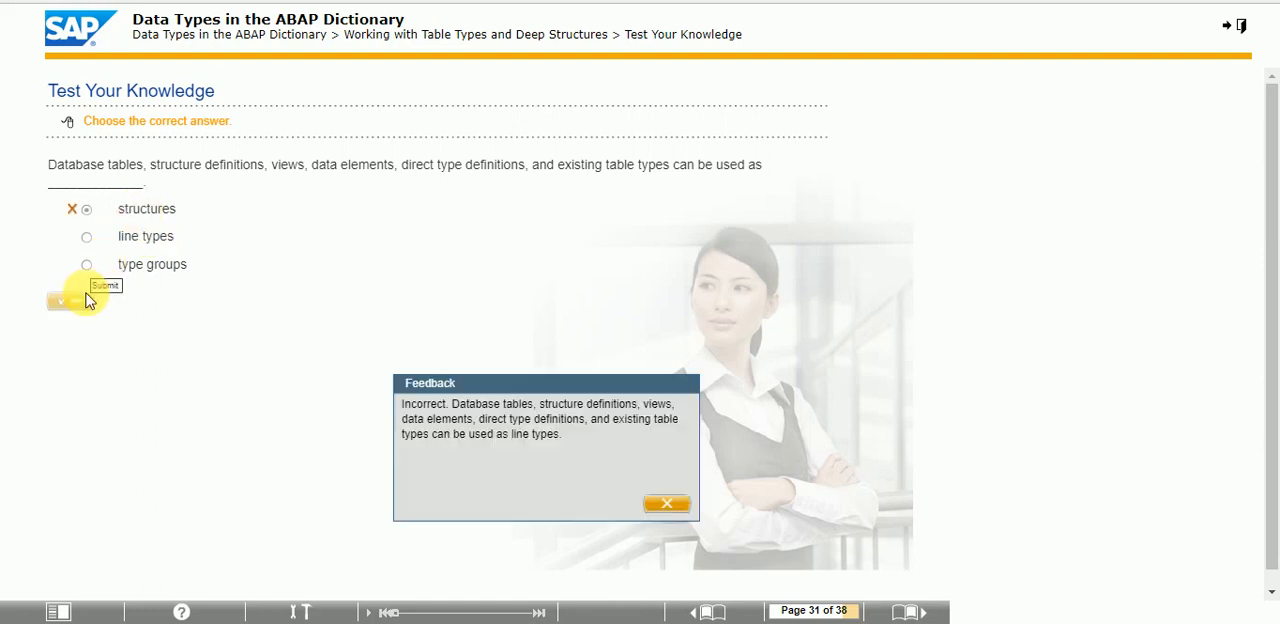
{"action": "mouse_move", "coordinate": [667, 503]}
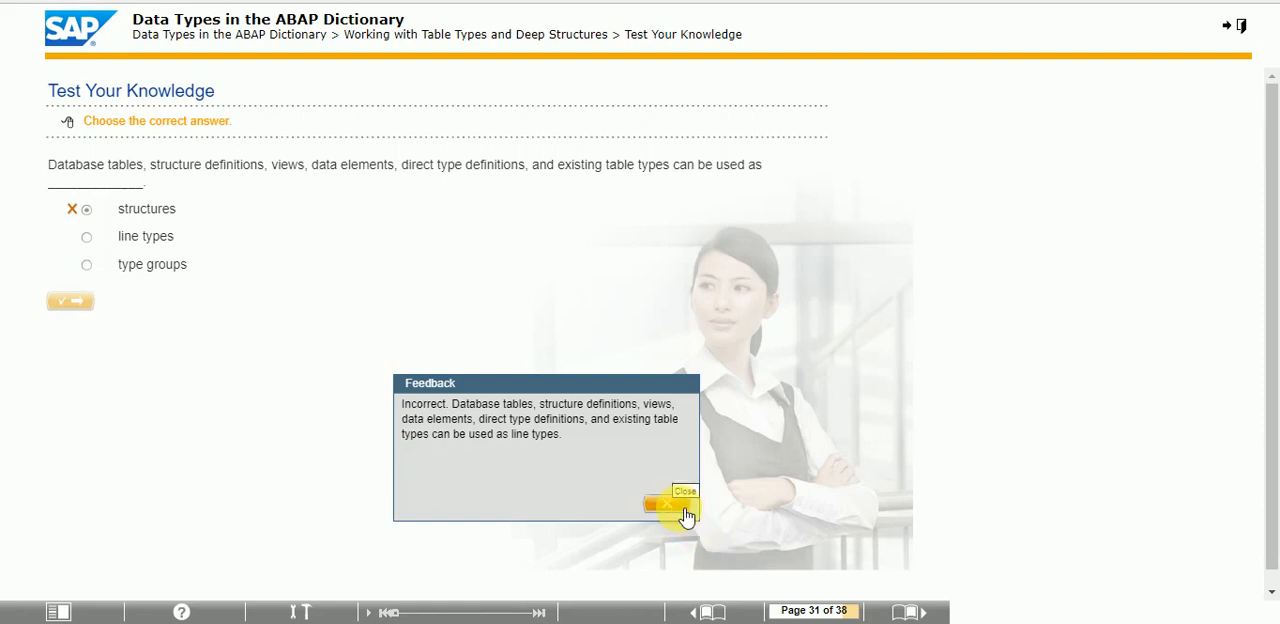
{"action": "left_click", "coordinate": [667, 505]}
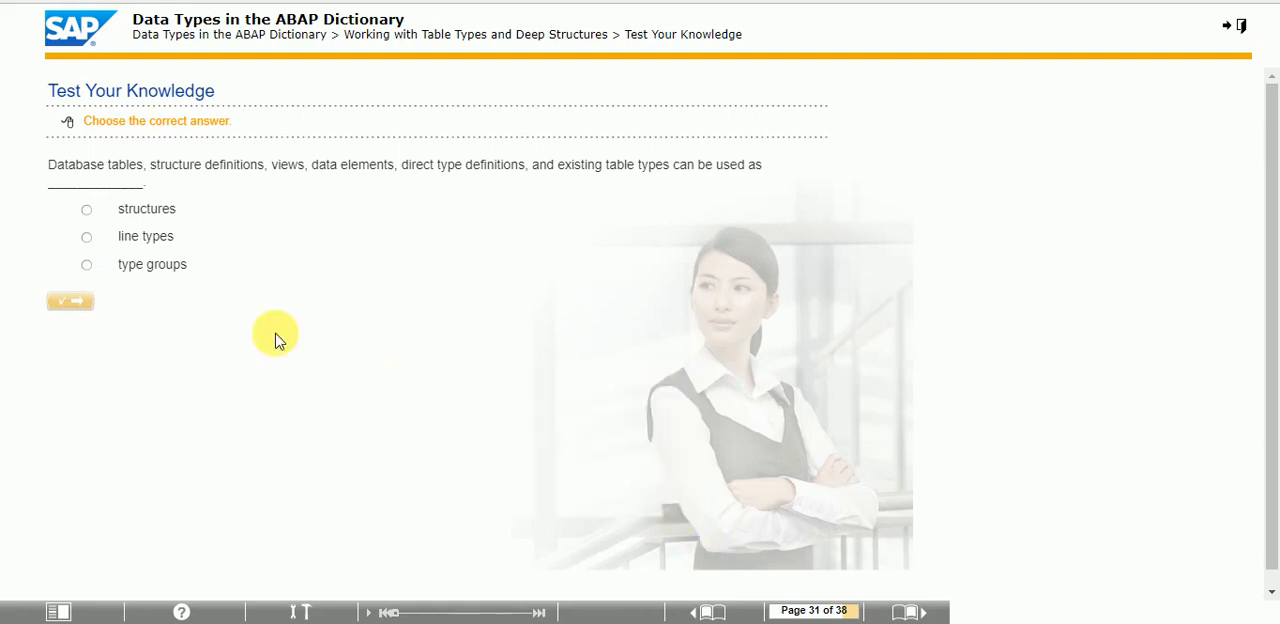
{"action": "left_click", "coordinate": [86, 236]}
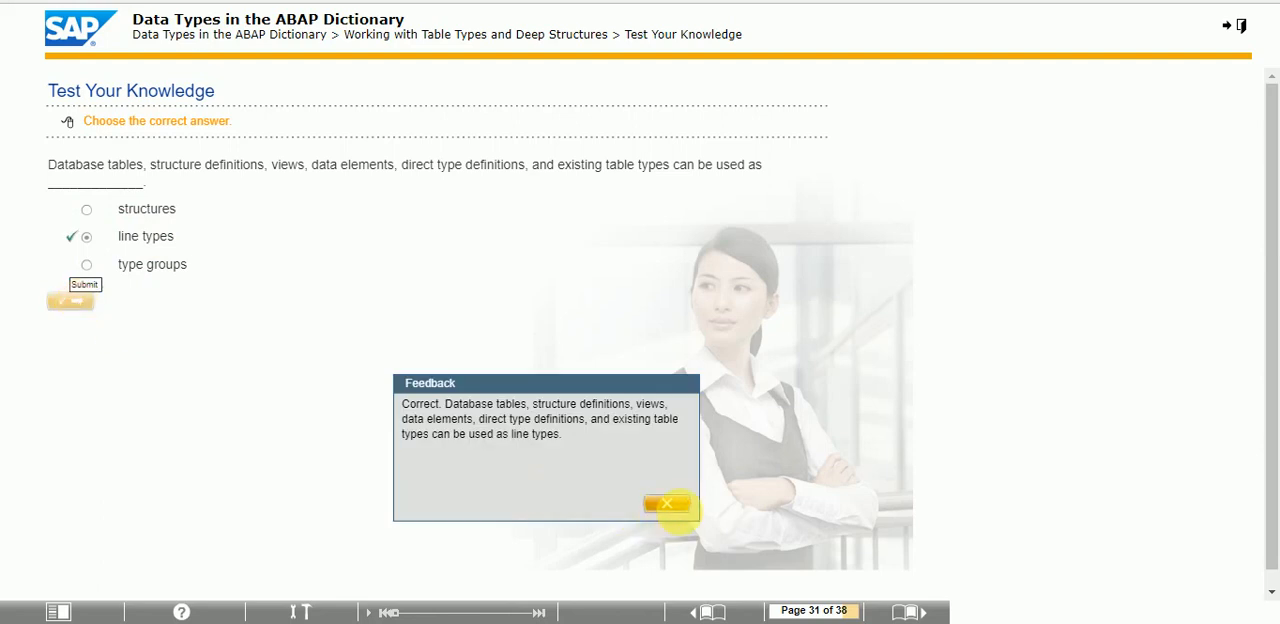
{"action": "left_click", "coordinate": [668, 503]}
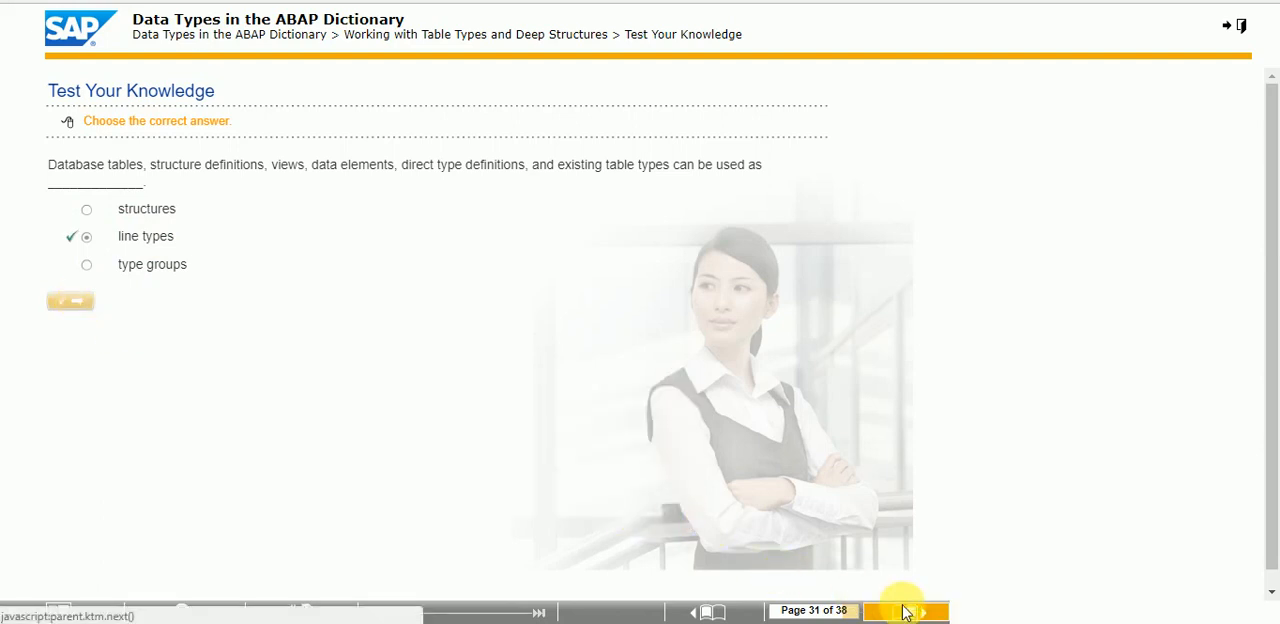
Answer the page 32 two-dimensional array statement as True
{"action": "left_click", "coordinate": [920, 611]}
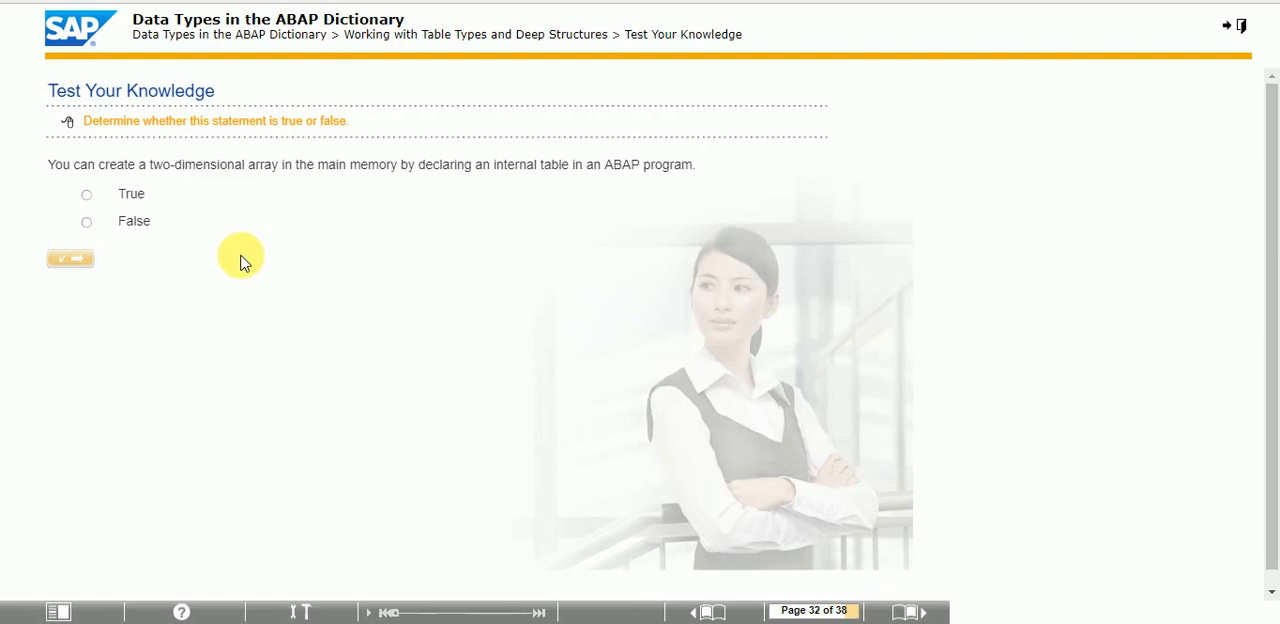
{"action": "mouse_move", "coordinate": [128, 205]}
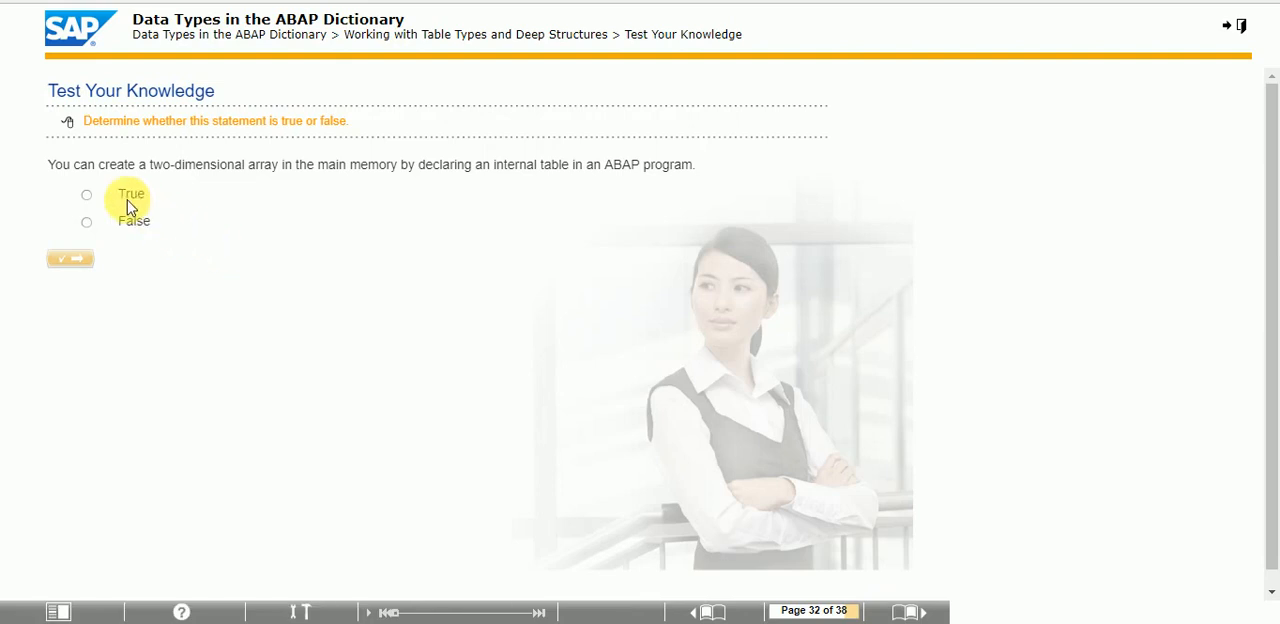
{"action": "left_click", "coordinate": [70, 259]}
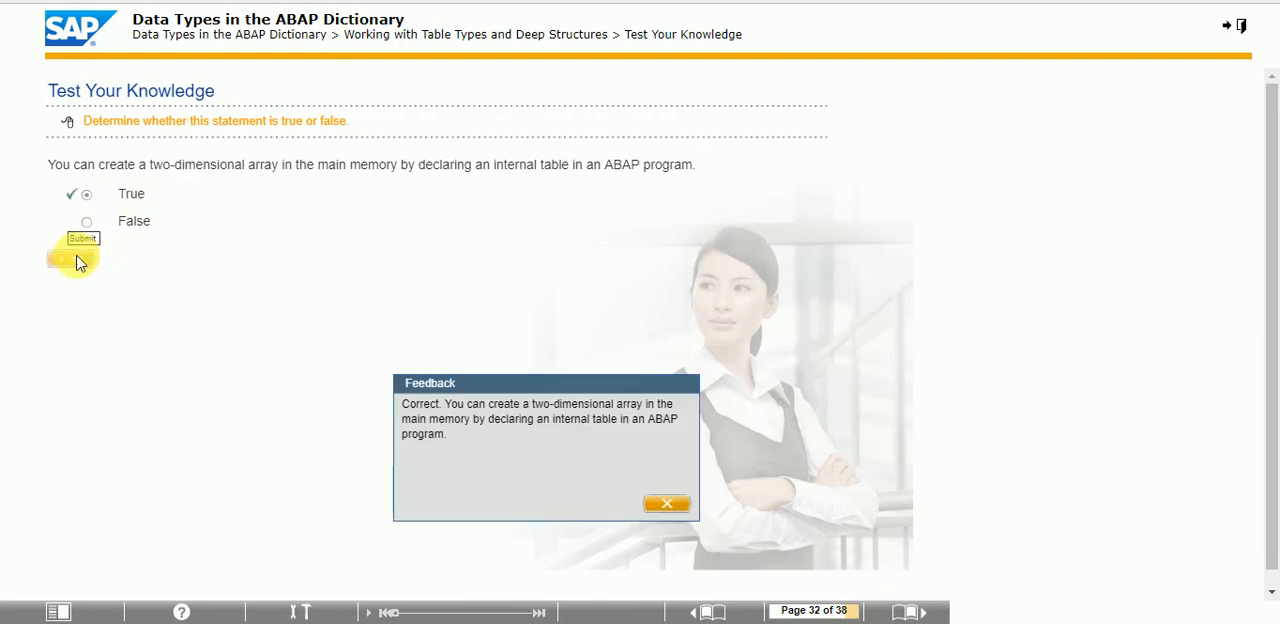
{"action": "left_click", "coordinate": [667, 503]}
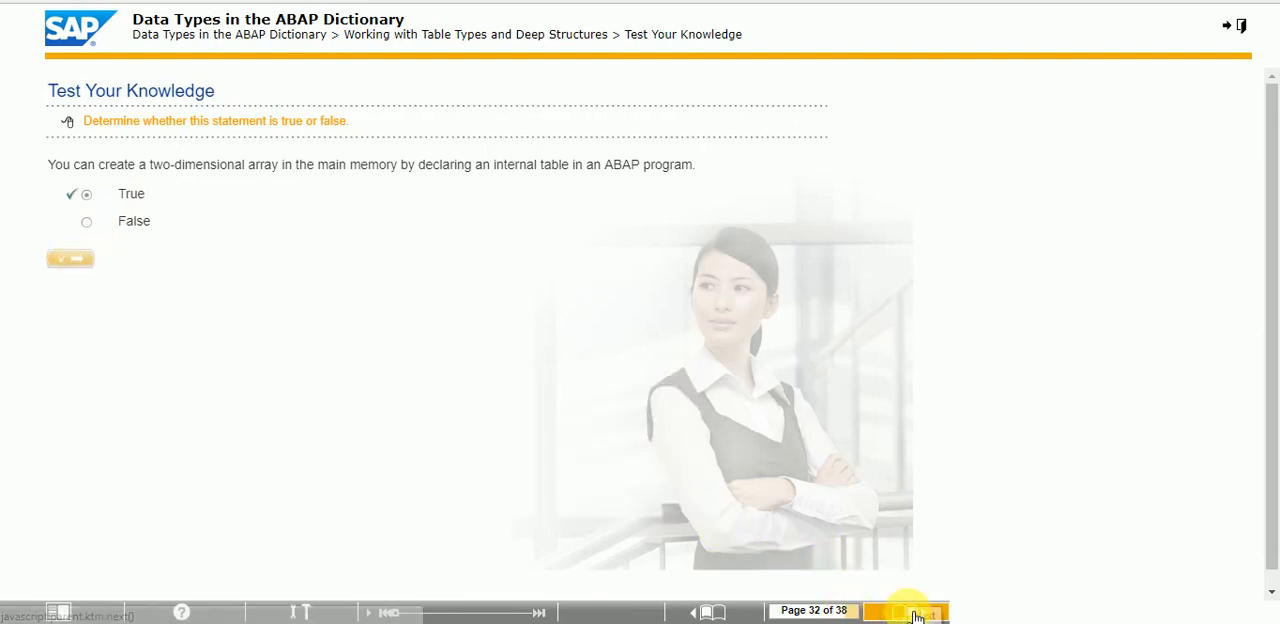
Answer the page 33 deep structure statement correctly and reach the Create Deep Structures exercise
{"action": "left_click", "coordinate": [908, 611]}
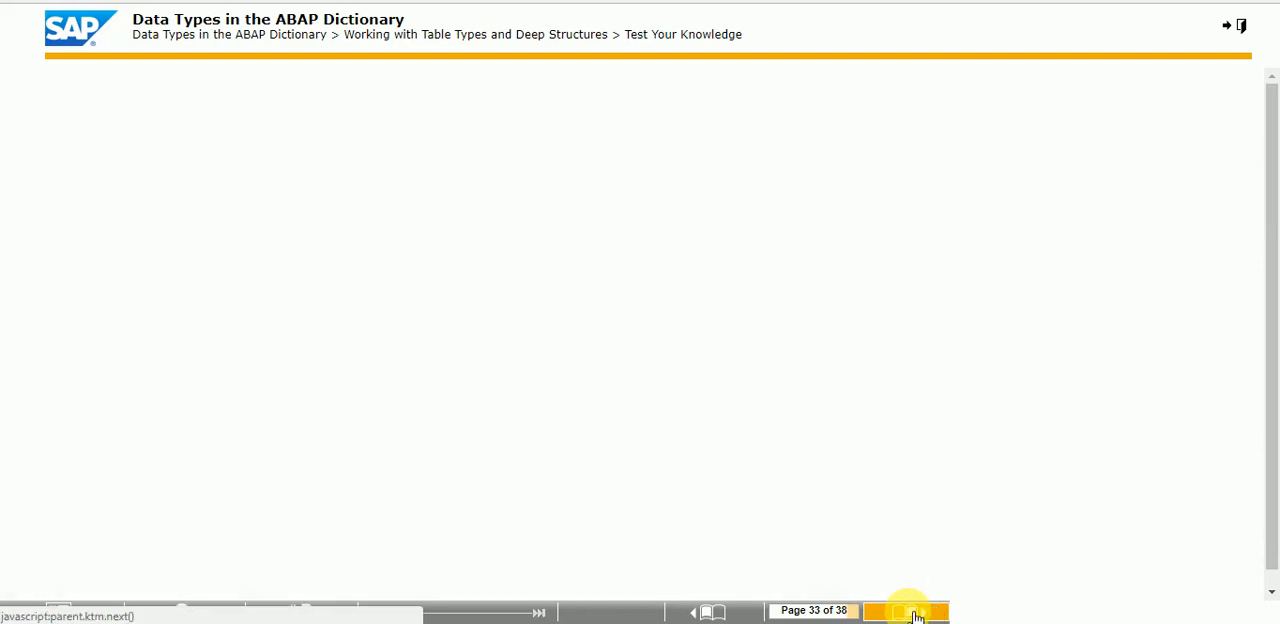
{"action": "left_click", "coordinate": [908, 611]}
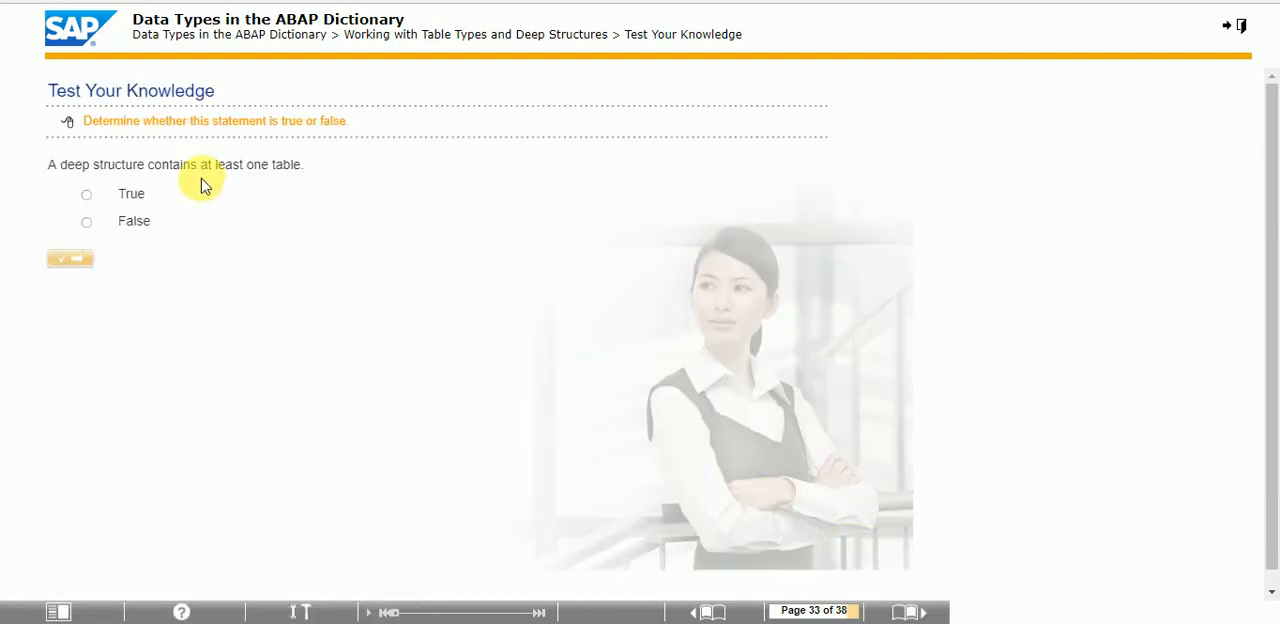
{"action": "left_click", "coordinate": [86, 194]}
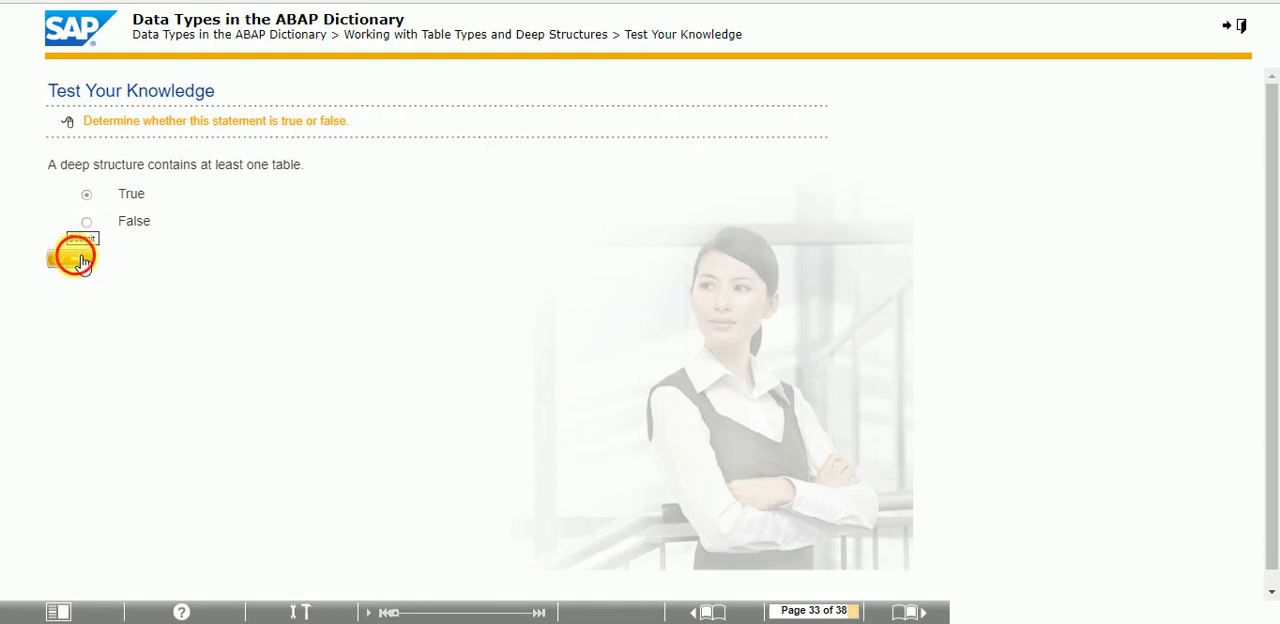
{"action": "left_click", "coordinate": [70, 253]}
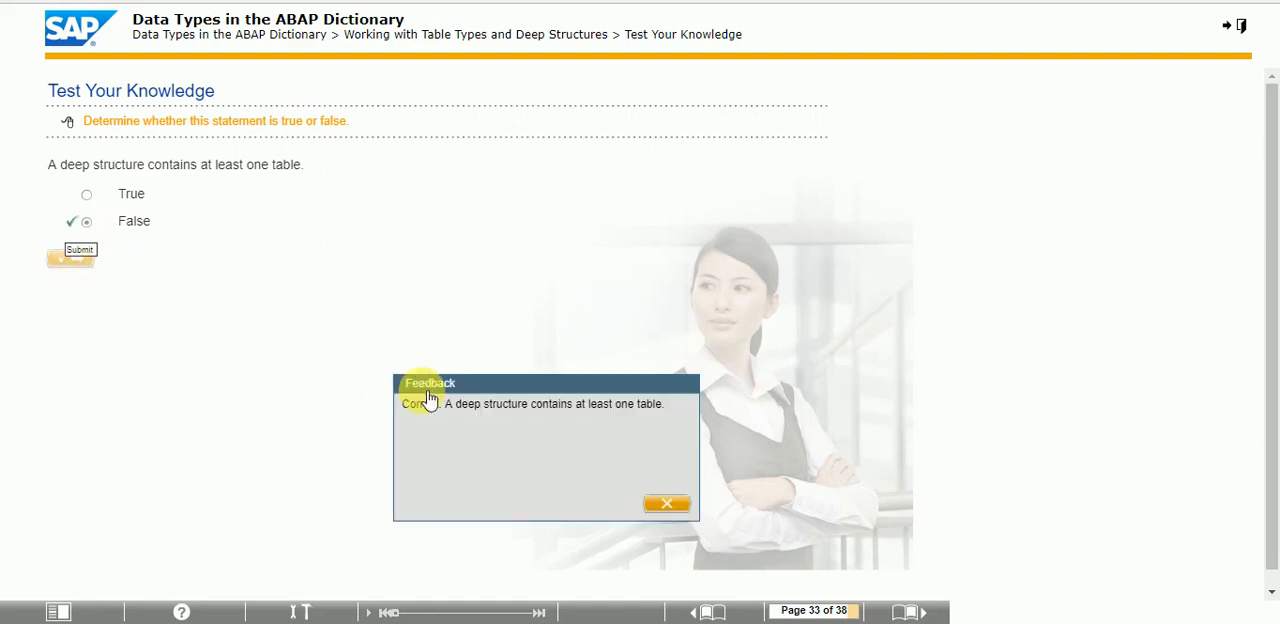
{"action": "left_click", "coordinate": [667, 503]}
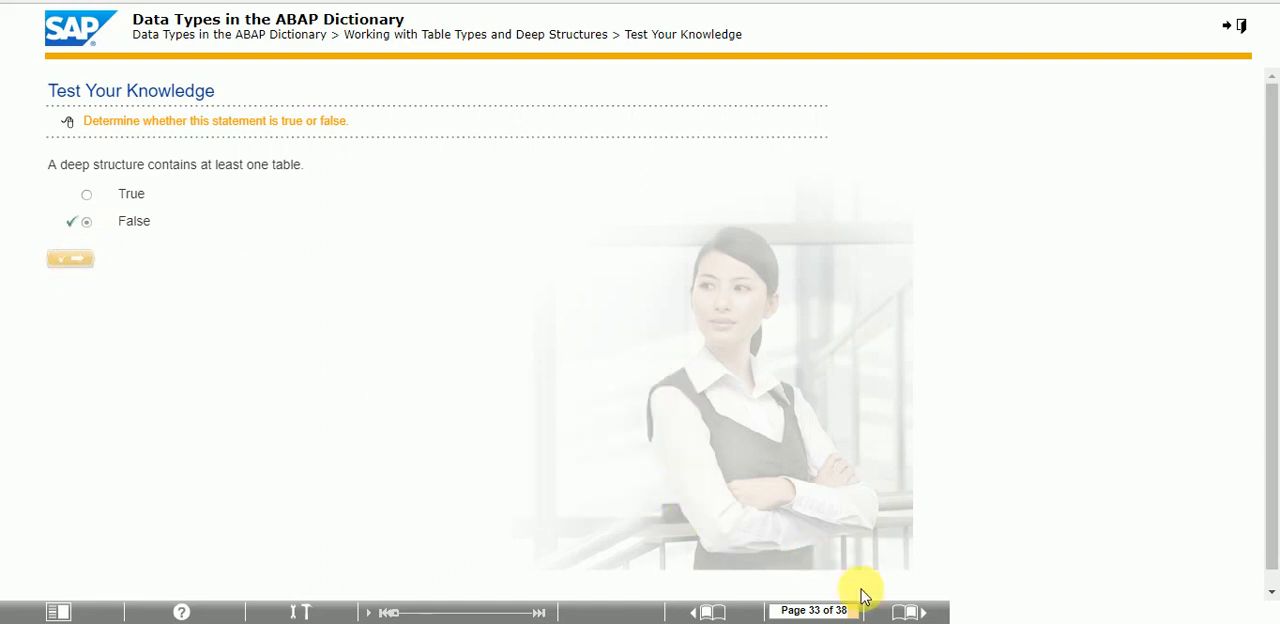
{"action": "left_click", "coordinate": [922, 611]}
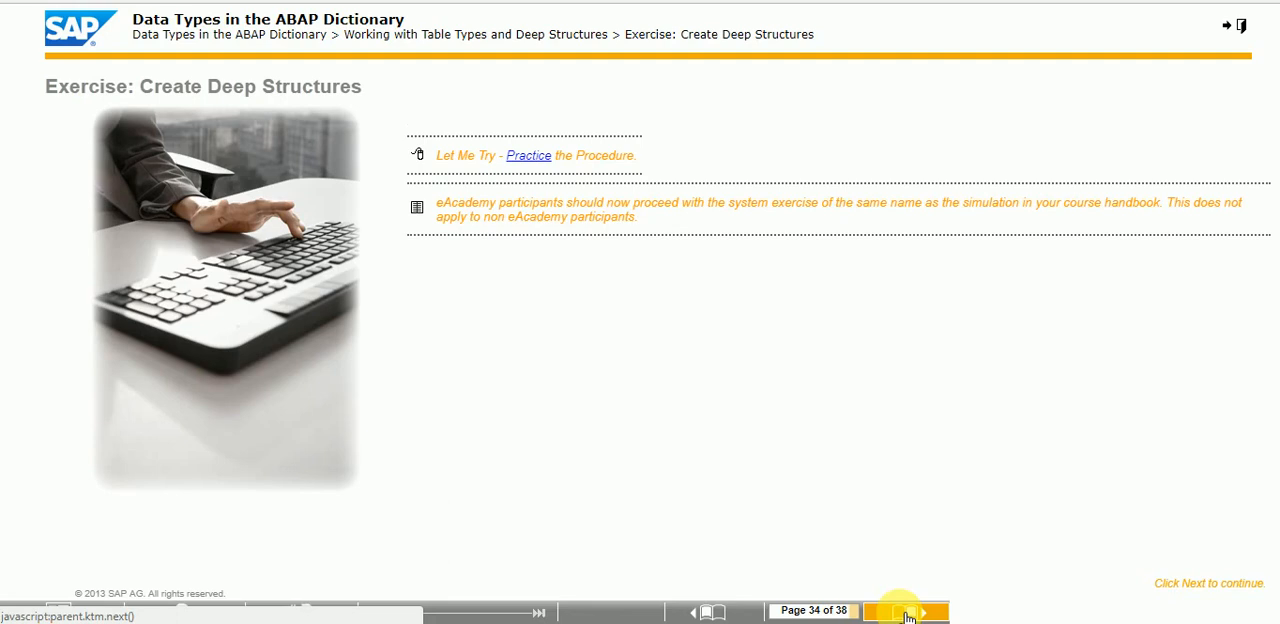
Advance to page 35, Type Groups, and show its ABAP Program box
{"action": "left_click", "coordinate": [917, 611]}
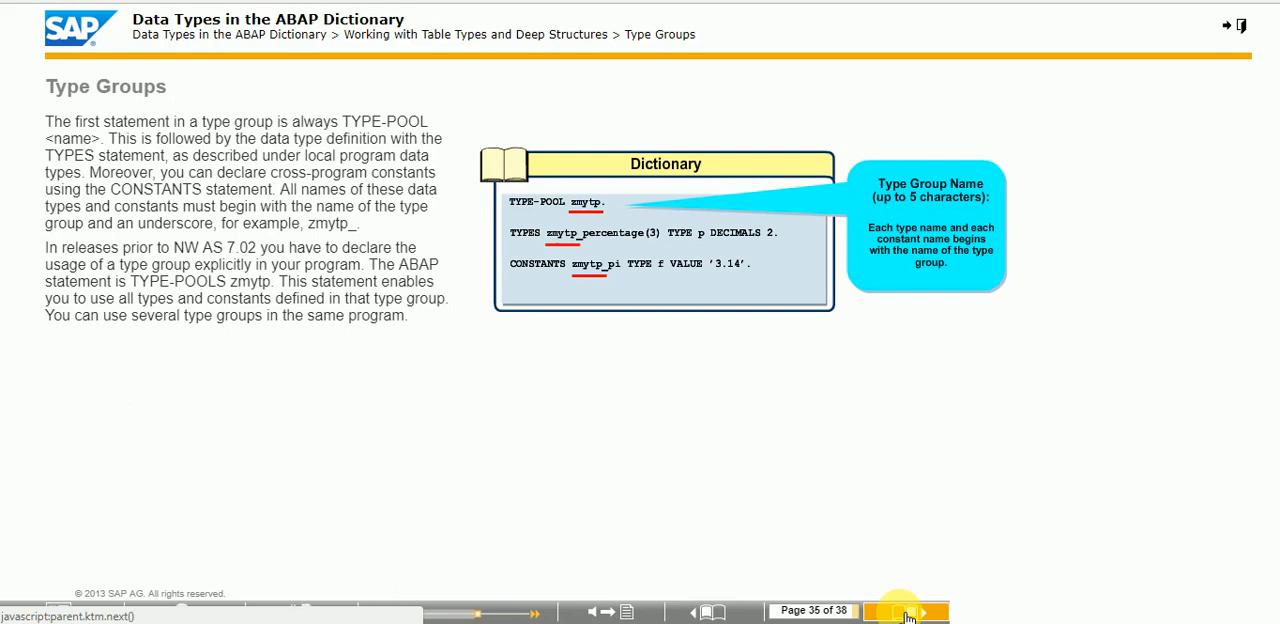
{"action": "left_click", "coordinate": [918, 611]}
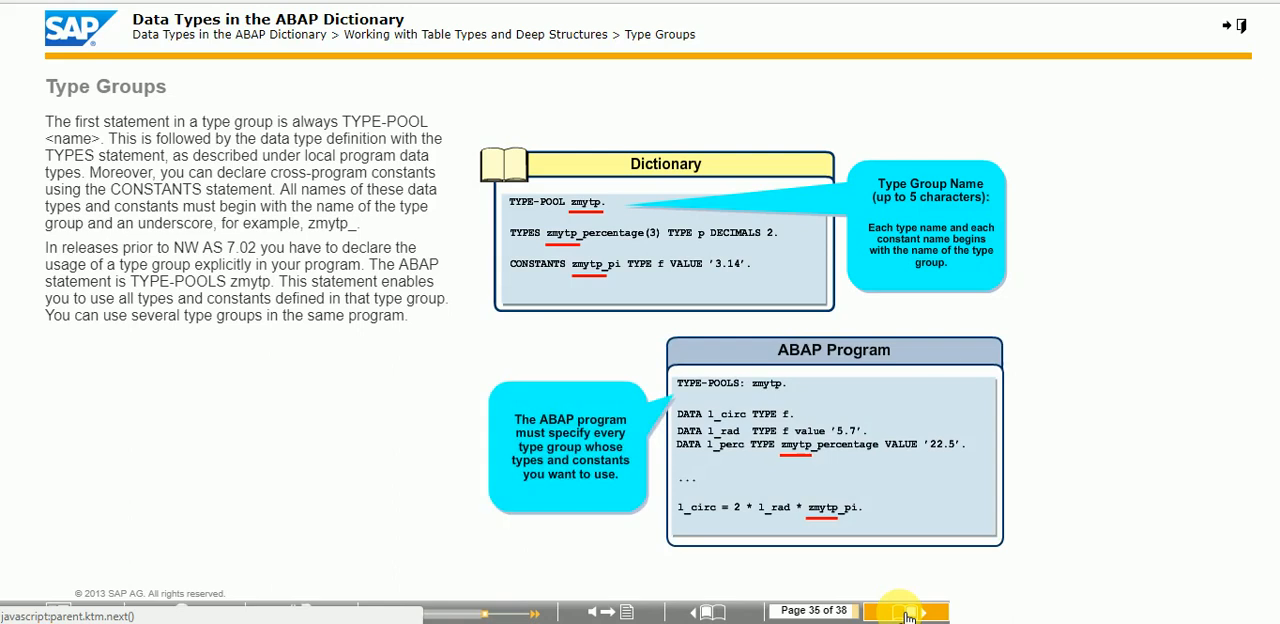